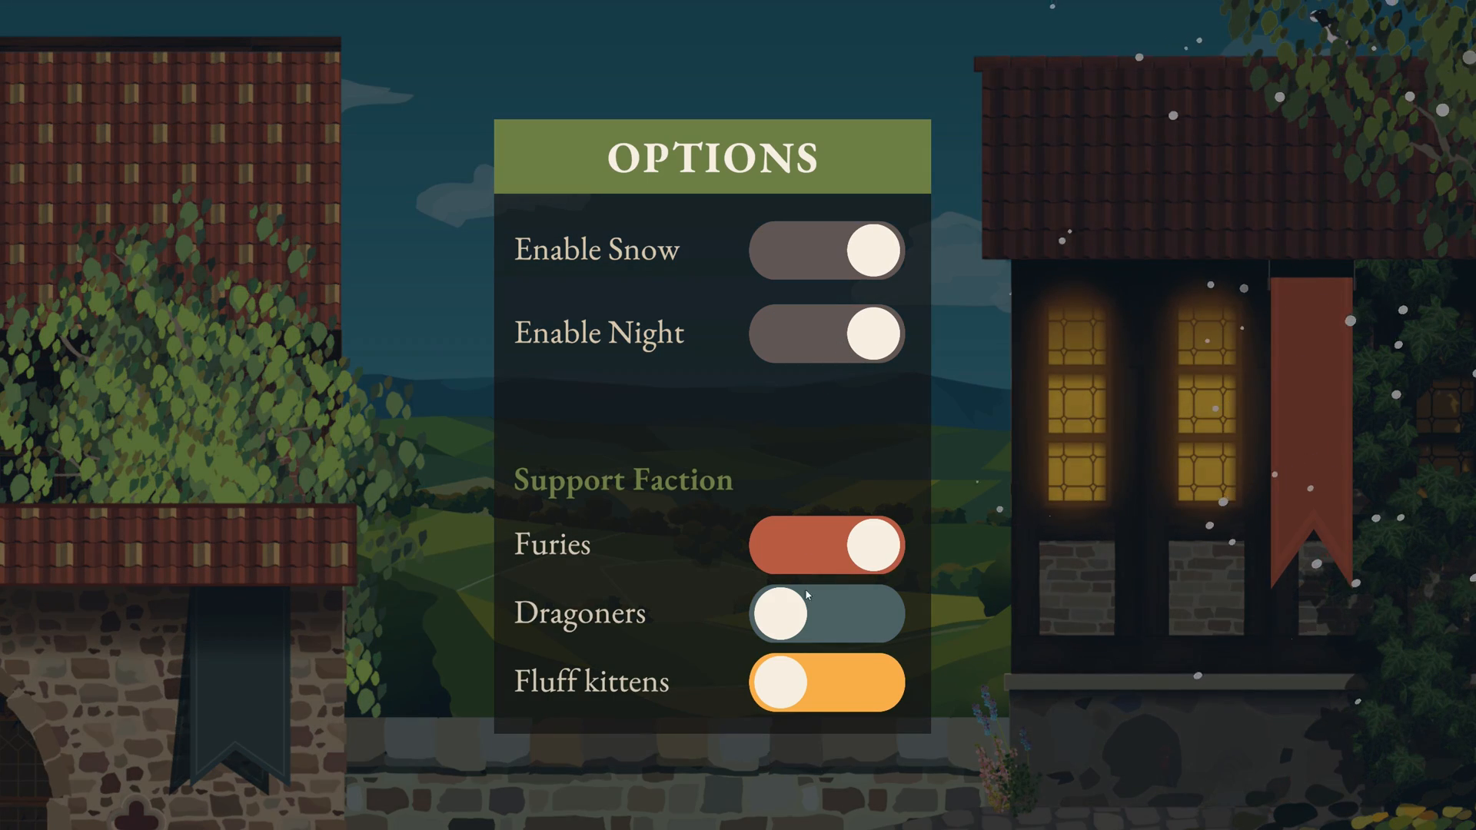
Flip two option switches in the running menu to show the animated image transitions.
{"action": "left_click", "coordinate": [826, 683]}
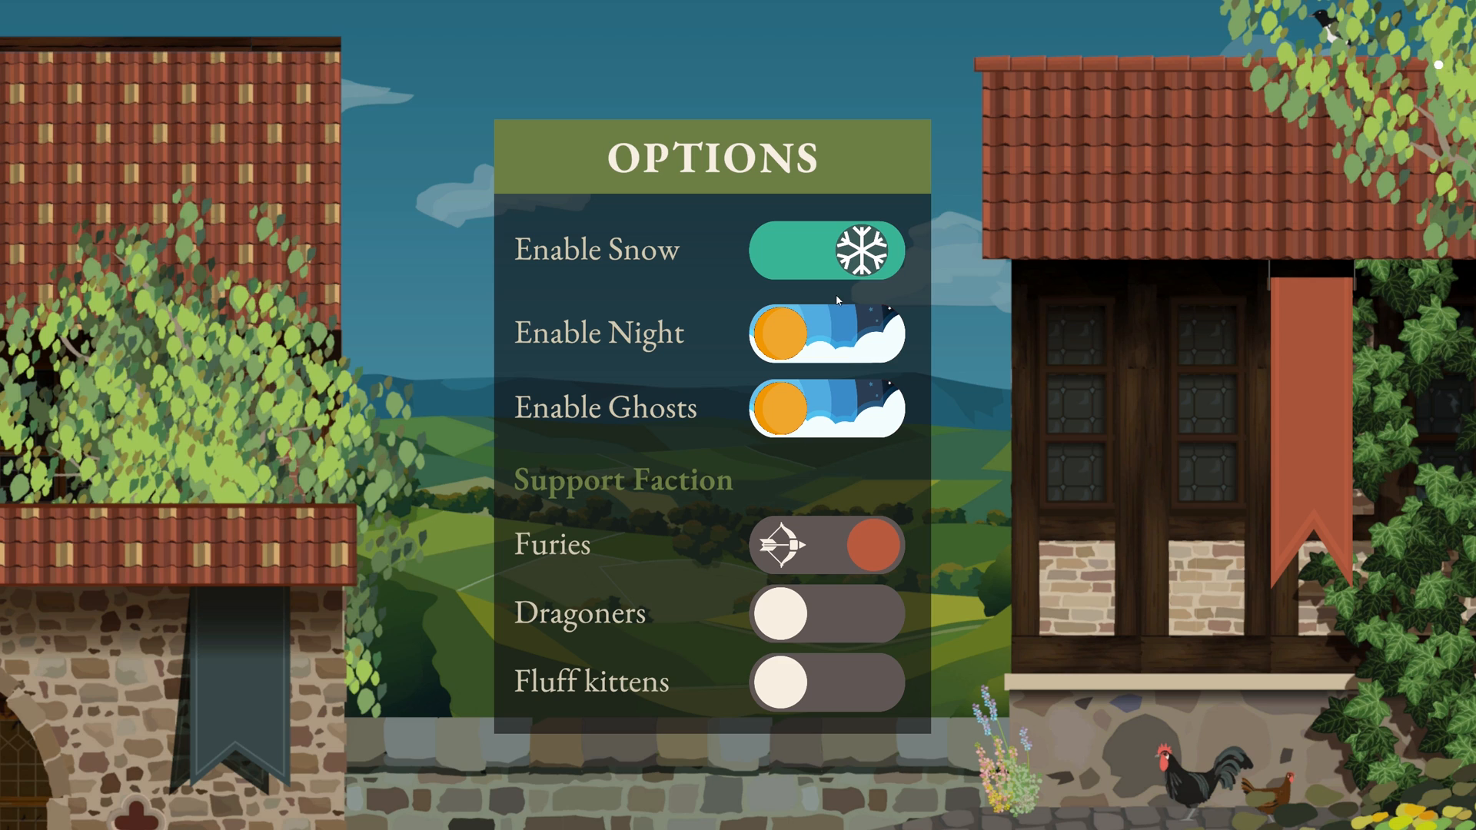
{"action": "left_click", "coordinate": [827, 332]}
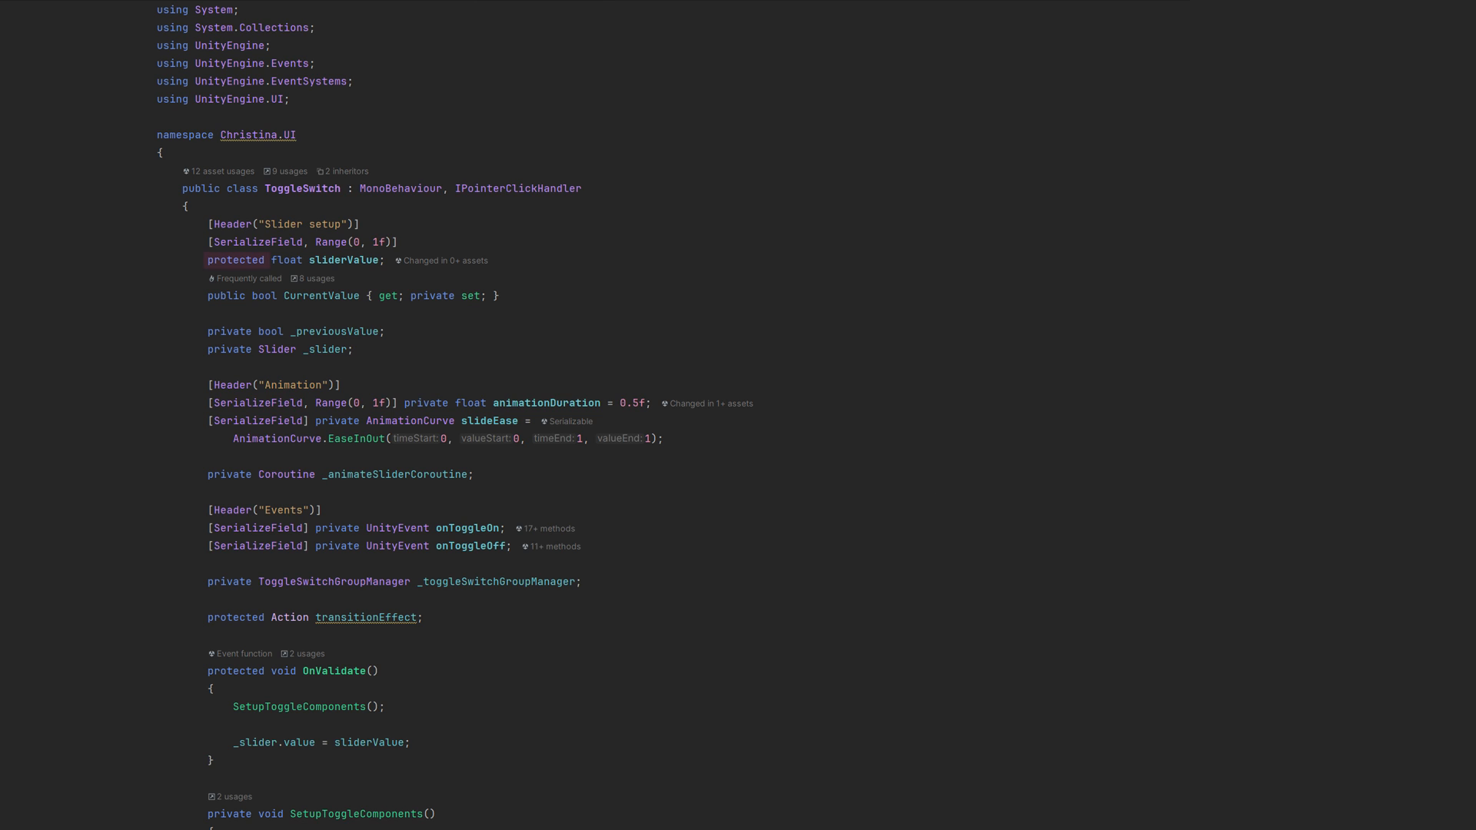
{"action": "double_click", "coordinate": [235, 260]}
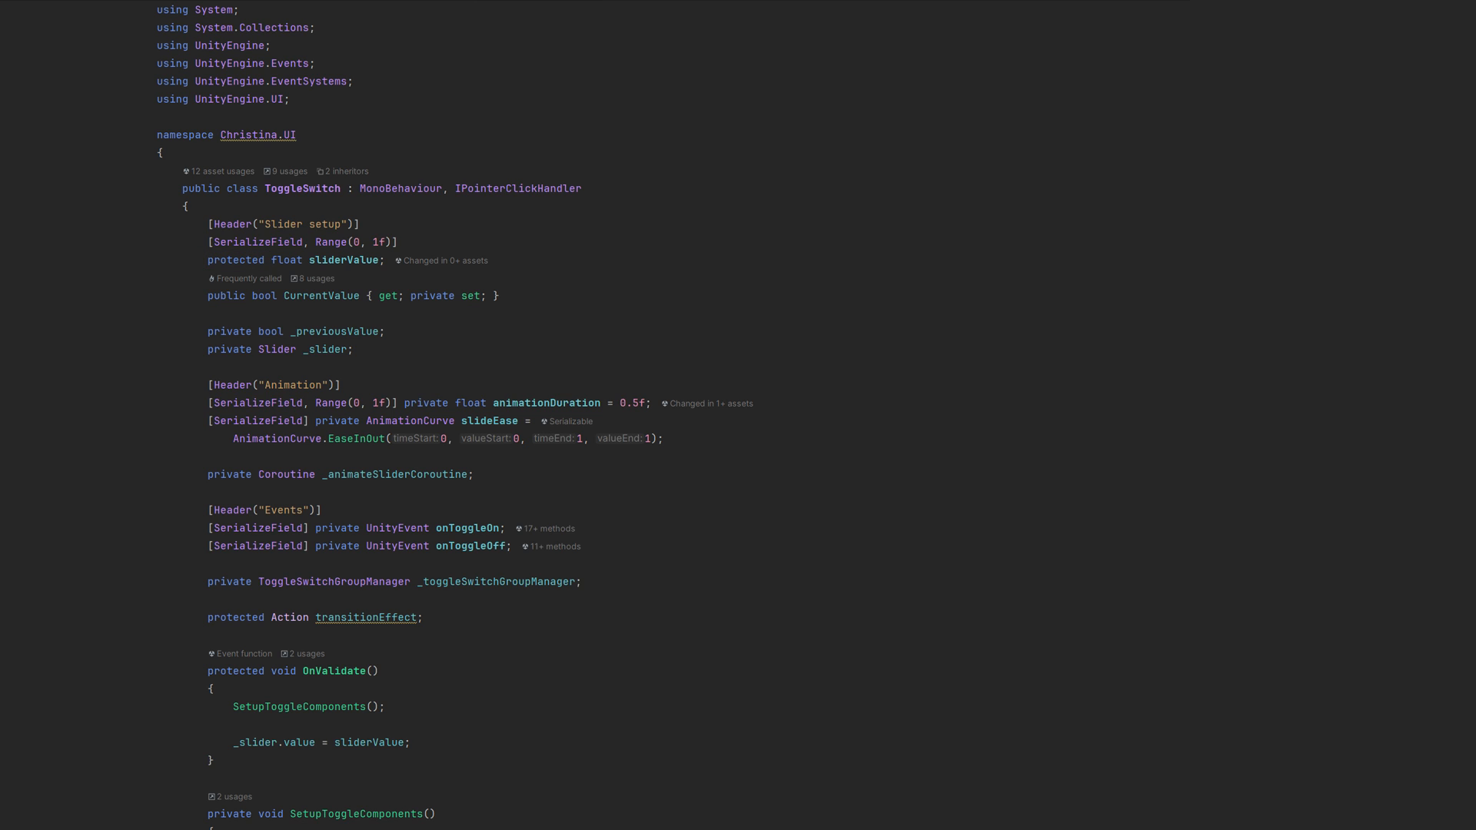
{"action": "double_click", "coordinate": [234, 672]}
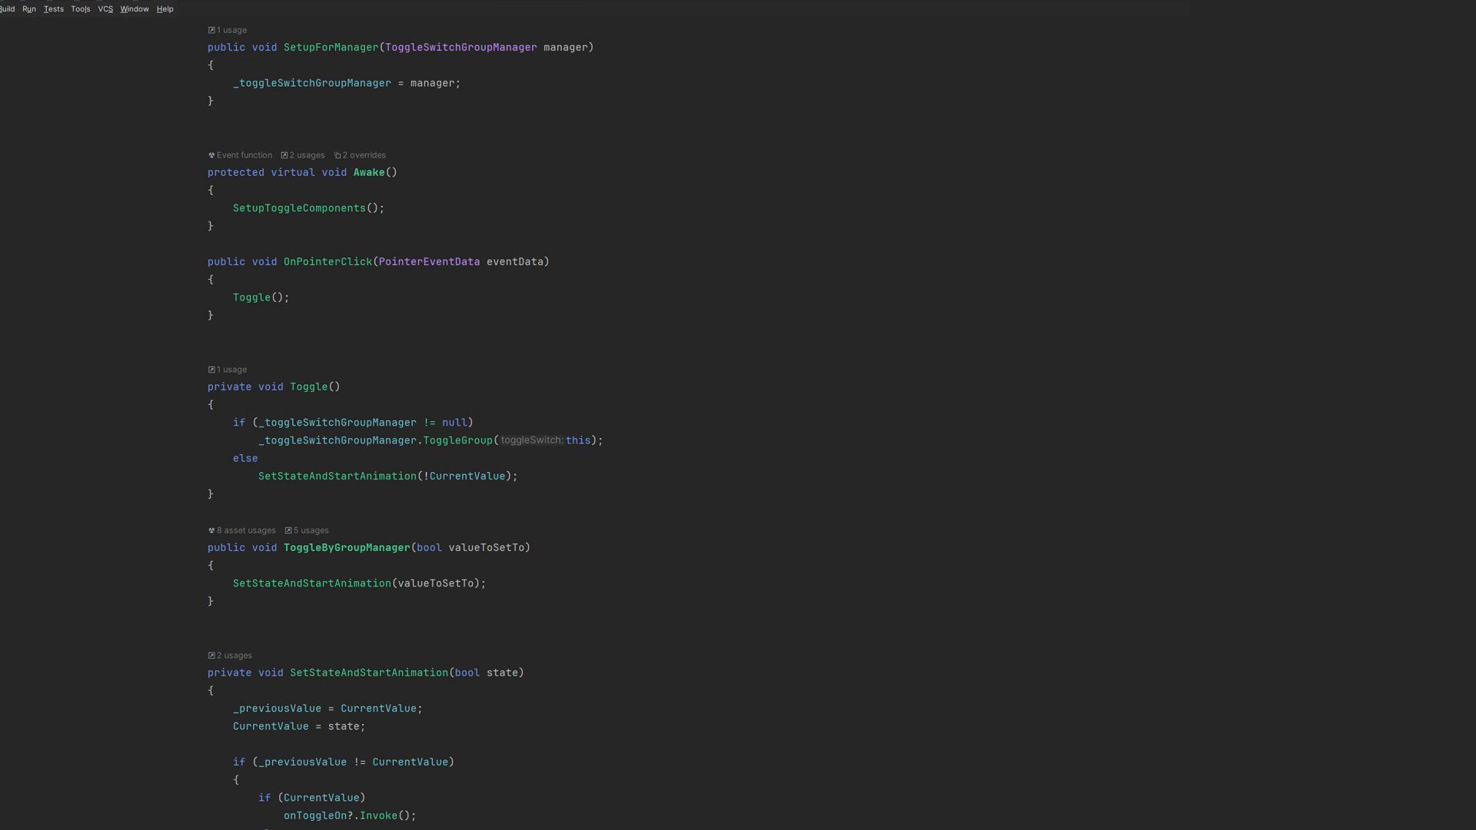
{"action": "double_click", "coordinate": [261, 173]}
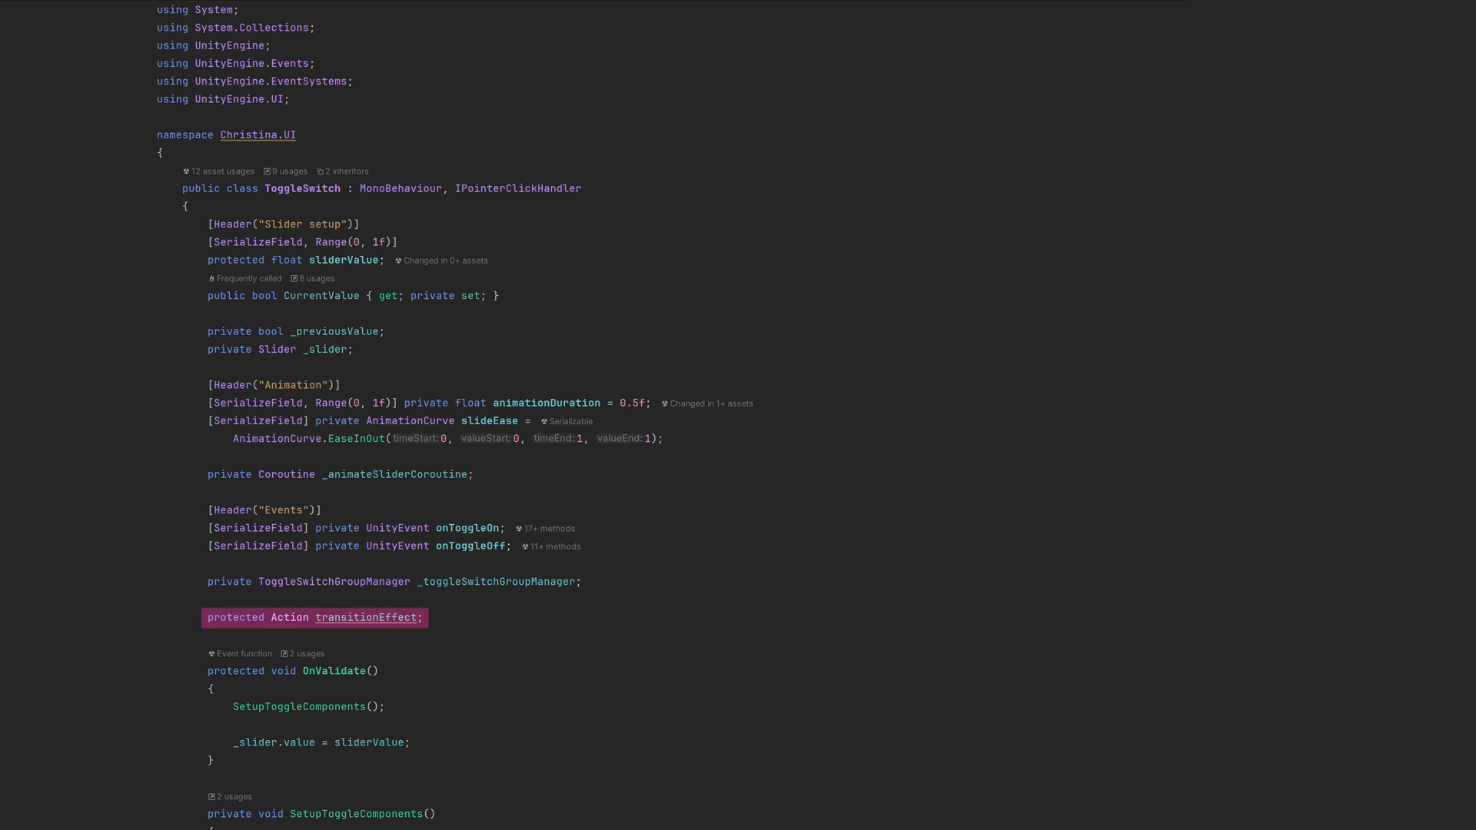
{"action": "scroll", "scroll_direction": "down", "scroll_amount": 3}
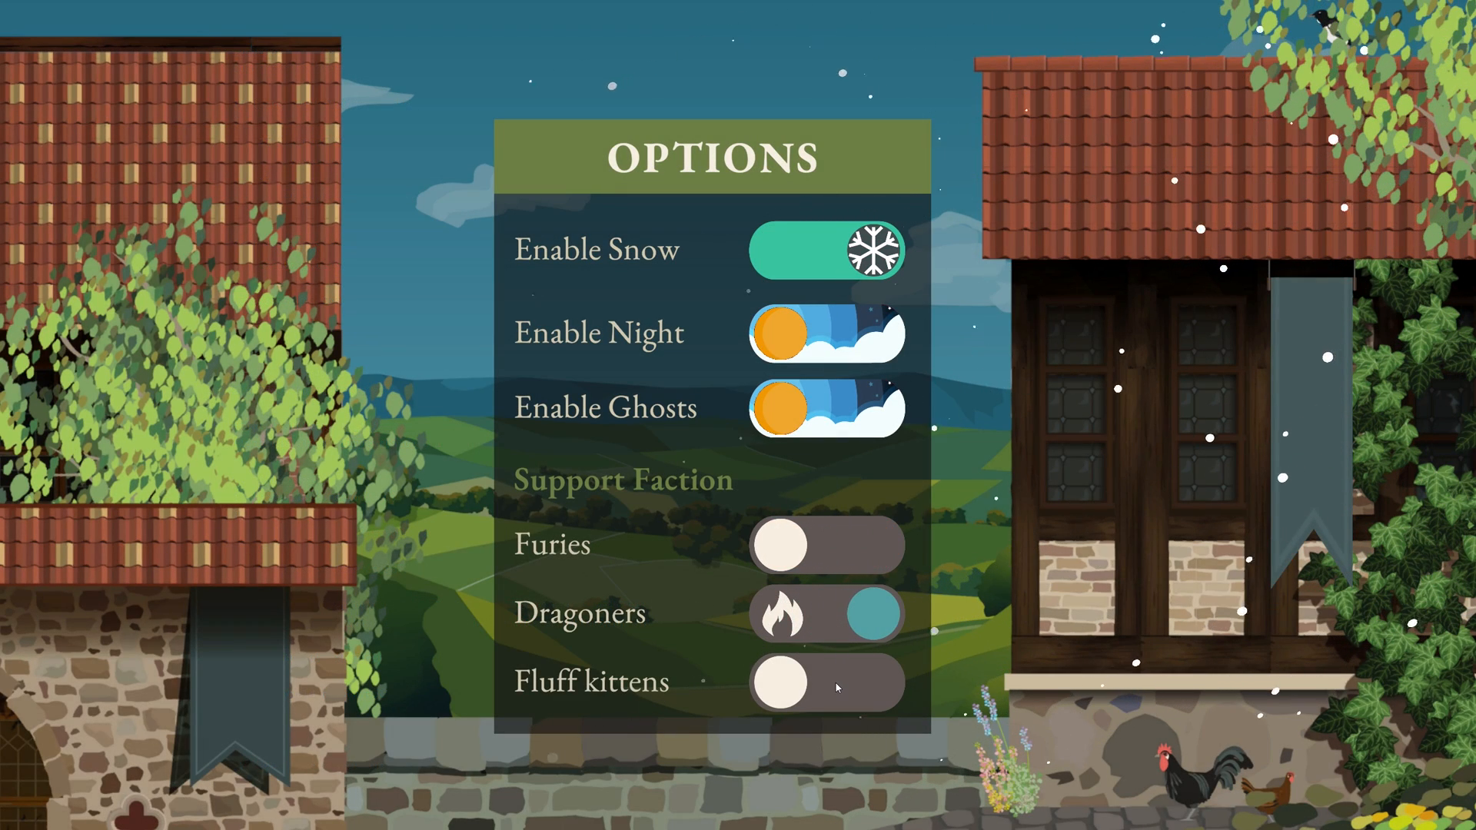
Flip the faction switch in the running menu so Dragoners is chosen.
{"action": "left_click", "coordinate": [827, 683]}
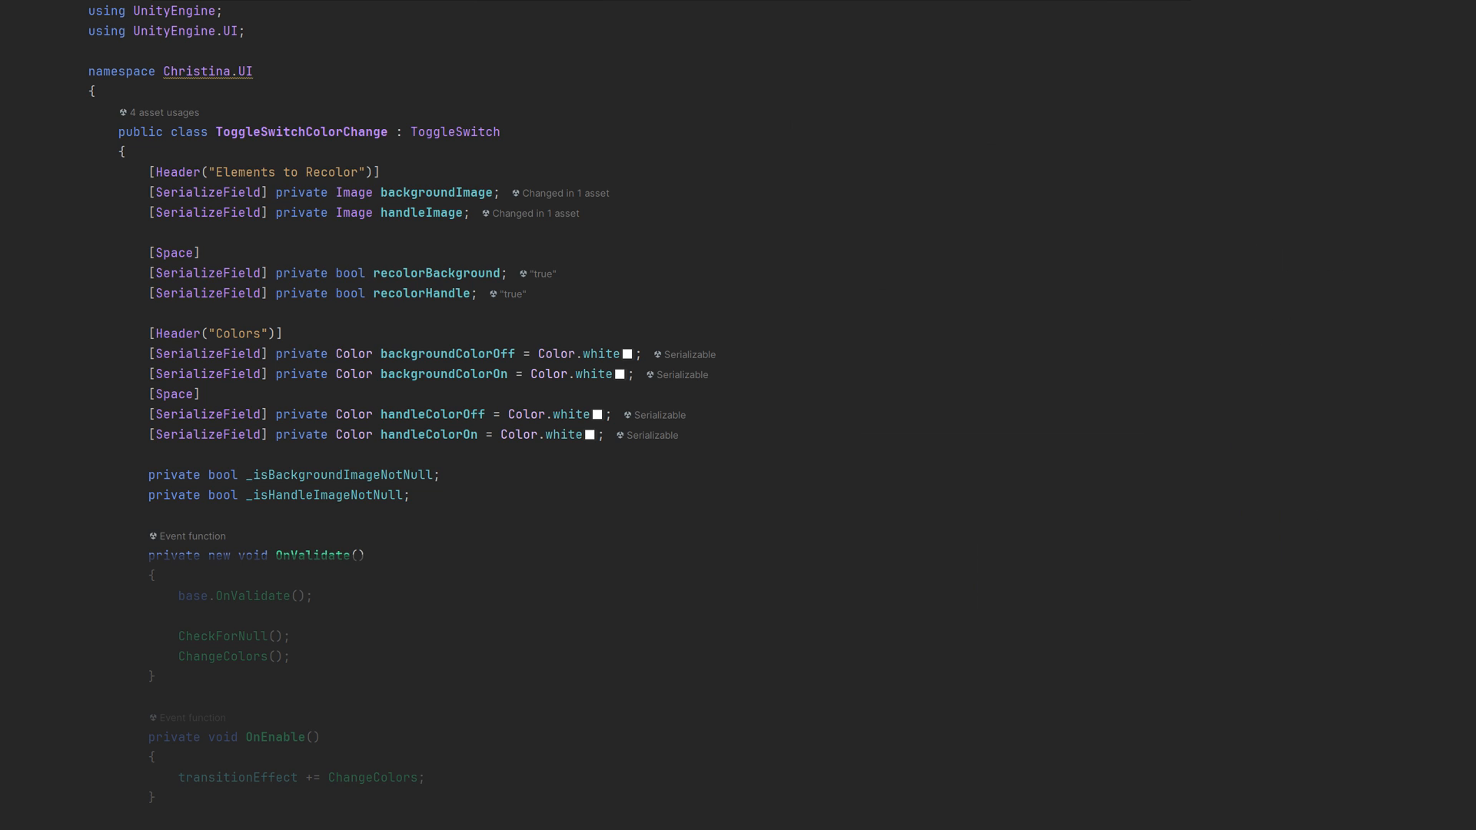
{"action": "double_click", "coordinate": [218, 555]}
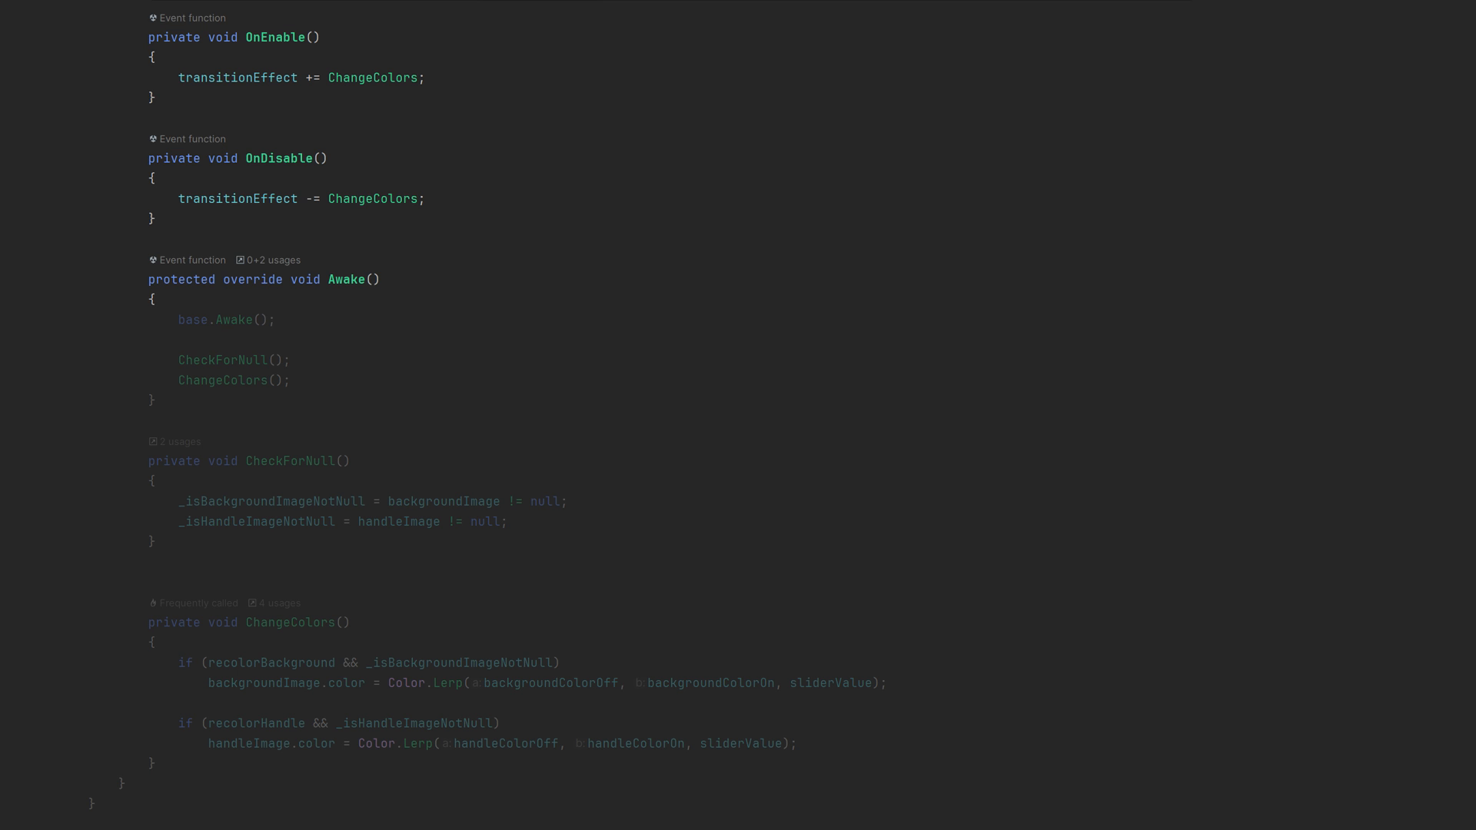
{"action": "double_click", "coordinate": [214, 280]}
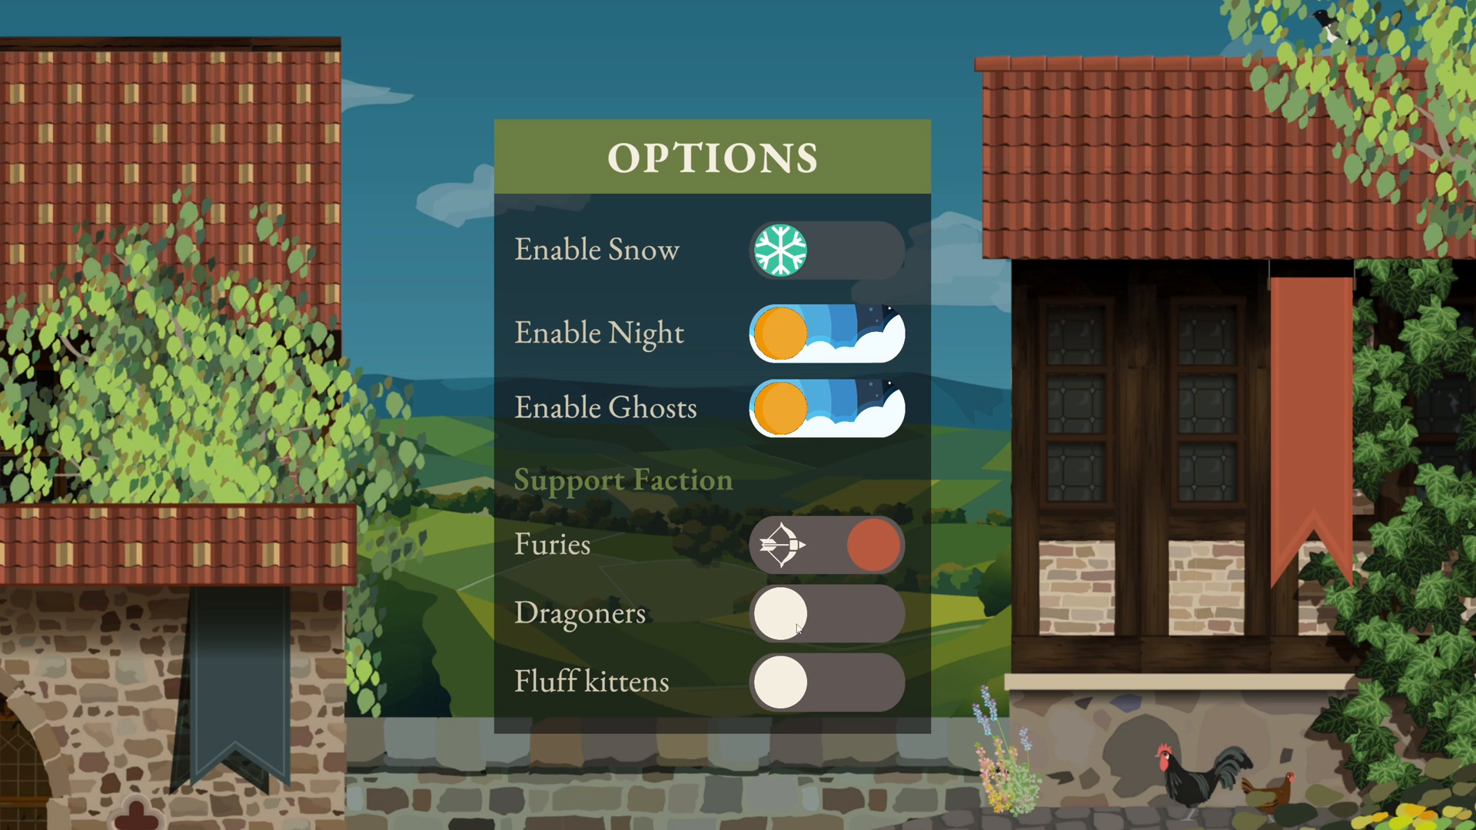
{"action": "left_click", "coordinate": [827, 681]}
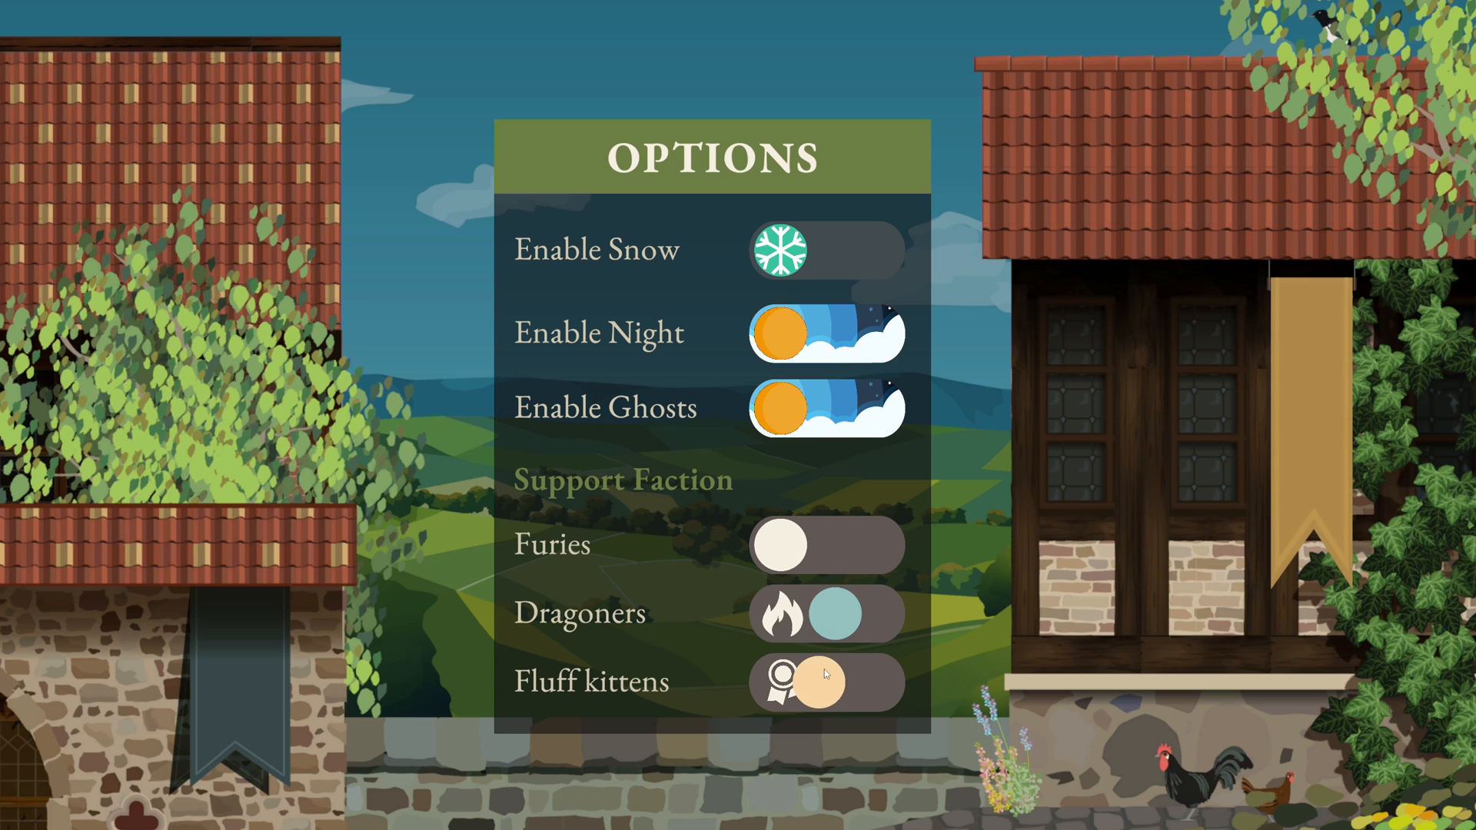
{"action": "left_click", "coordinate": [826, 545]}
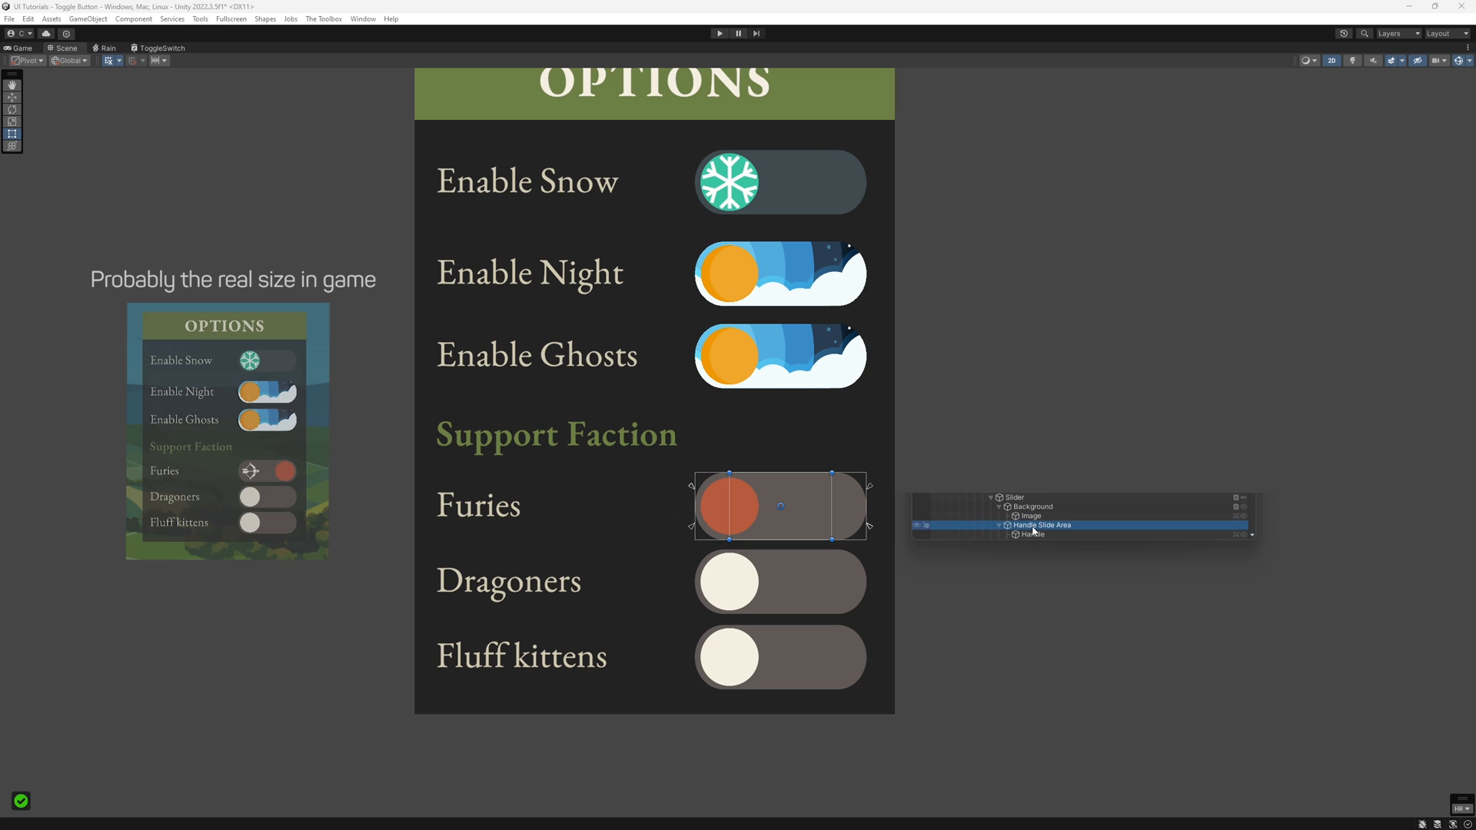
{"action": "left_click", "coordinate": [1032, 533]}
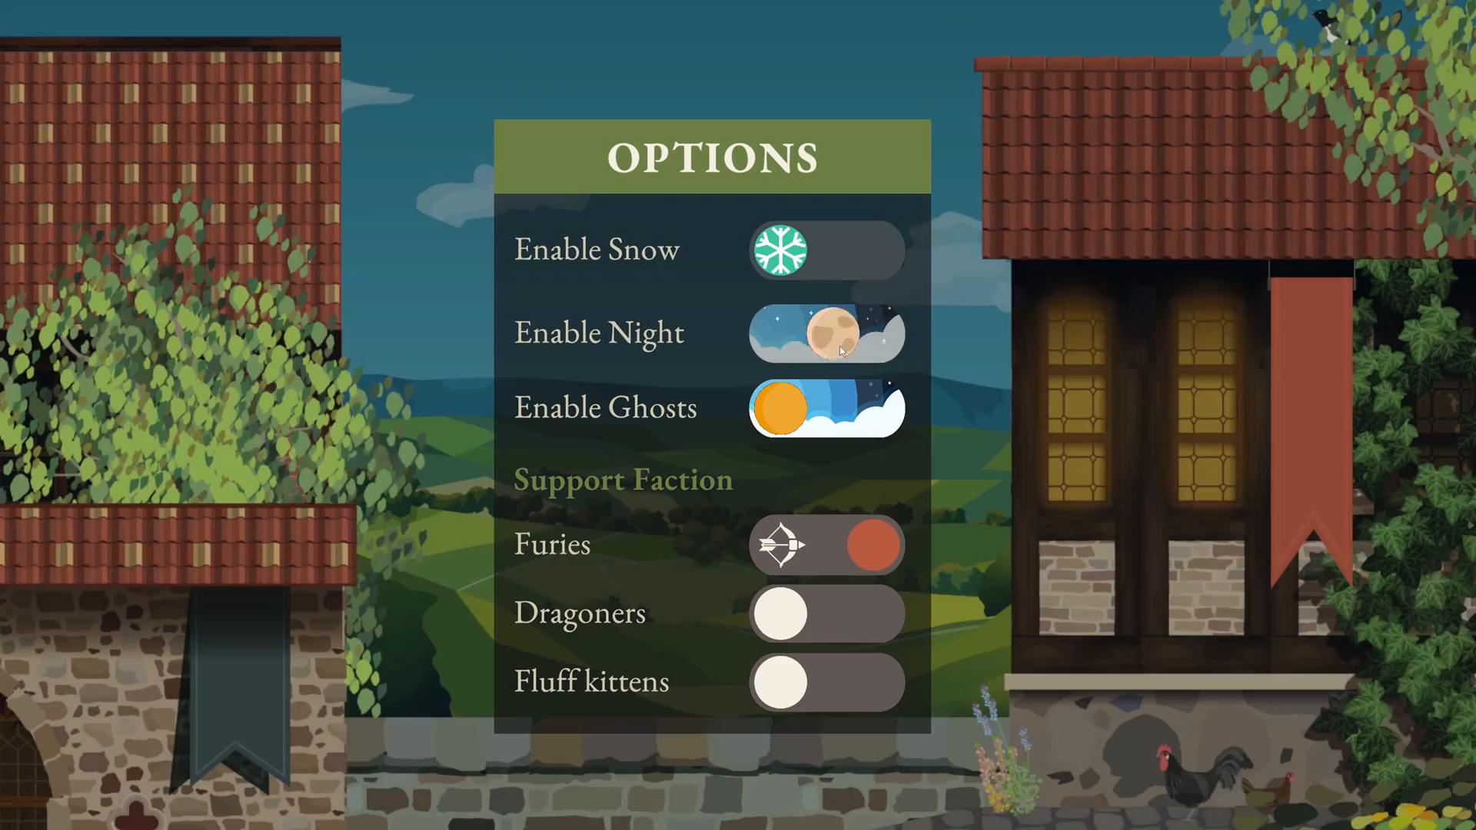
{"action": "left_click", "coordinate": [824, 333]}
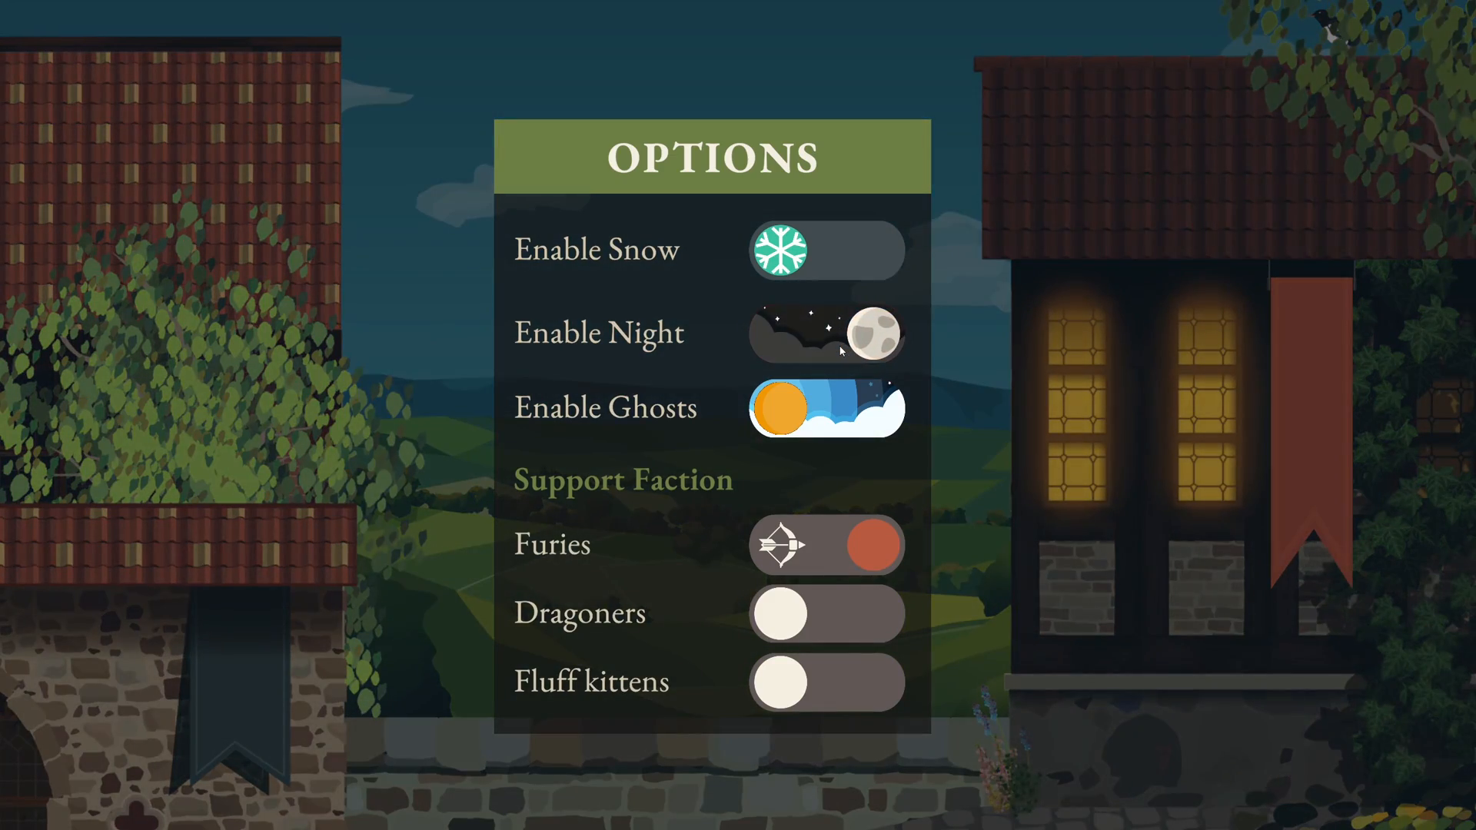
{"action": "left_click", "coordinate": [825, 334]}
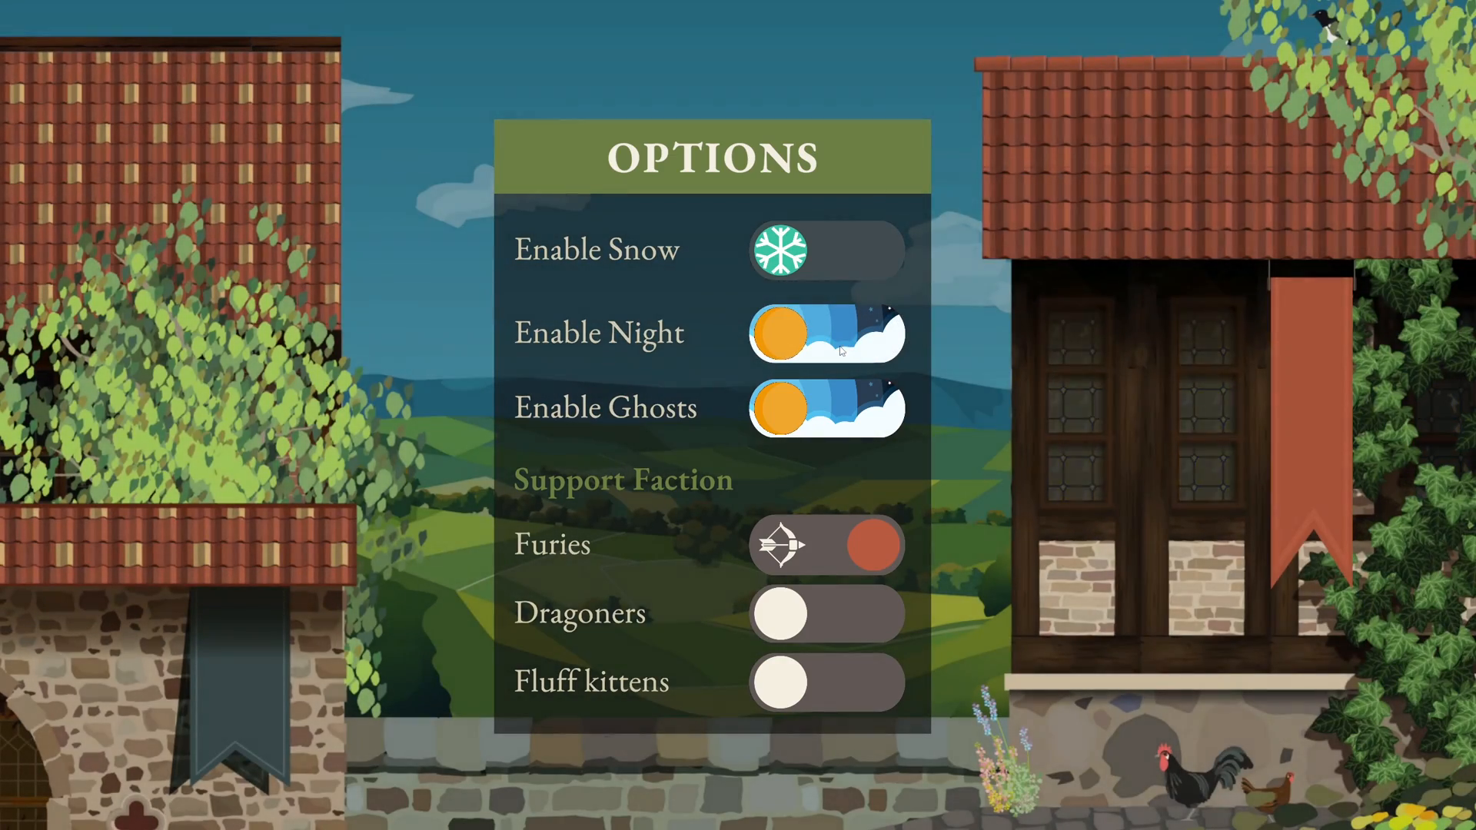
{"action": "left_click", "coordinate": [825, 332]}
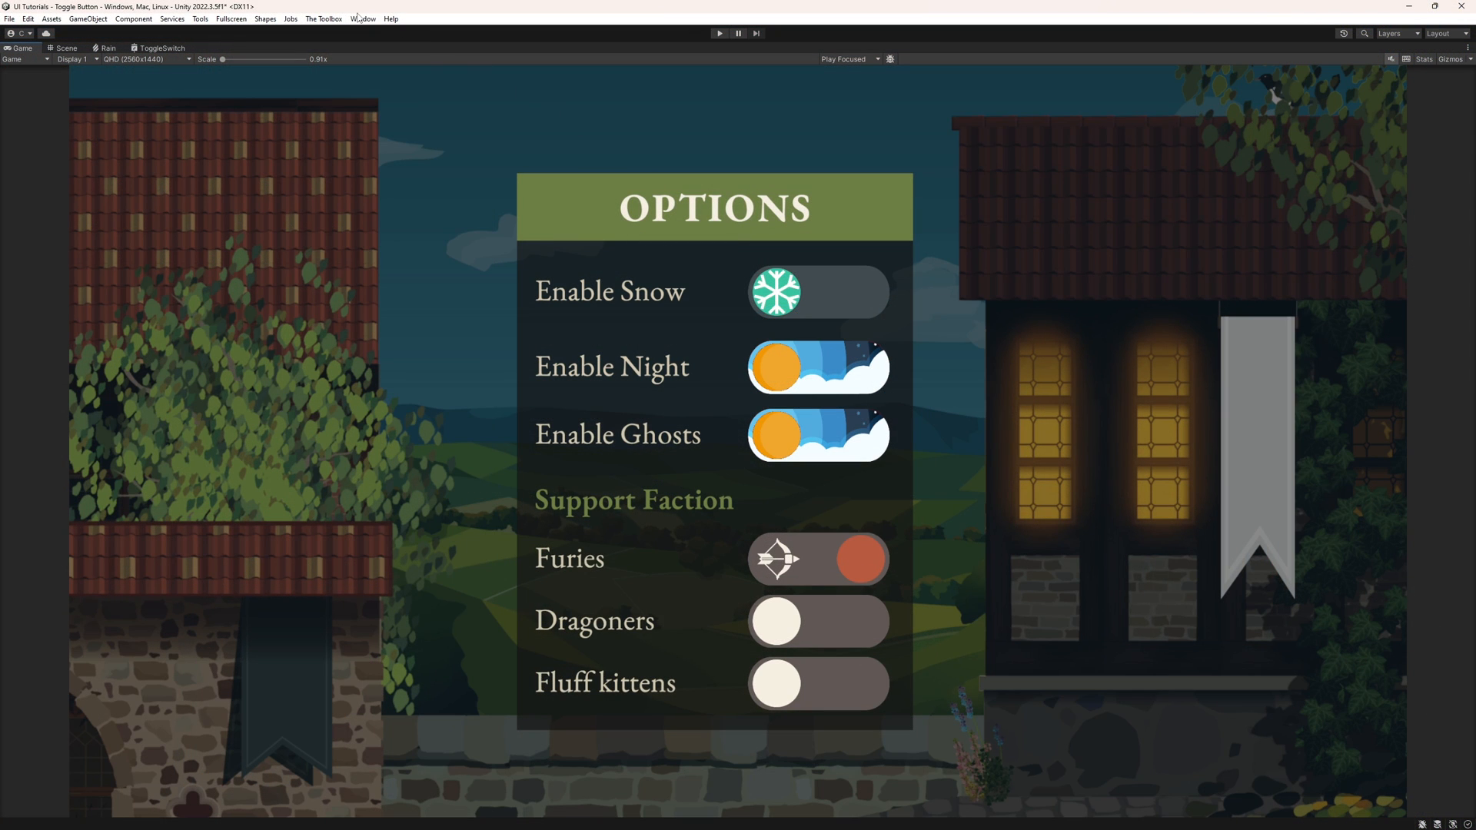
Show the Shader Graph package details in the Package Manager via the Window menu.
{"action": "left_click", "coordinate": [363, 18]}
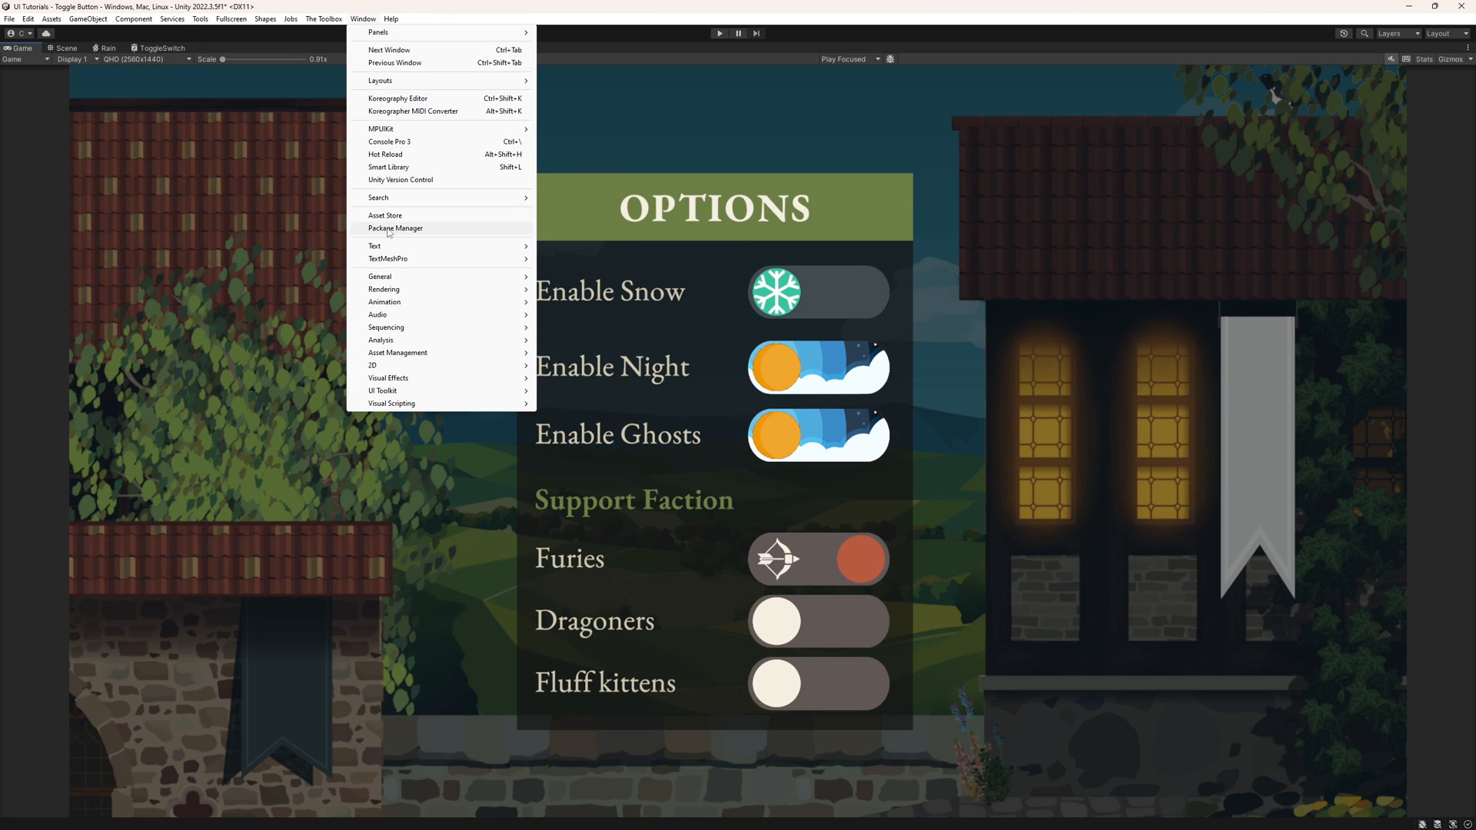
{"action": "left_click", "coordinate": [395, 230]}
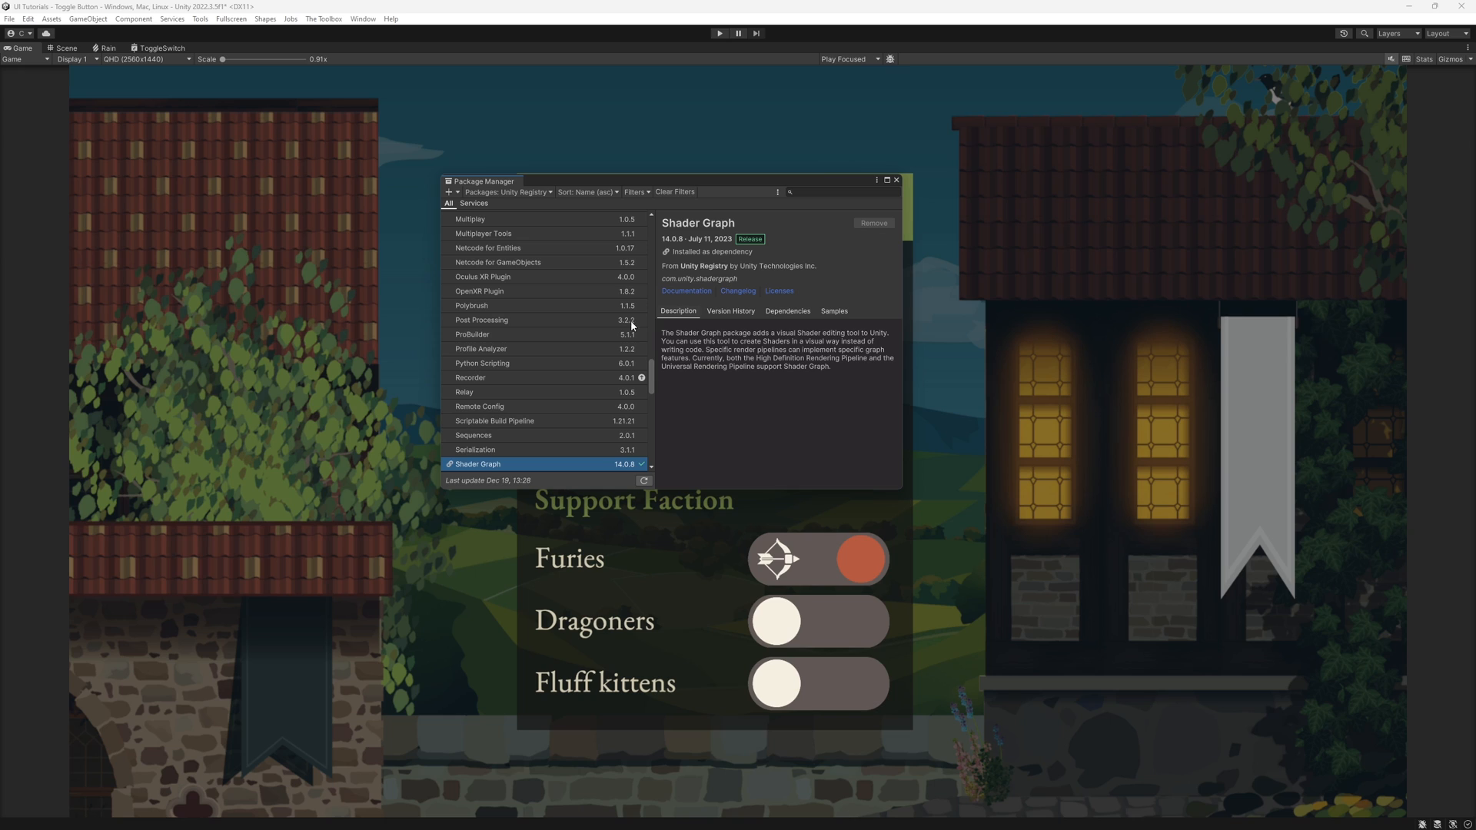
{"action": "left_click", "coordinate": [509, 190]}
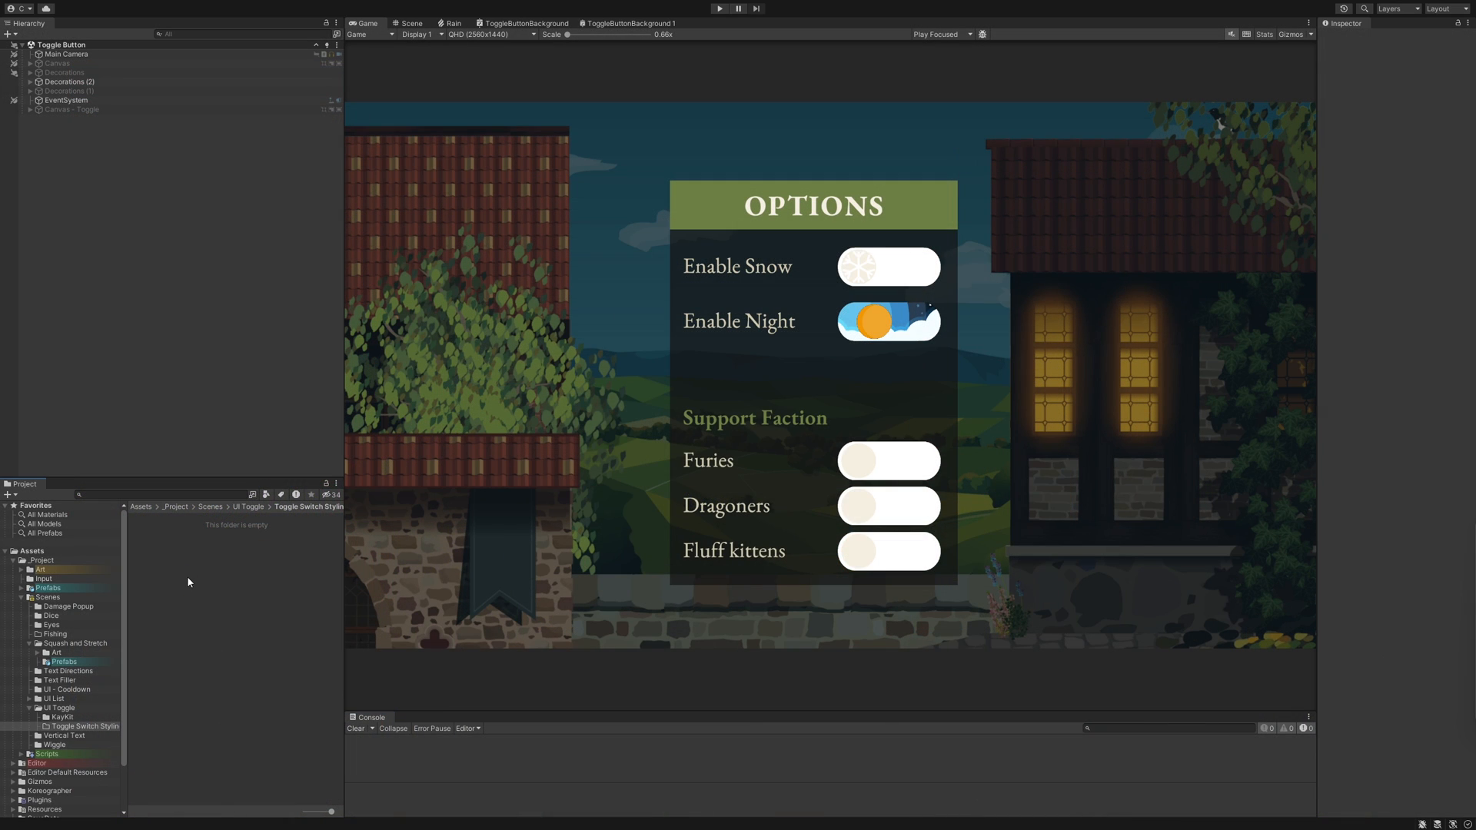
Create a Sprite Unlit Shader Graph asset named ToggleSwitch in the folder.
{"action": "right_click", "coordinate": [187, 581]}
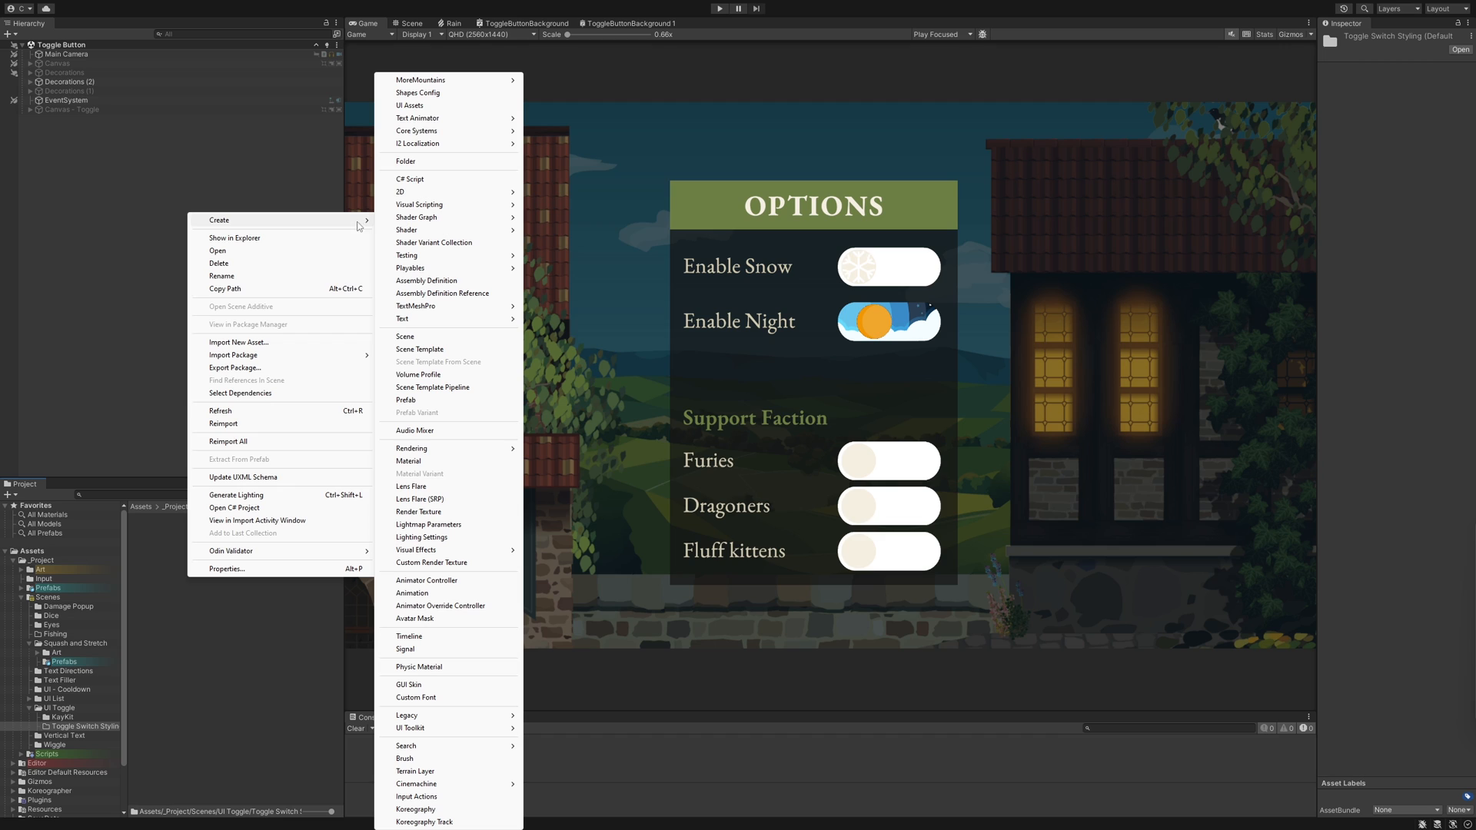
{"action": "mouse_move", "coordinate": [415, 216]}
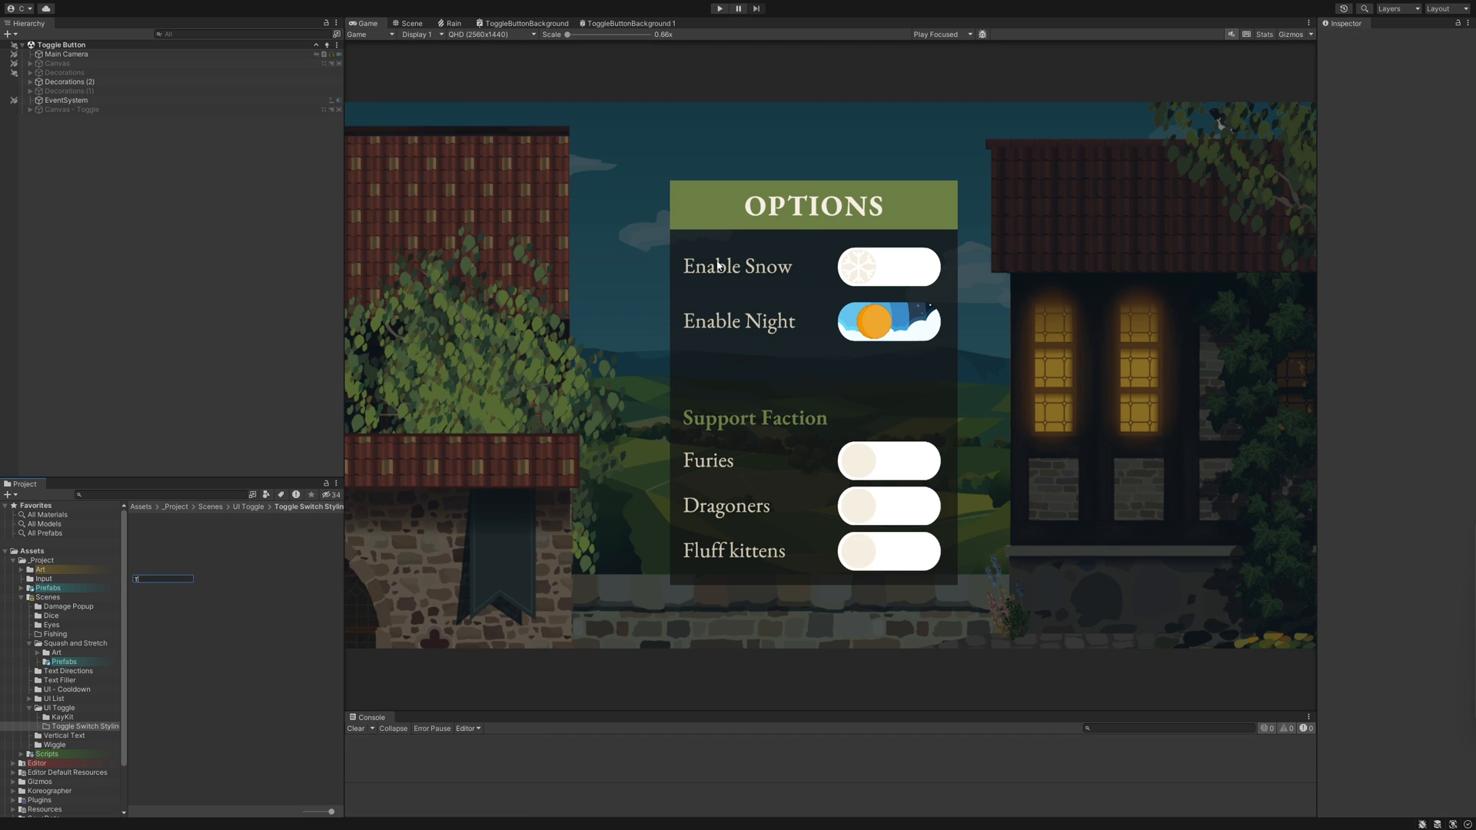
{"action": "left_click", "coordinate": [163, 548]}
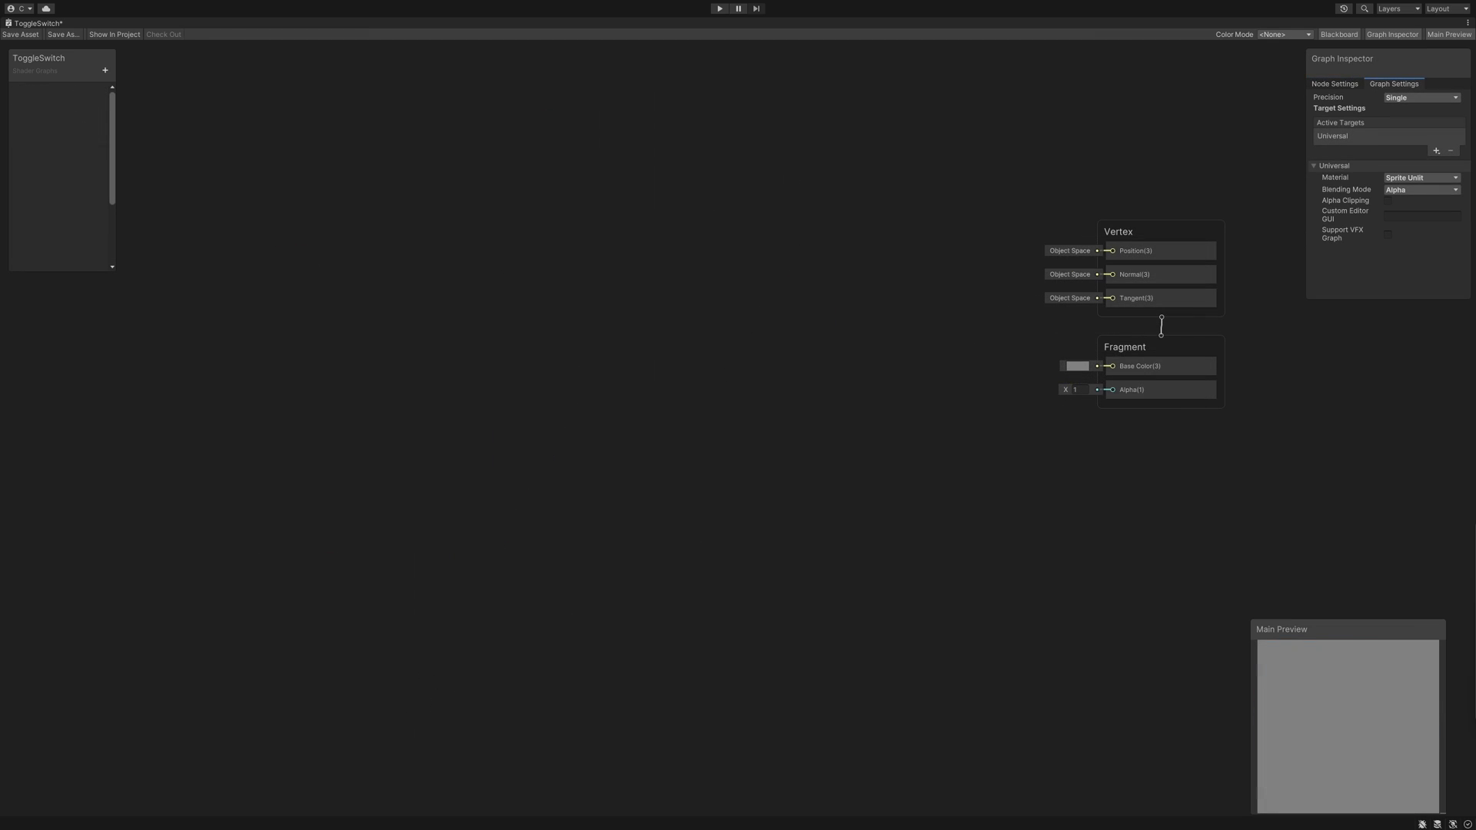
Add MainTex, TextureOn and TextureOff texture properties, giving MainTex a default texture and hiding it.
{"action": "left_click", "coordinate": [106, 69]}
{"action": "type", "text": "Main"}
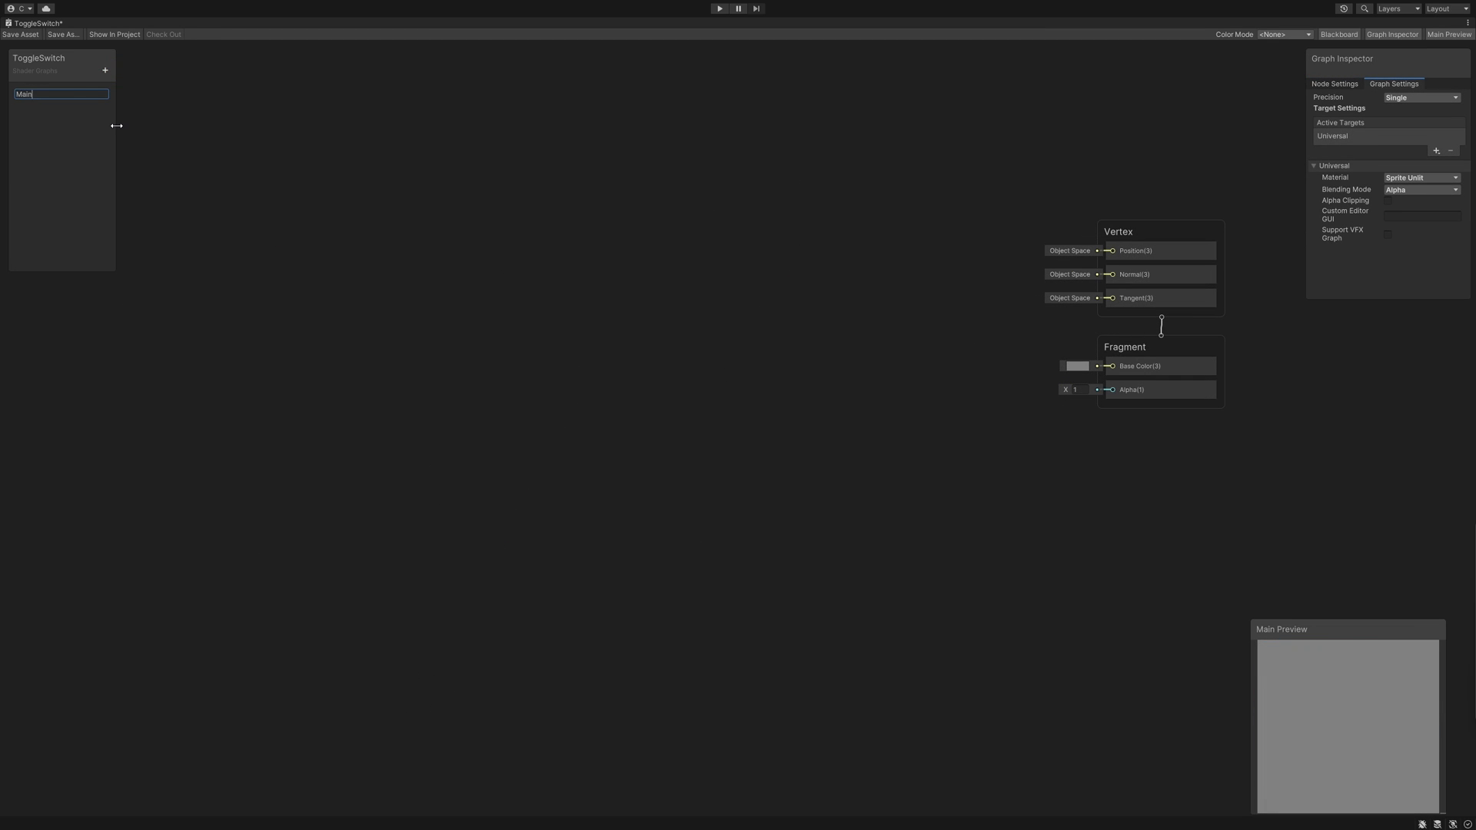
{"action": "left_click", "coordinate": [104, 69]}
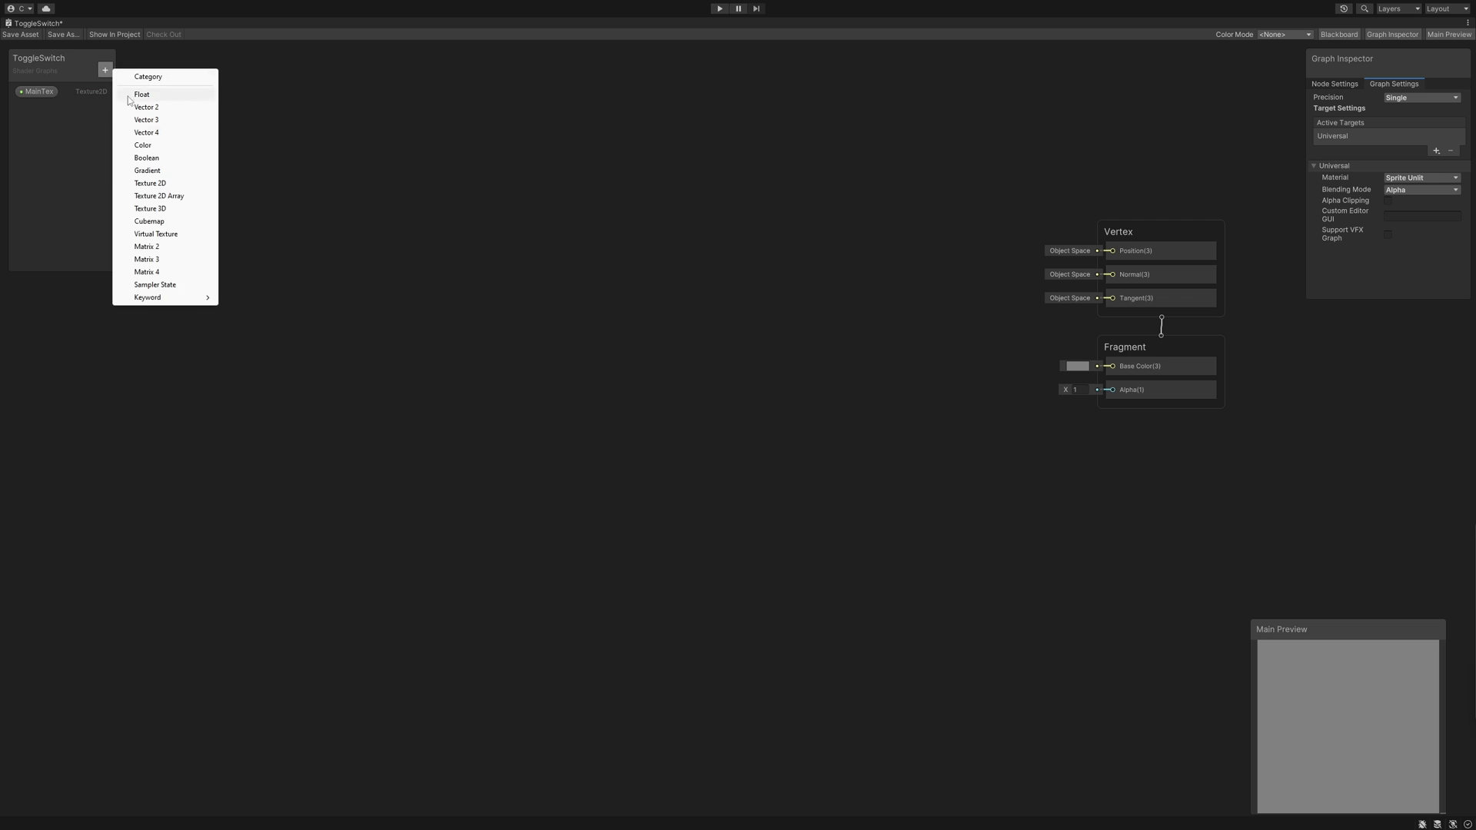
{"action": "left_click", "coordinate": [149, 183]}
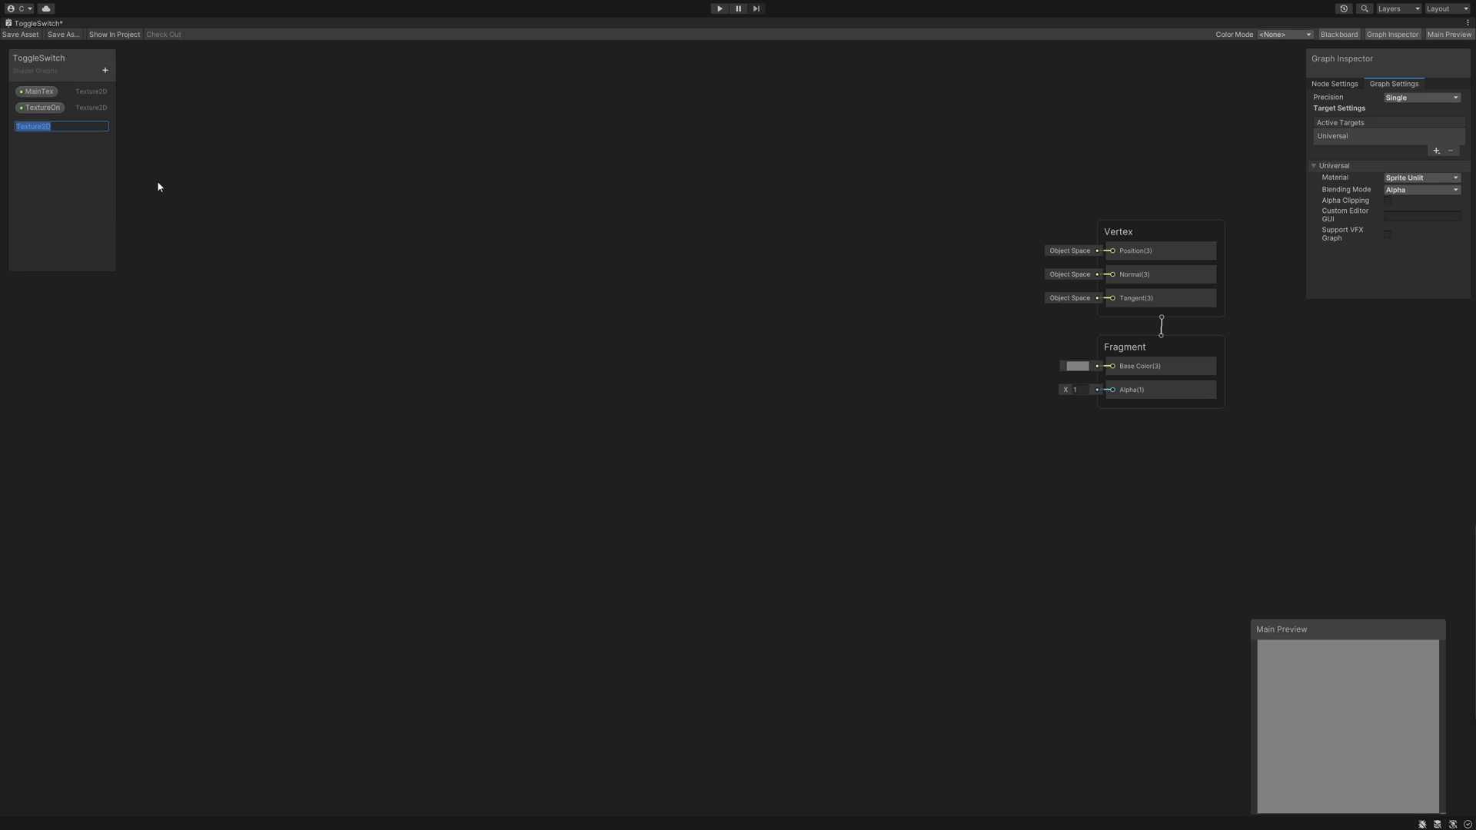
{"action": "left_click", "coordinate": [39, 90]}
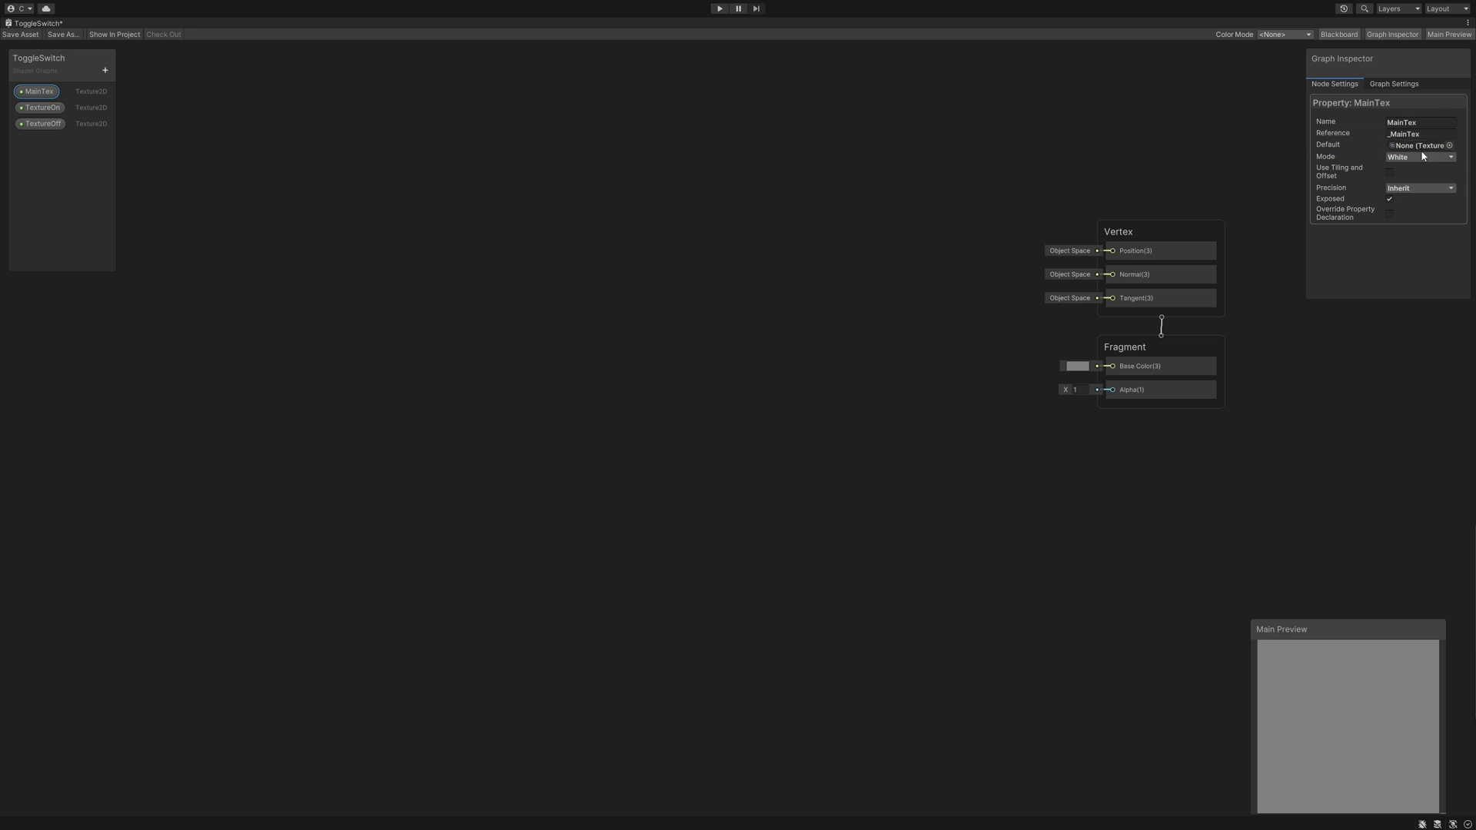
{"action": "left_click", "coordinate": [1449, 146]}
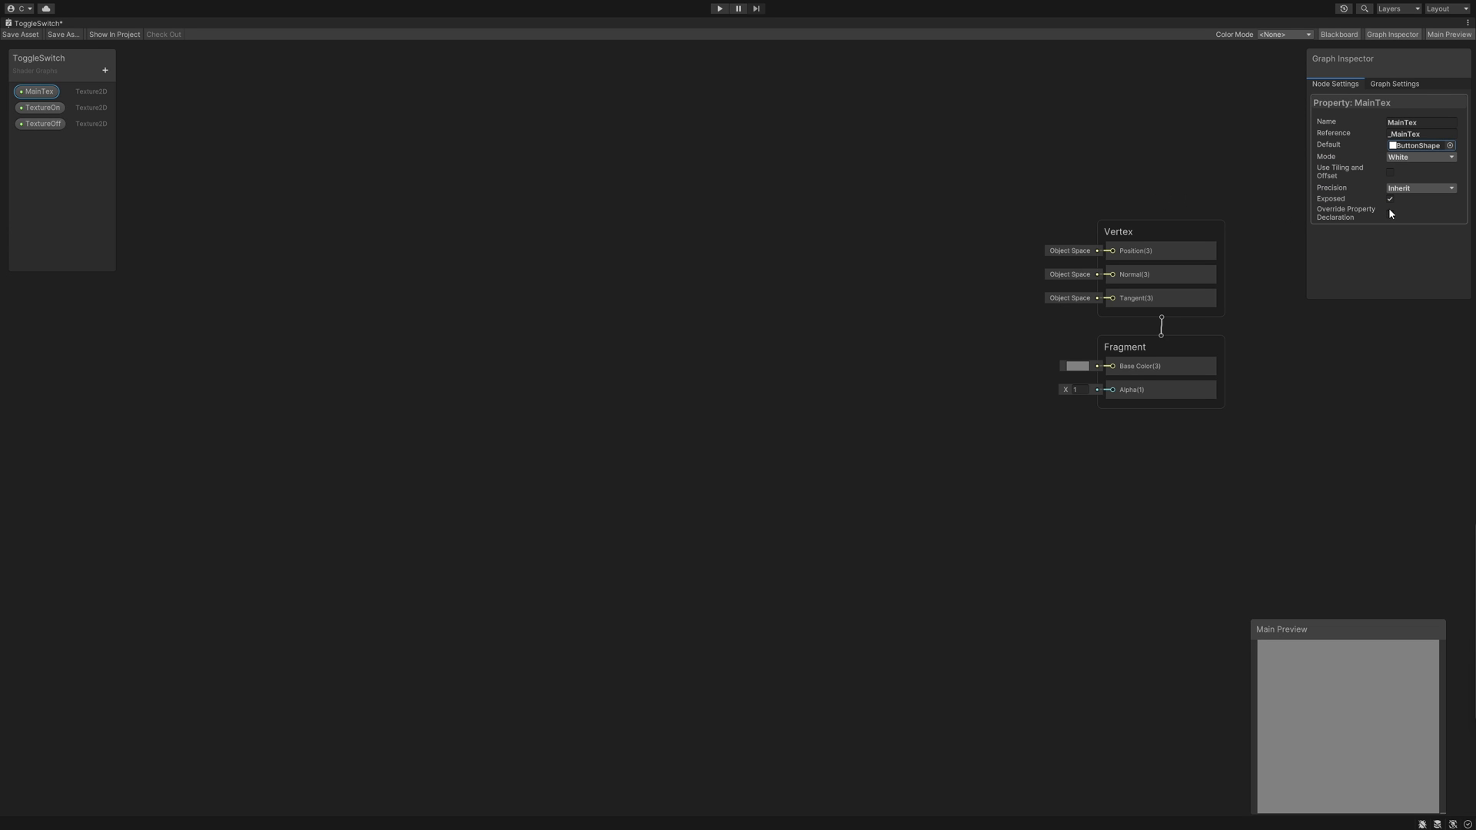
{"action": "left_click", "coordinate": [1390, 198]}
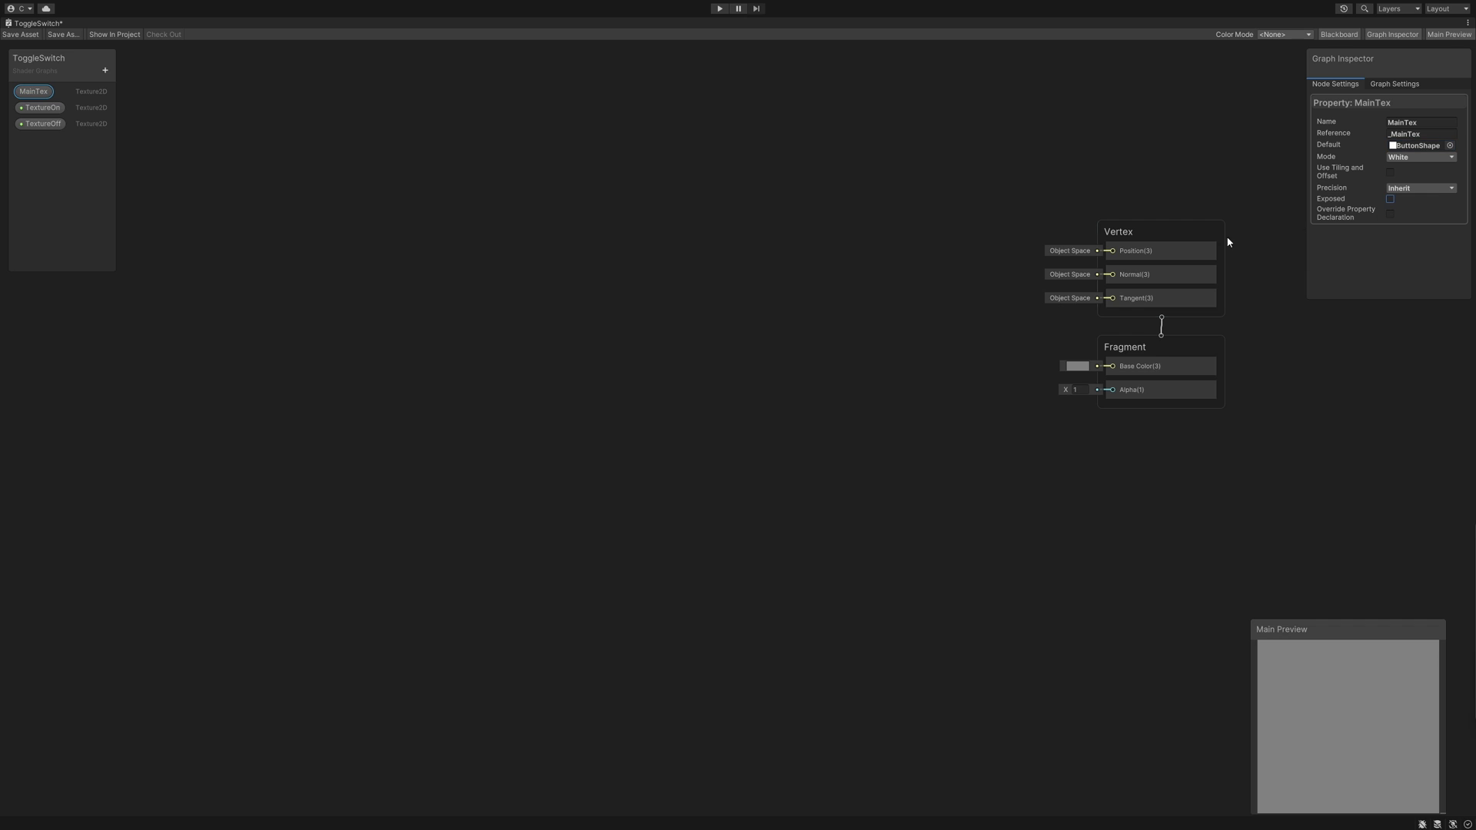
Set TextureOn's default to the Light texture and TextureOff's to the Dark texture.
{"action": "left_click", "coordinate": [43, 107]}
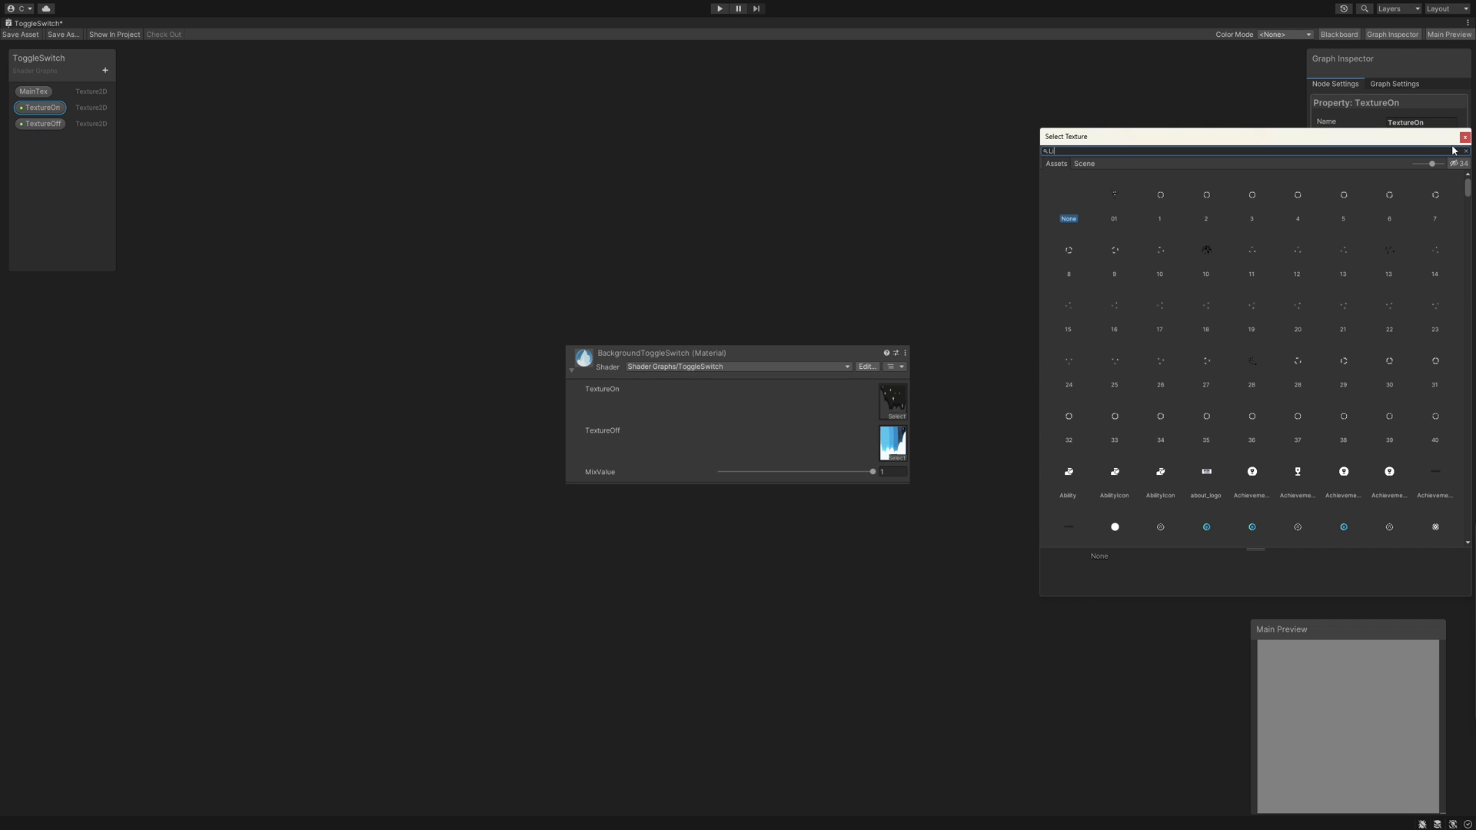
{"action": "left_click", "coordinate": [1465, 137]}
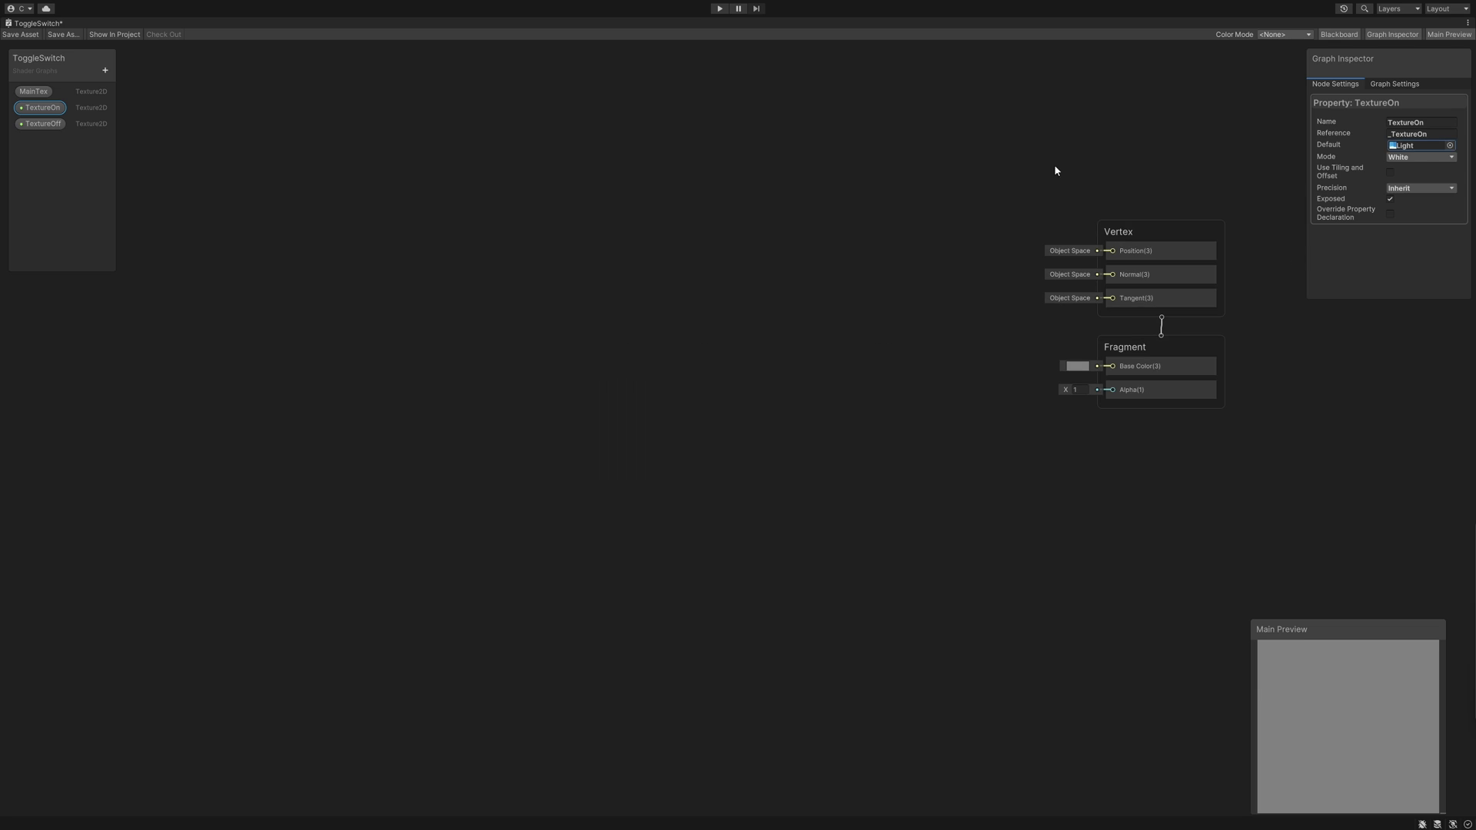
{"action": "left_click", "coordinate": [43, 123]}
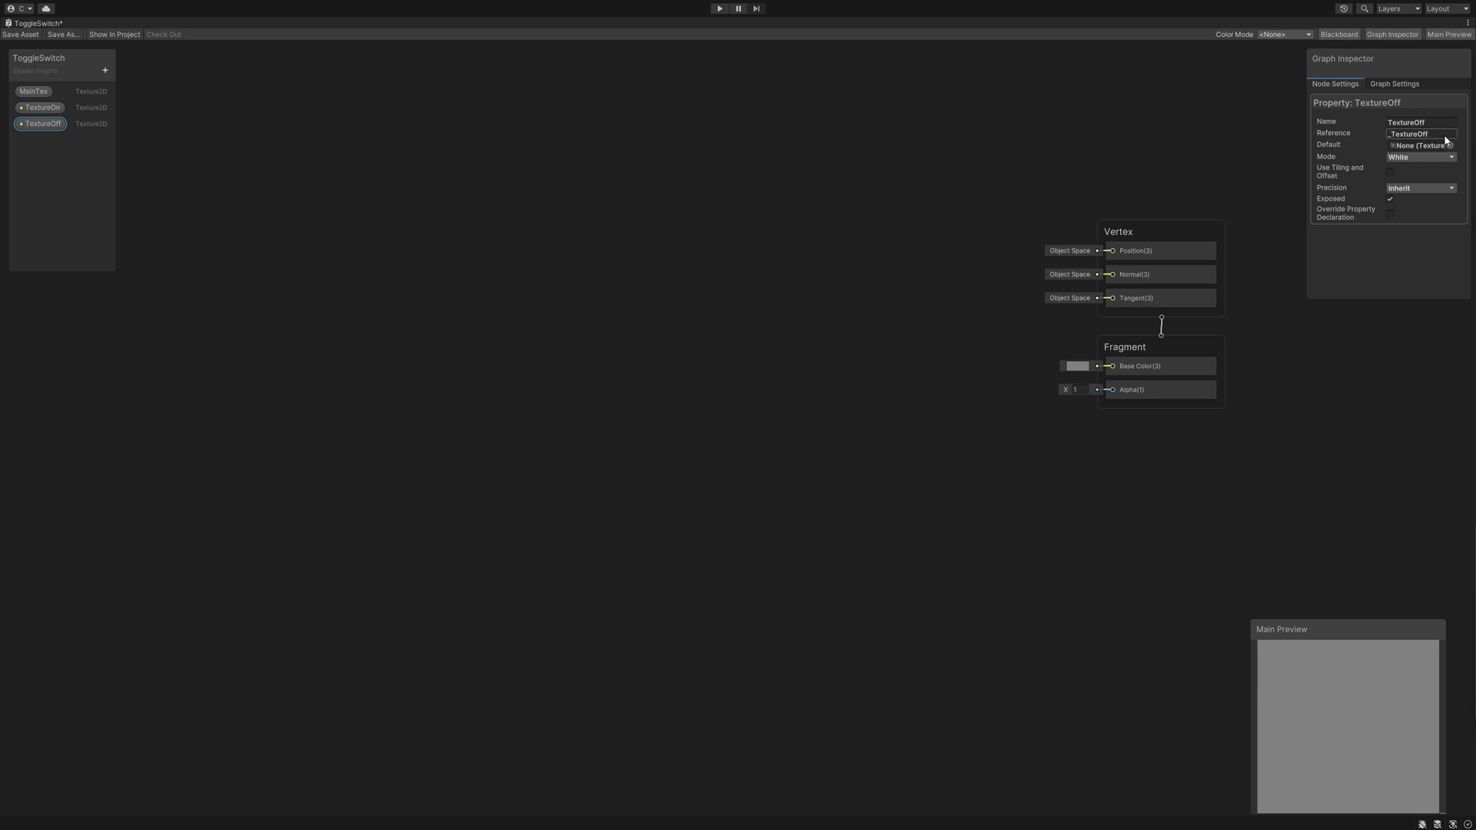
{"action": "left_click", "coordinate": [1419, 146]}
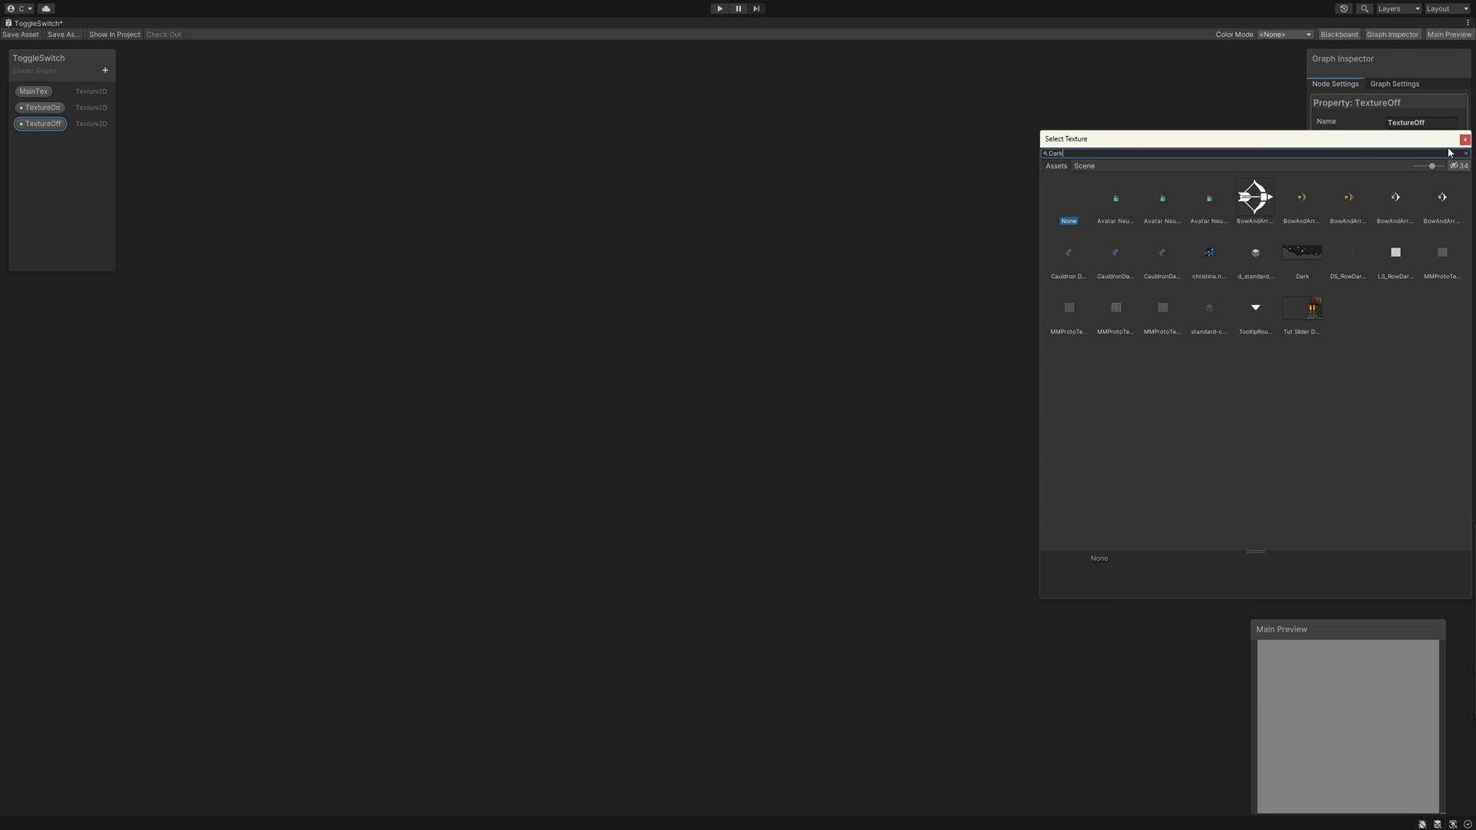
{"action": "left_click", "coordinate": [1465, 139]}
{"action": "type", "text": "Sam"}
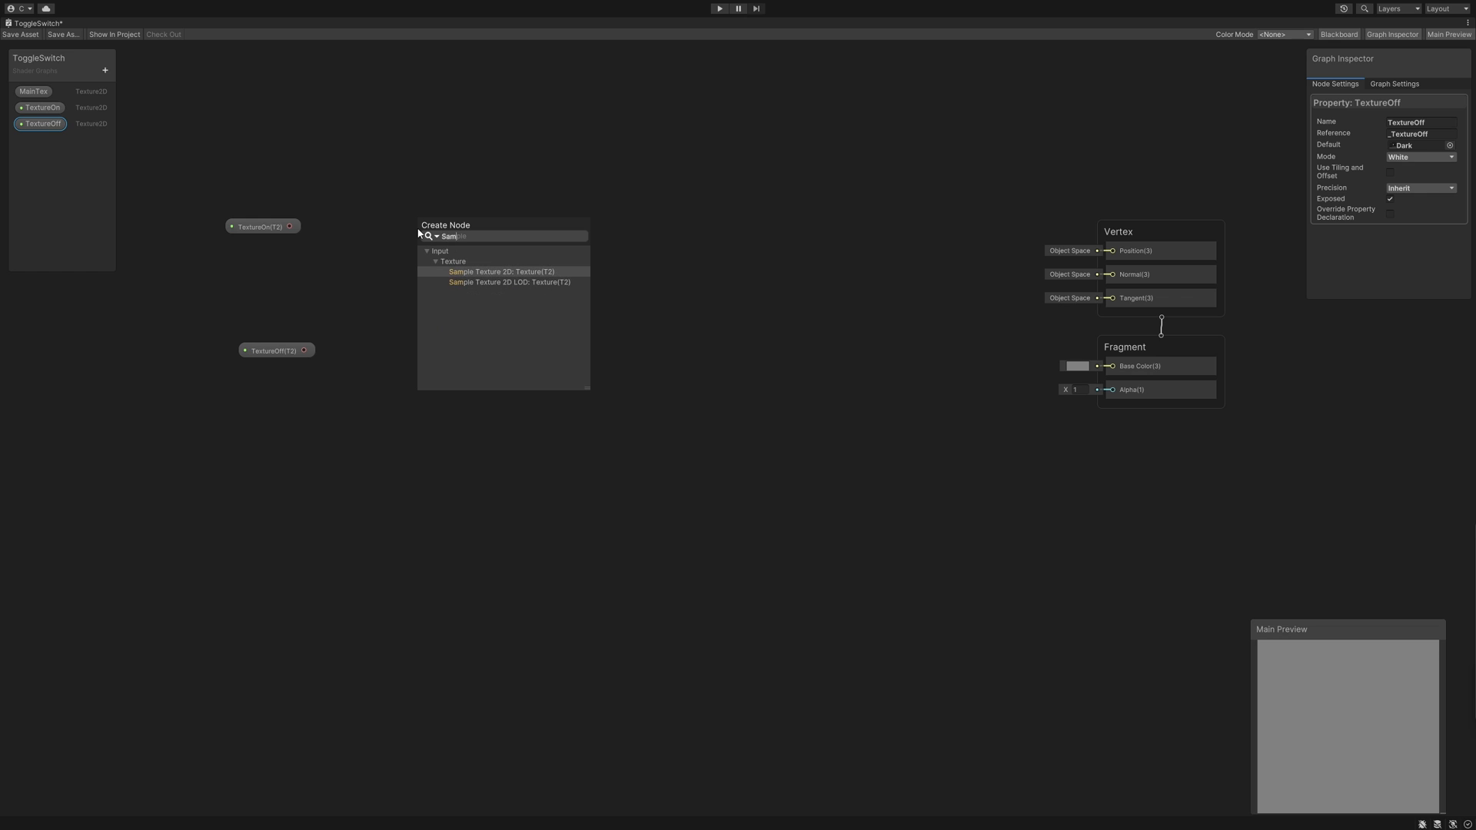
Feed TextureOn and TextureOff each into their own Sample Texture 2D node.
{"action": "left_click", "coordinate": [503, 272]}
{"action": "type", "text": "S"}
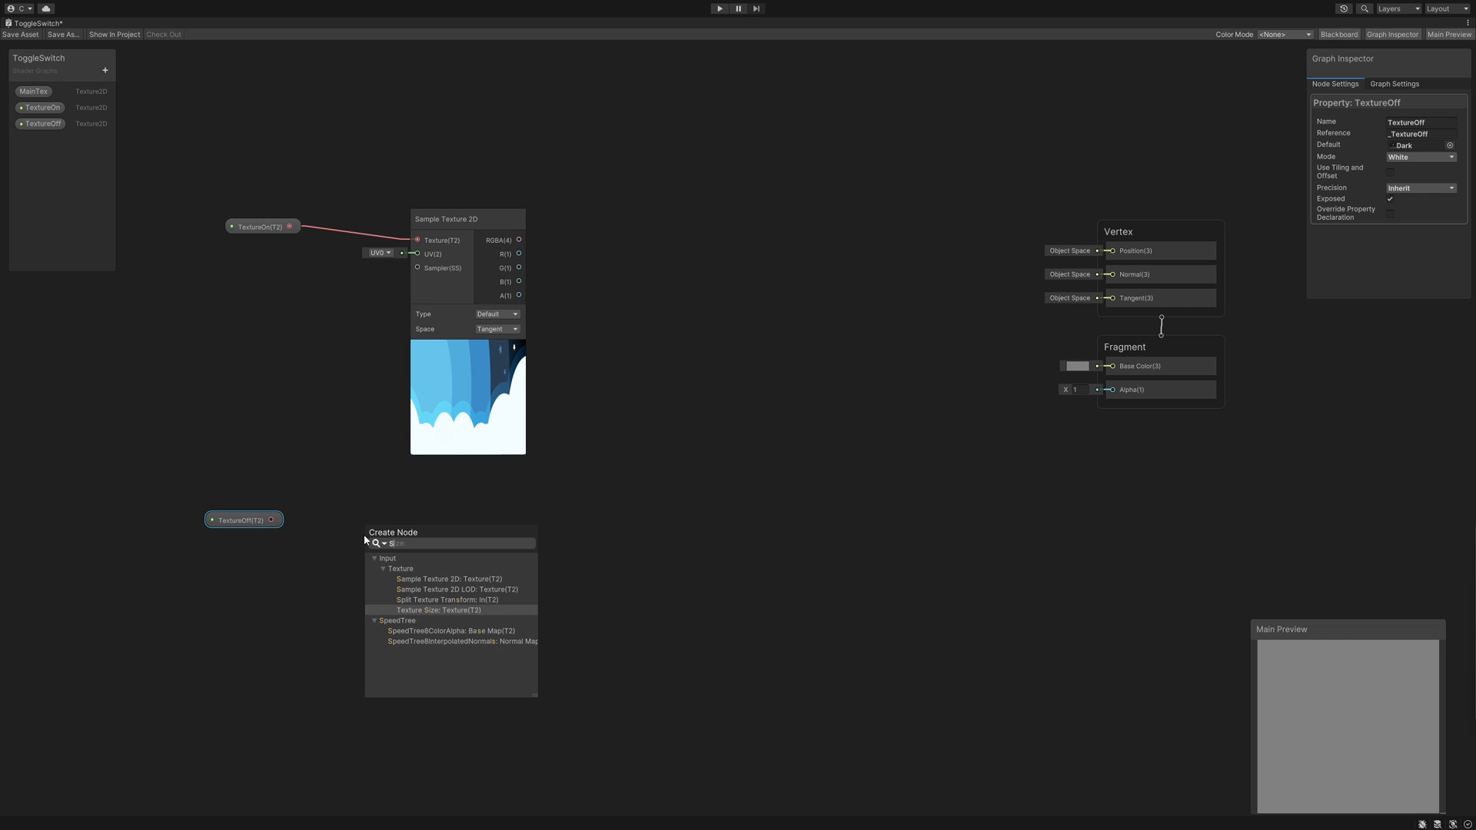
{"action": "left_click", "coordinate": [446, 579]}
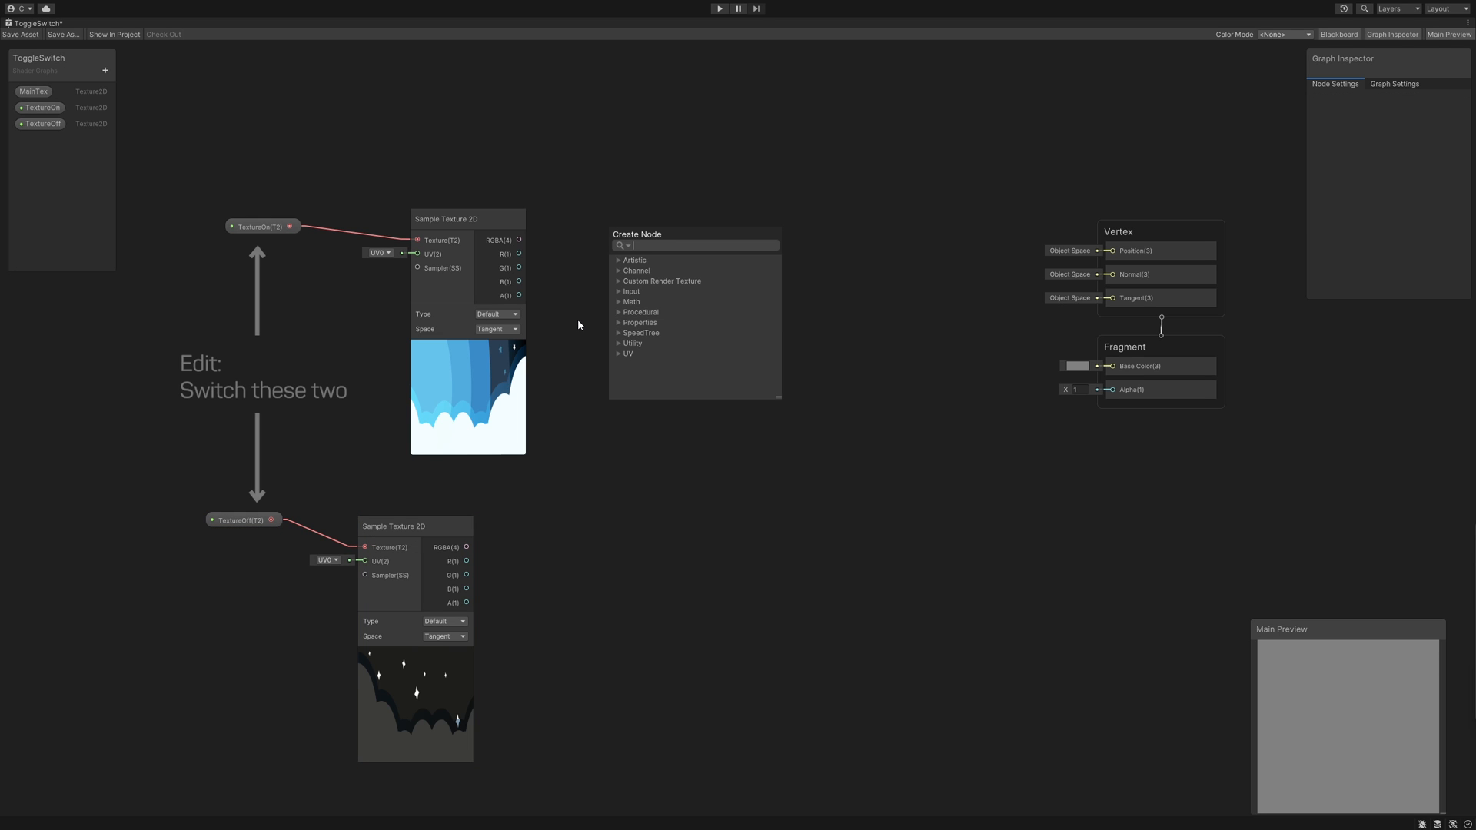
Add a Lerp node and wire the two sampled texture outputs into its A and B inputs.
{"action": "type", "text": "Lerp"}
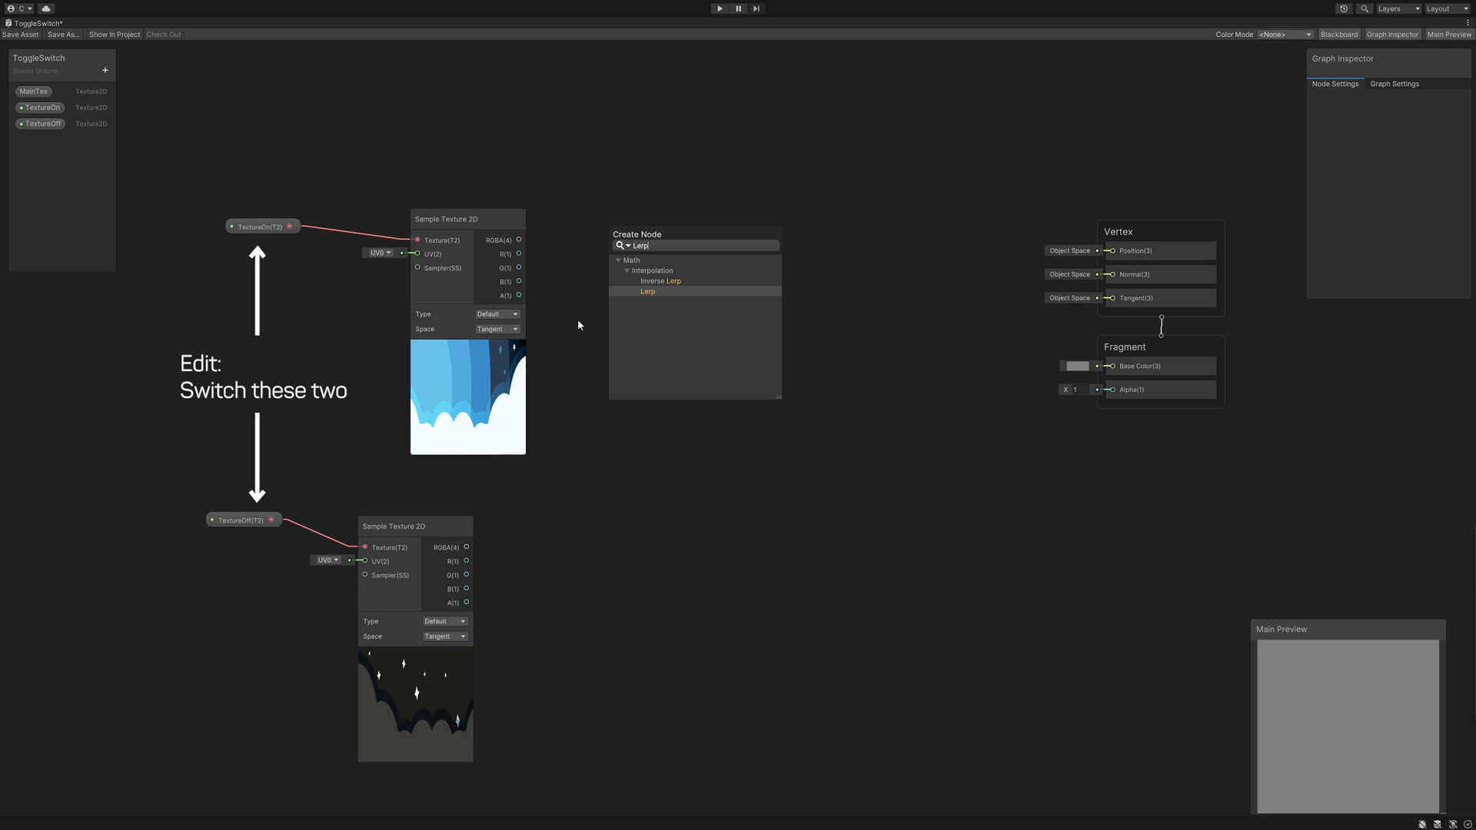
{"action": "left_click", "coordinate": [647, 291]}
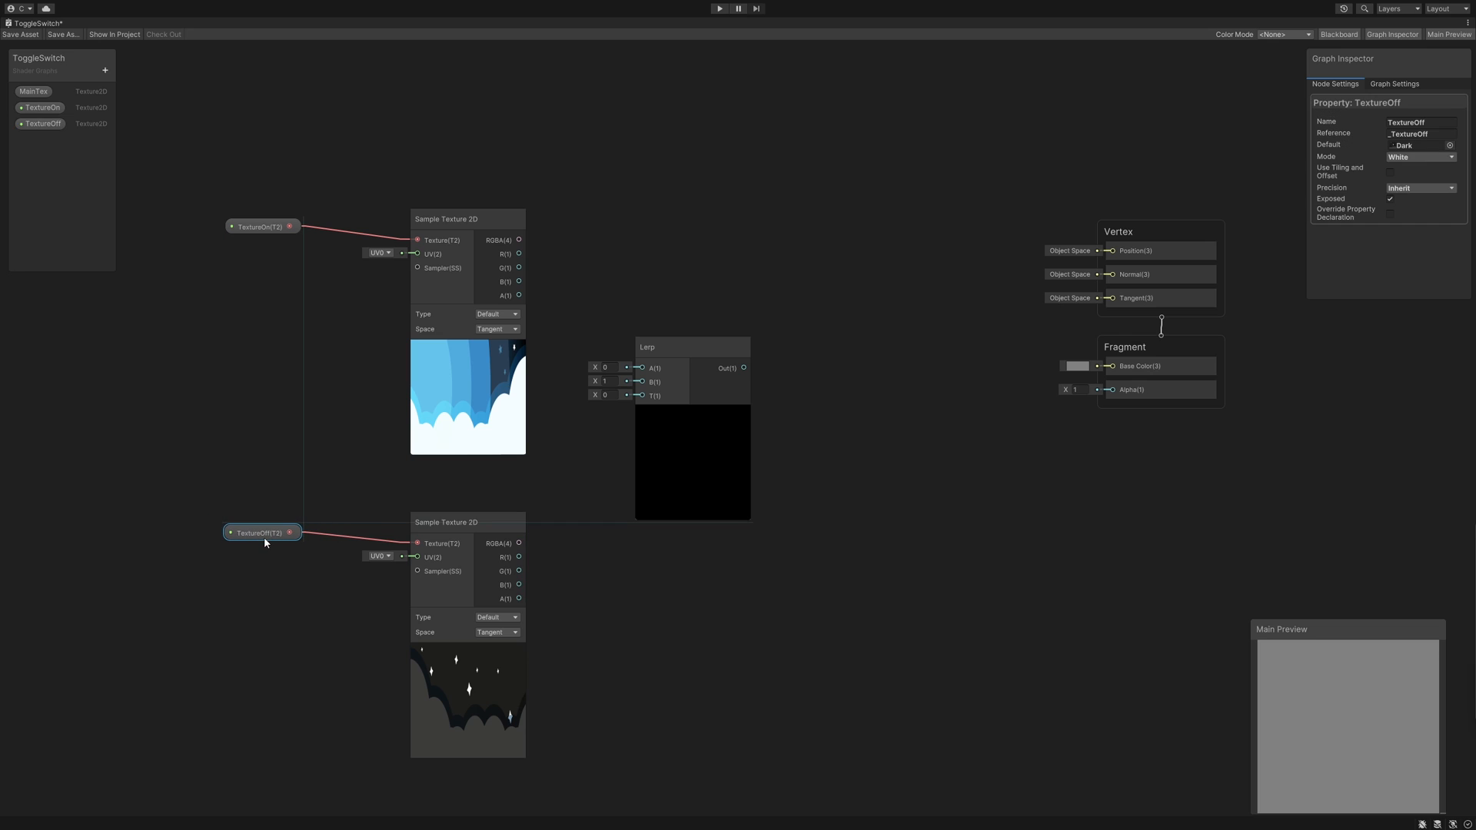
{"action": "left_click_drag", "start_coordinate": [518, 240], "coordinate": [643, 367]}
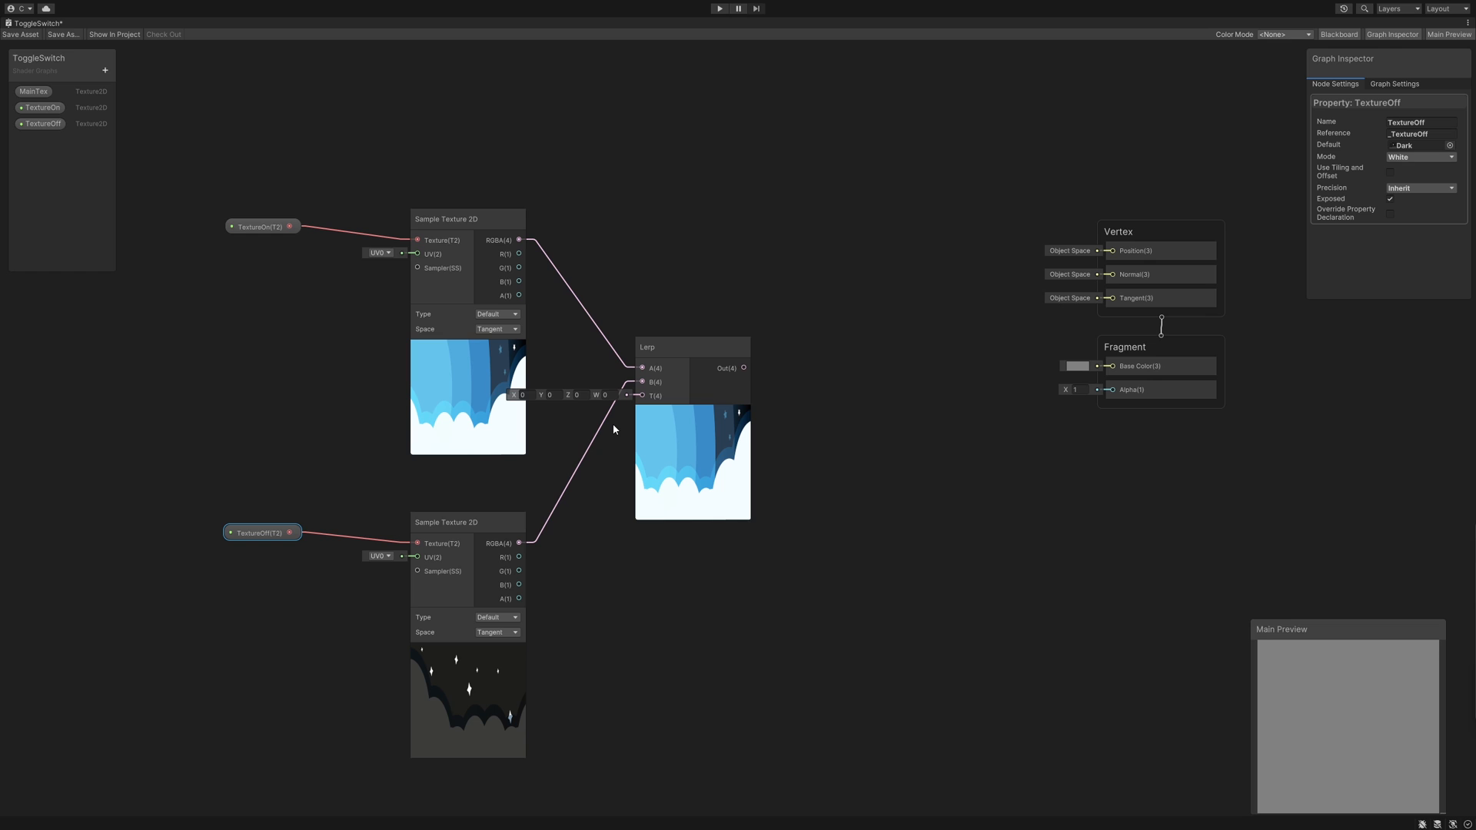
{"action": "left_click", "coordinate": [106, 69]}
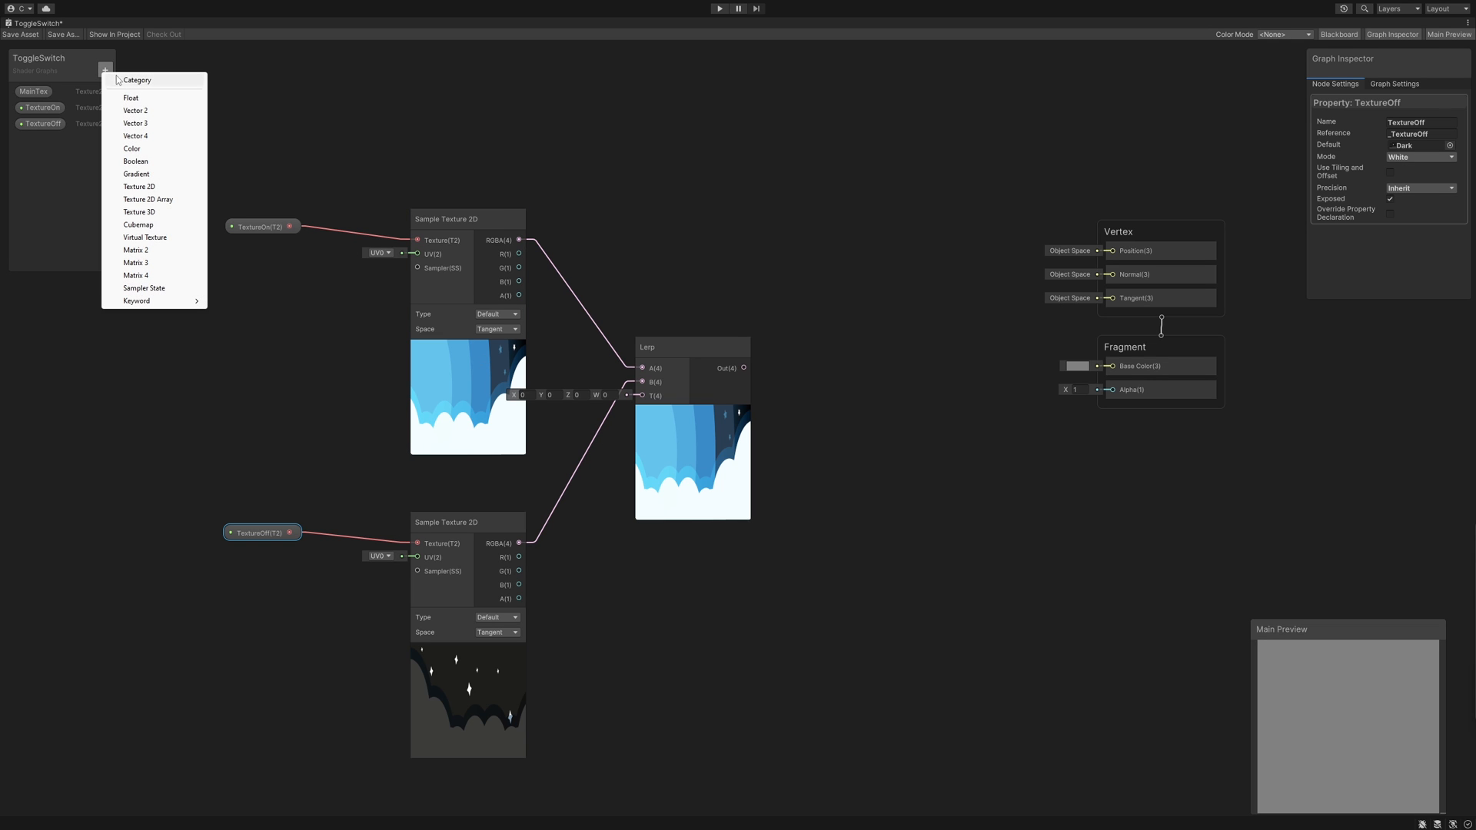
Add a MixValue float slider property (0 to 1) driving the Lerp T input, and place MainTex on the graph.
{"action": "type", "text": "MixValue"}
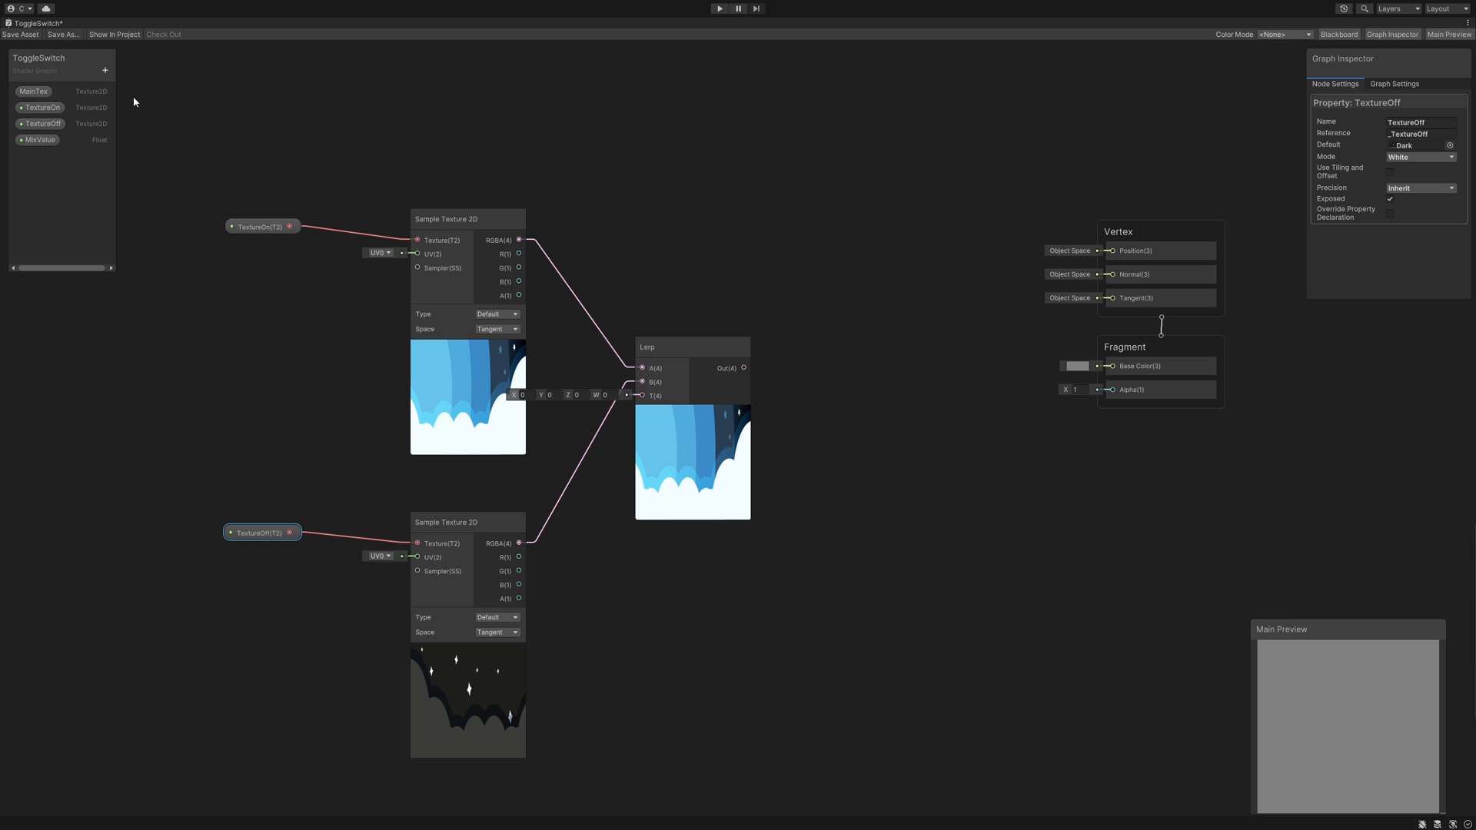
{"action": "left_click", "coordinate": [39, 140]}
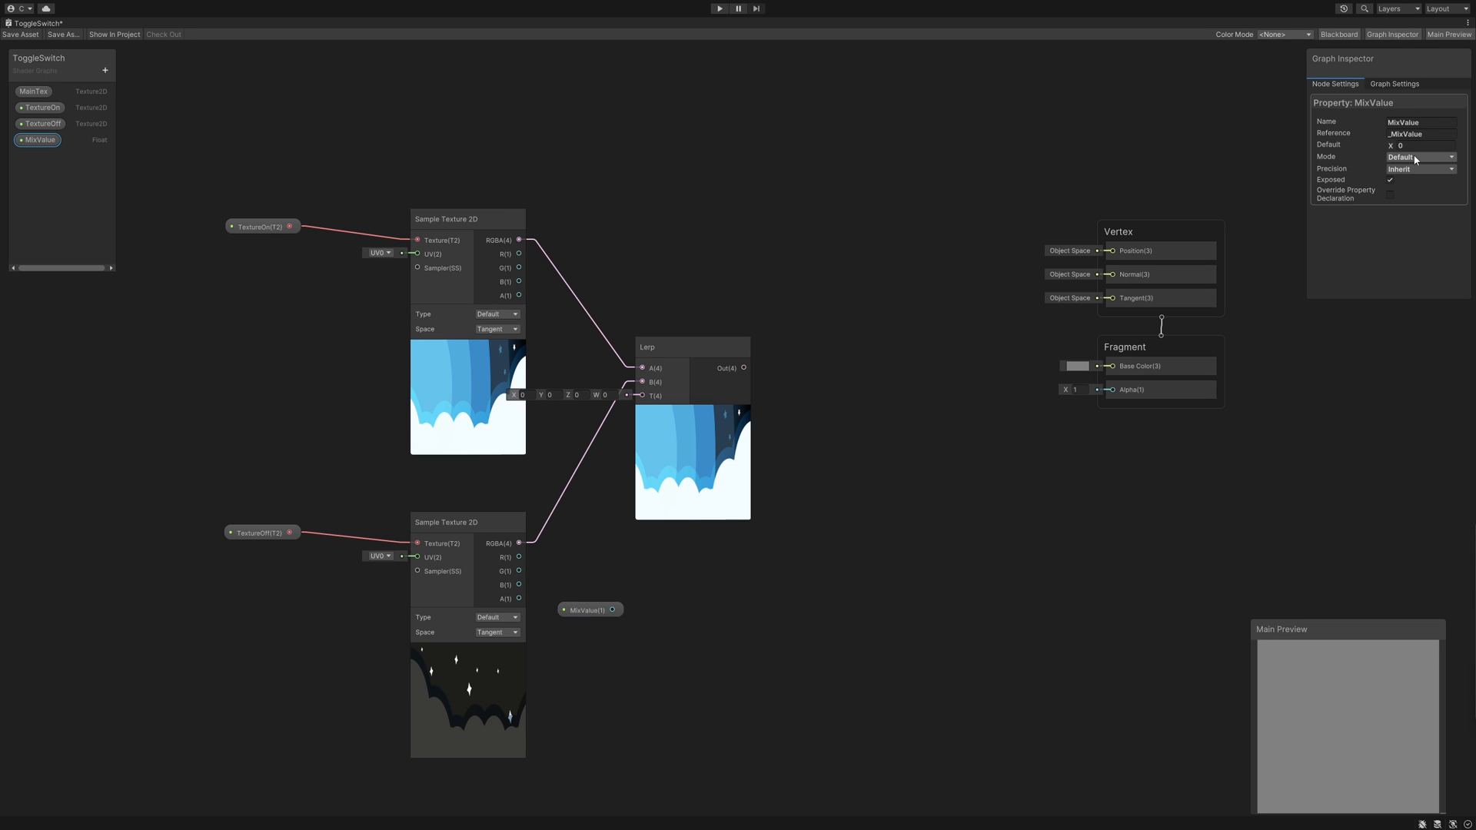
{"action": "left_click", "coordinate": [1419, 157]}
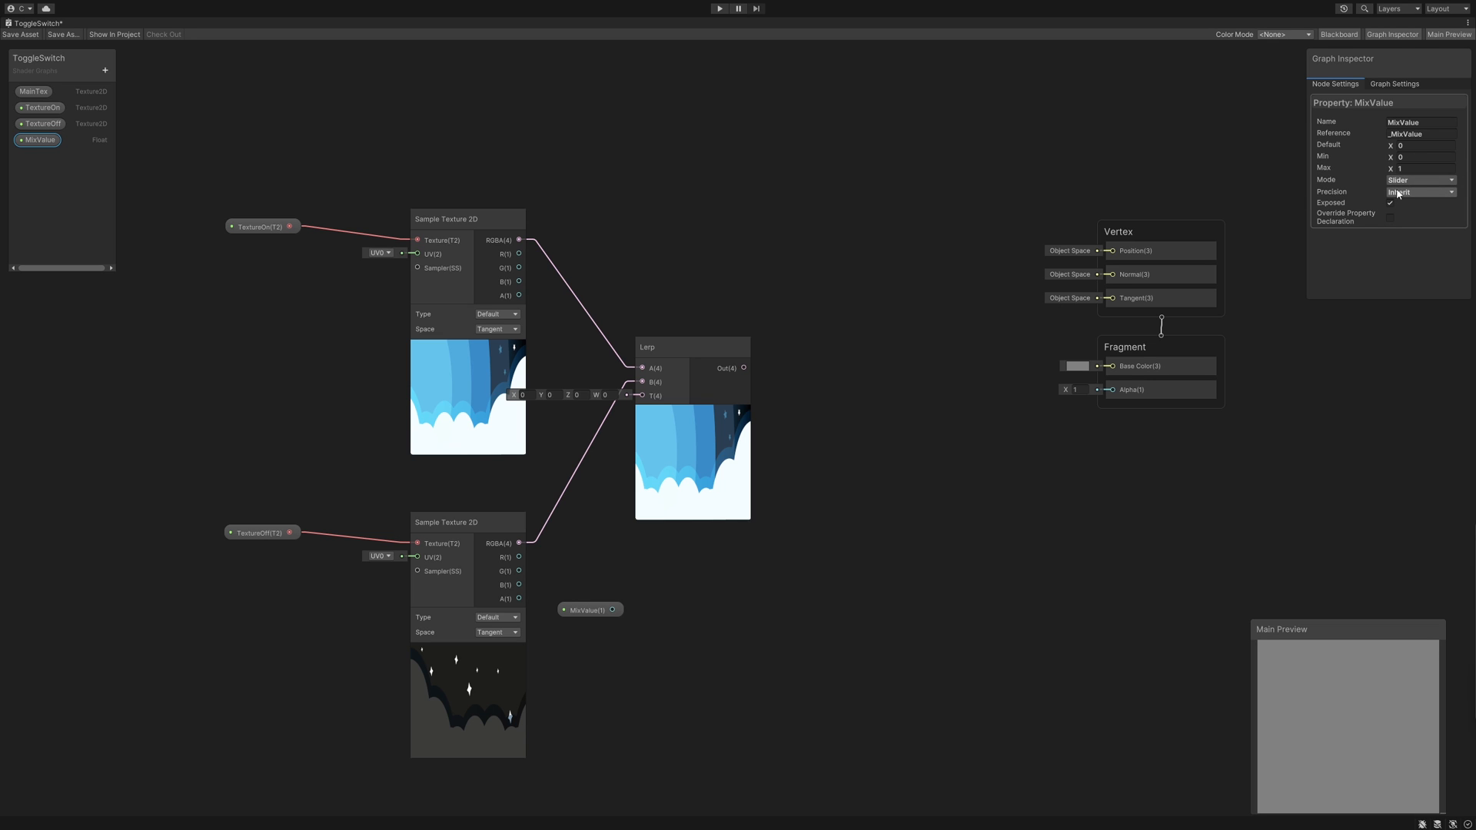
{"action": "left_click_drag", "start_coordinate": [614, 609], "coordinate": [639, 395]}
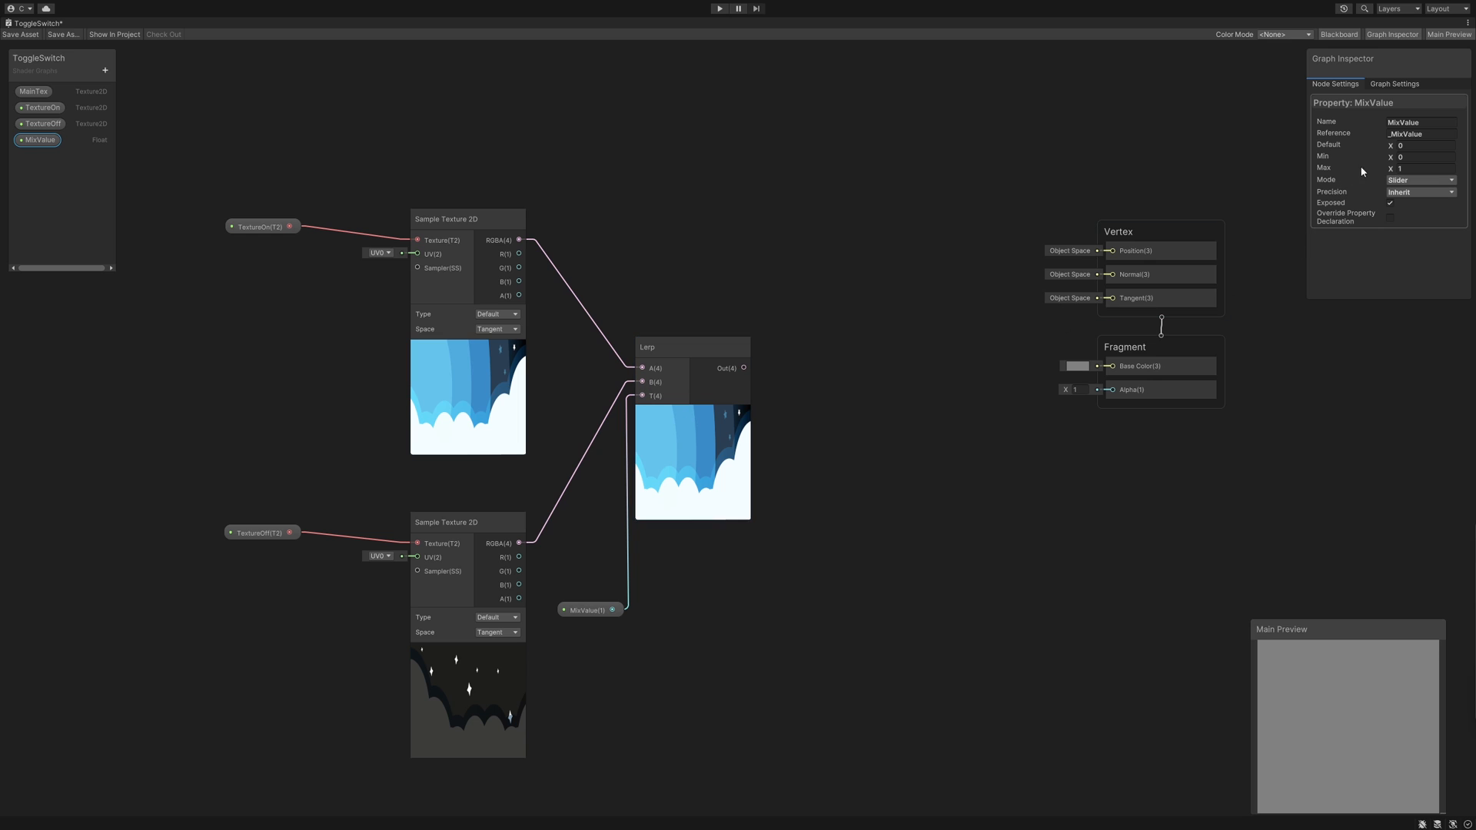
{"action": "type", "text": "1.42"}
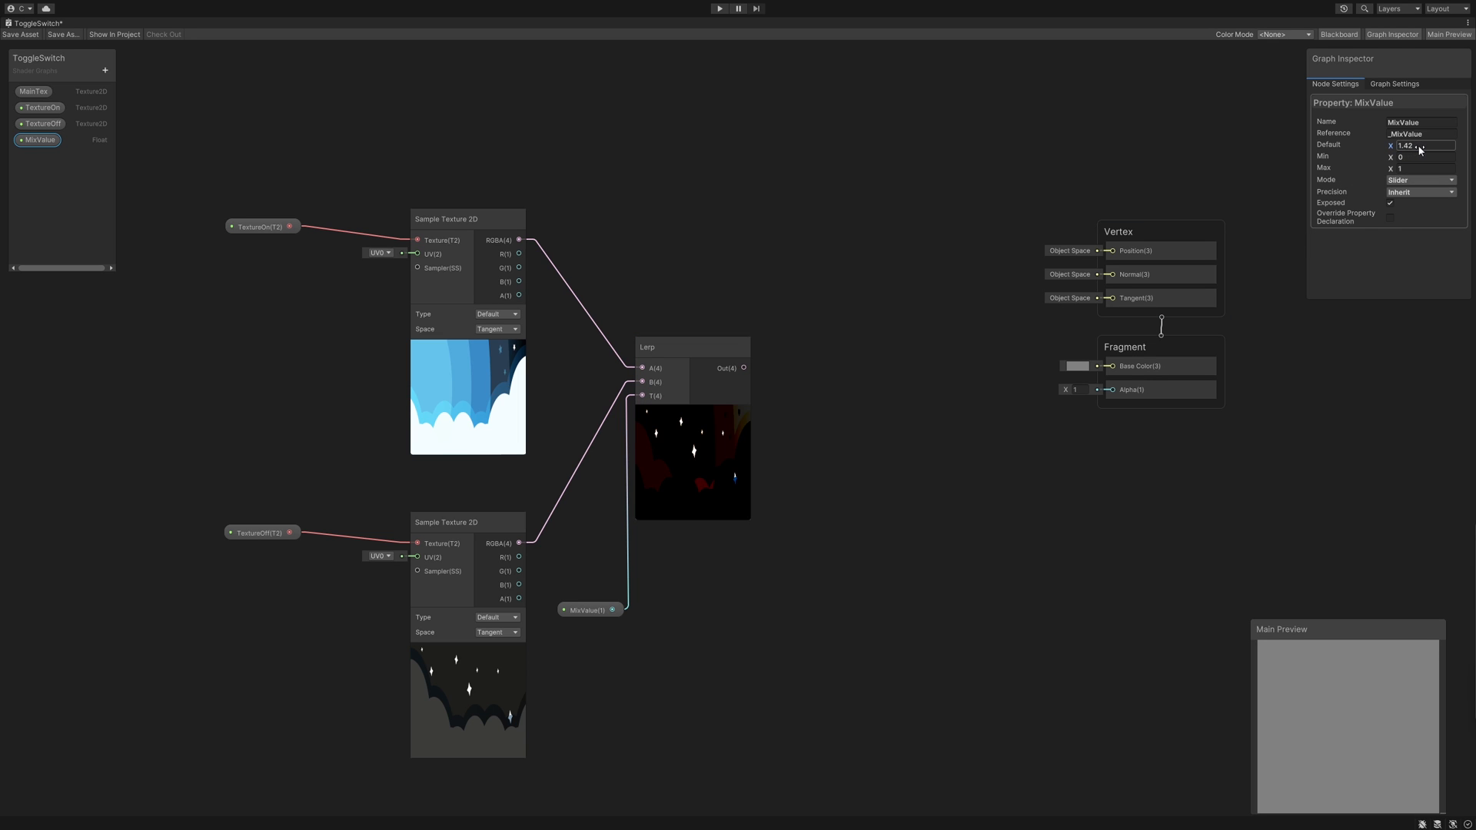
{"action": "type", "text": "-0.63"}
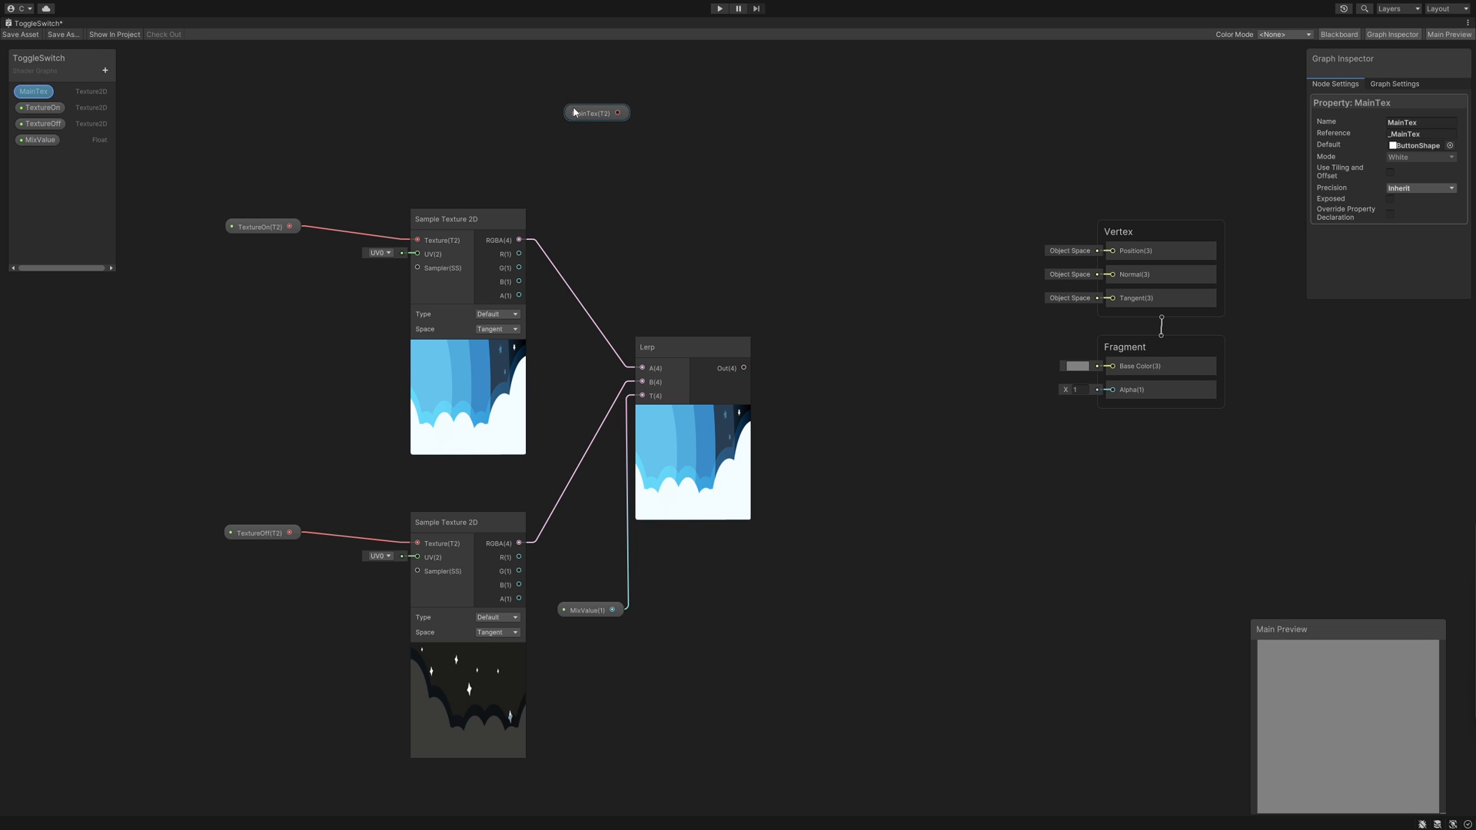
Sample MainTex and combine it with the Lerp output through a Blend node set to Screen mode.
{"action": "type", "text": "Sample"}
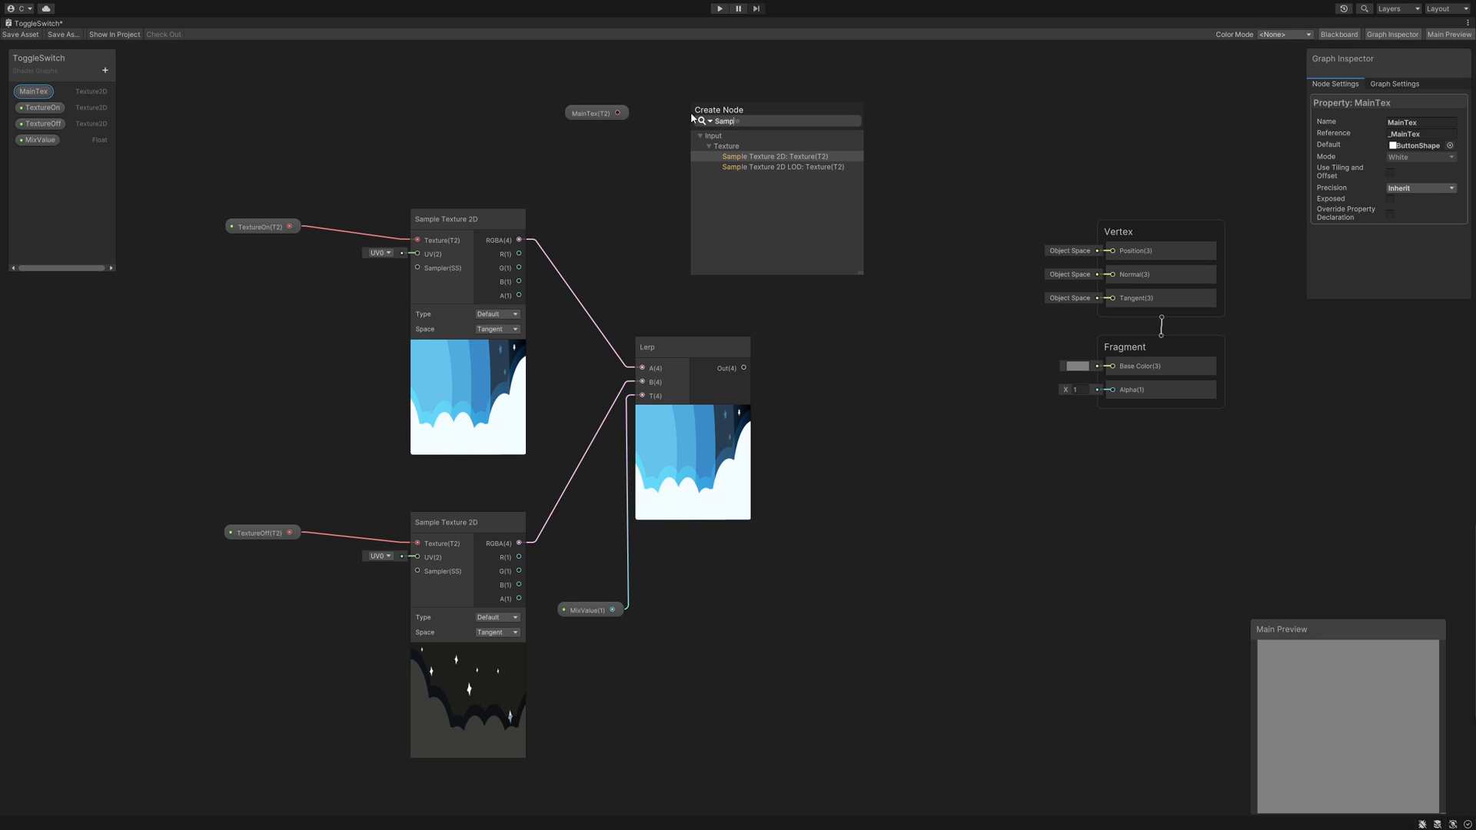
{"action": "left_click", "coordinate": [769, 157]}
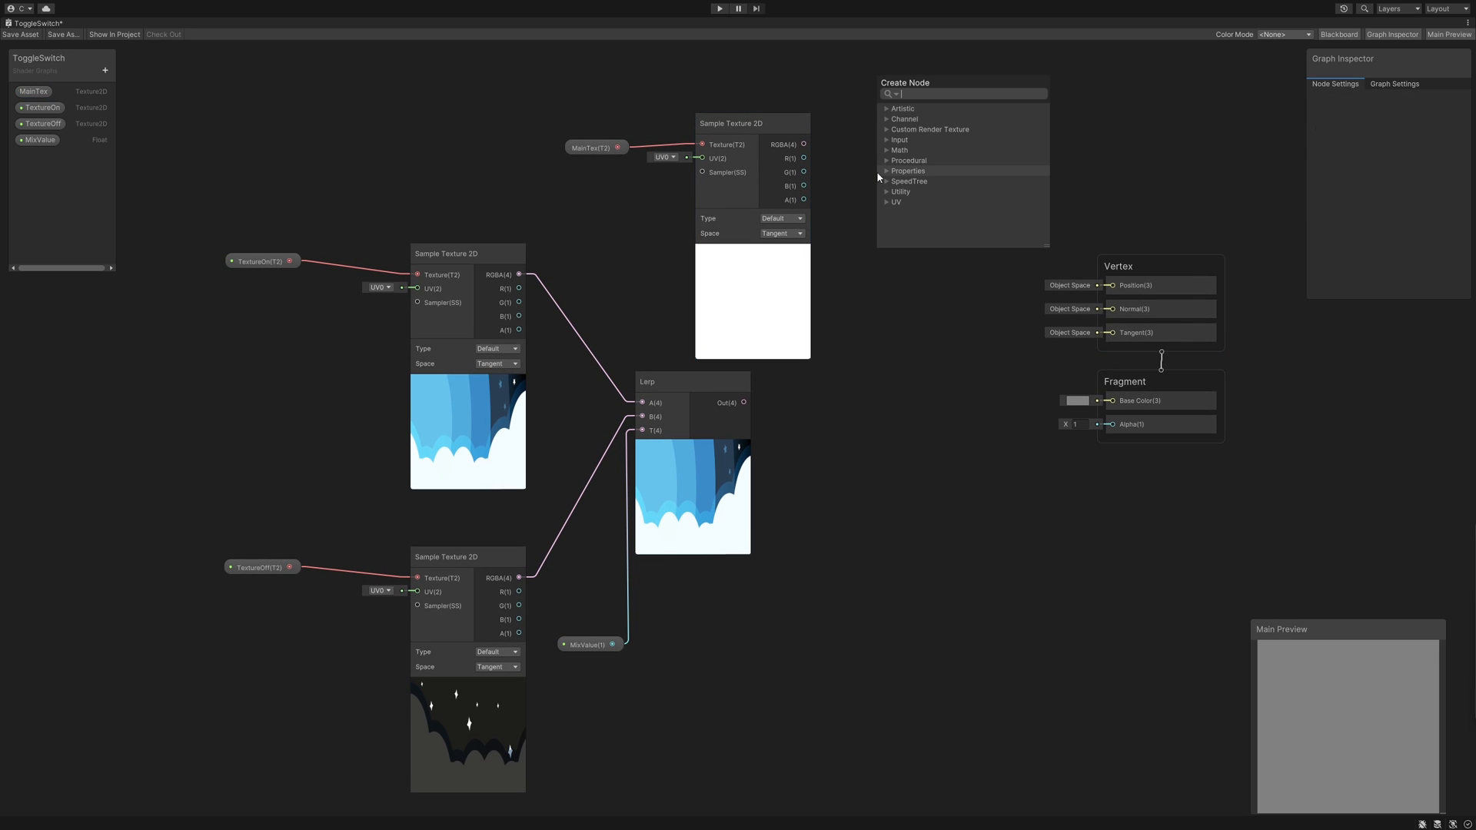
{"action": "left_click", "coordinate": [907, 171]}
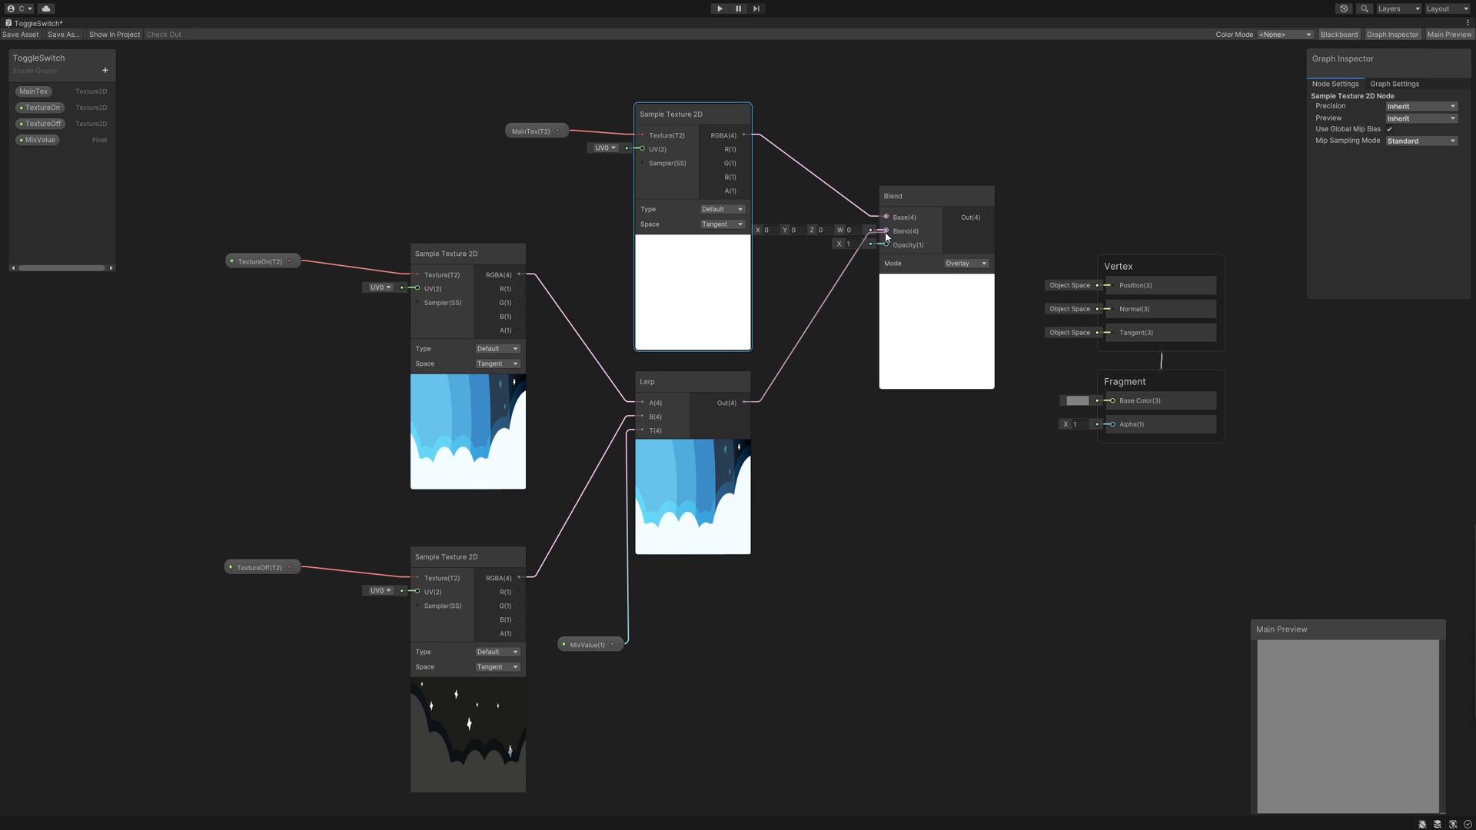
{"action": "left_click", "coordinate": [966, 263]}
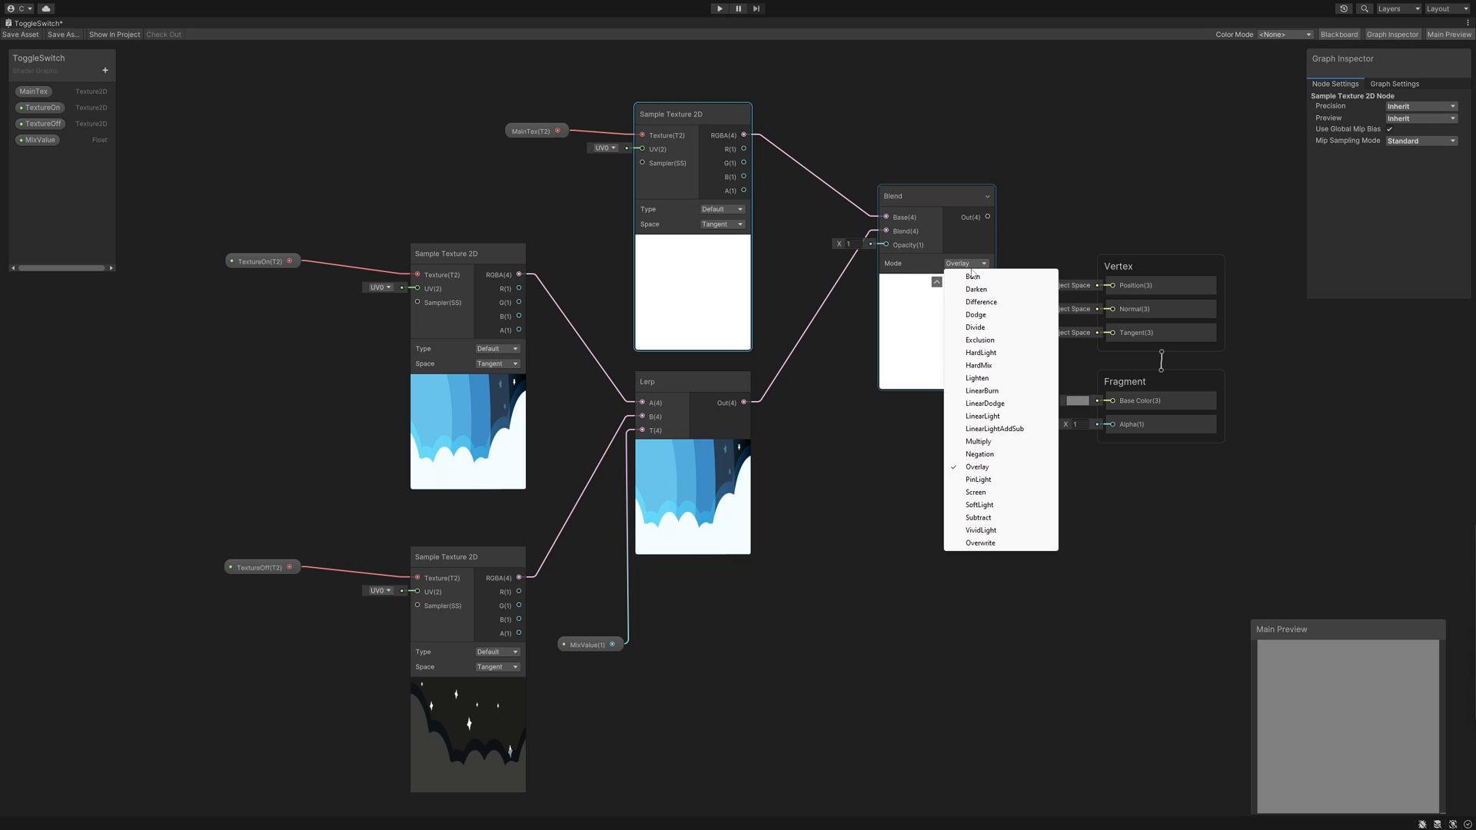
{"action": "left_click", "coordinate": [976, 492]}
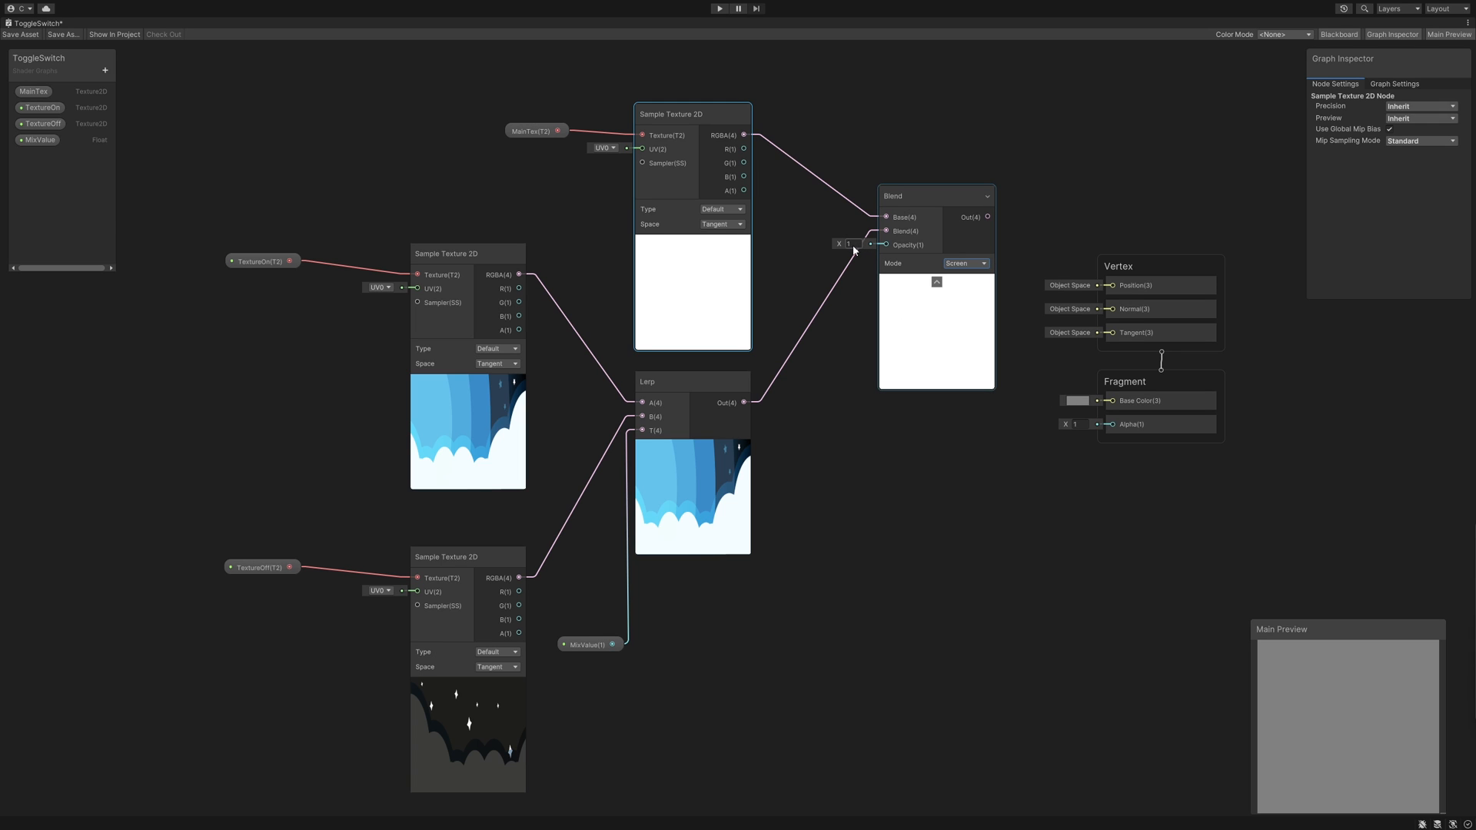
{"action": "type", "text": "0"}
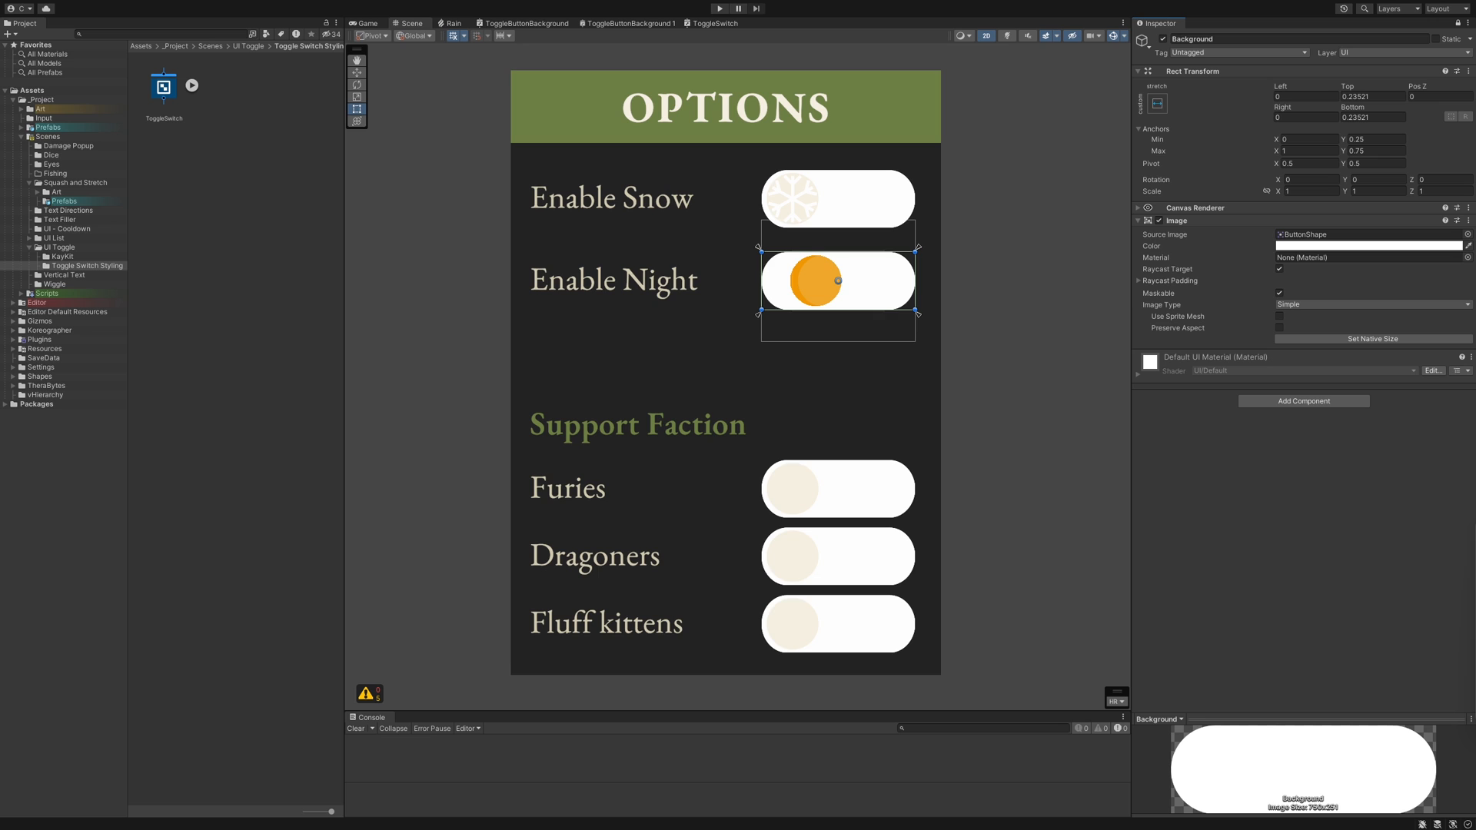
Open the project's C# code in the external editor from the ToggleSwitch asset.
{"action": "right_click", "coordinate": [163, 84]}
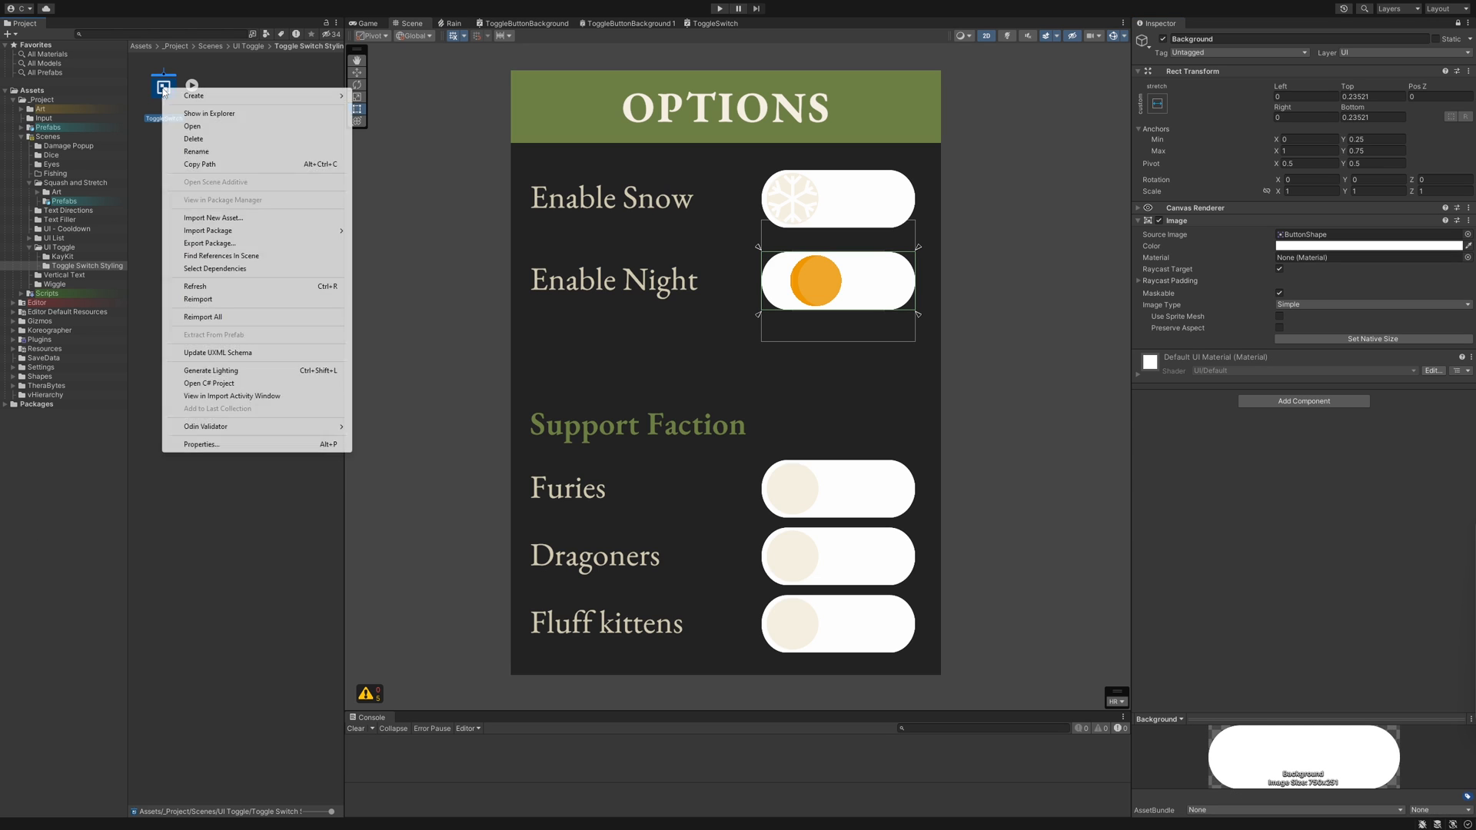
{"action": "left_click", "coordinate": [194, 94]}
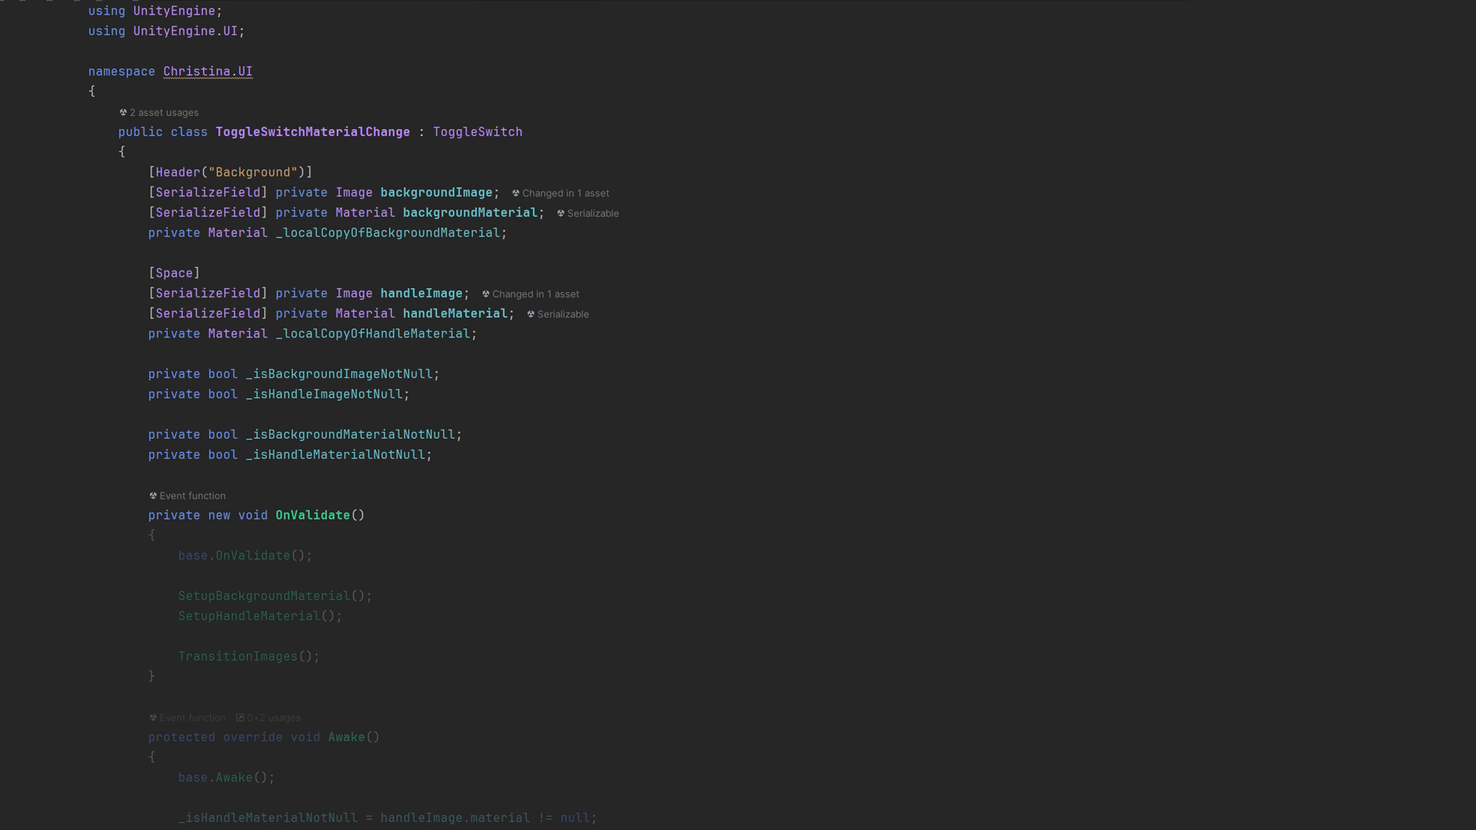
{"action": "double_click", "coordinate": [217, 515]}
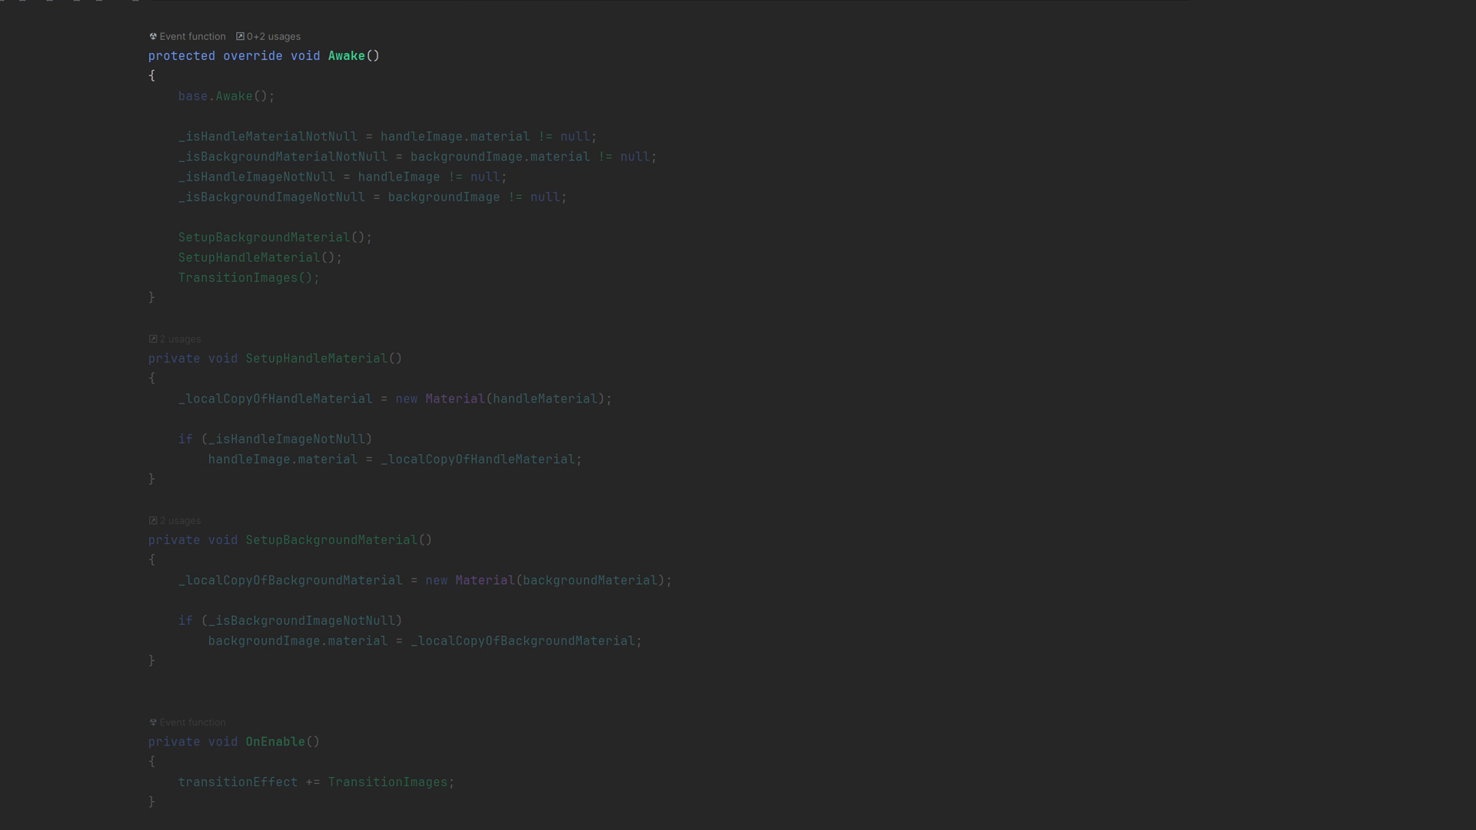
{"action": "double_click", "coordinate": [251, 55]}
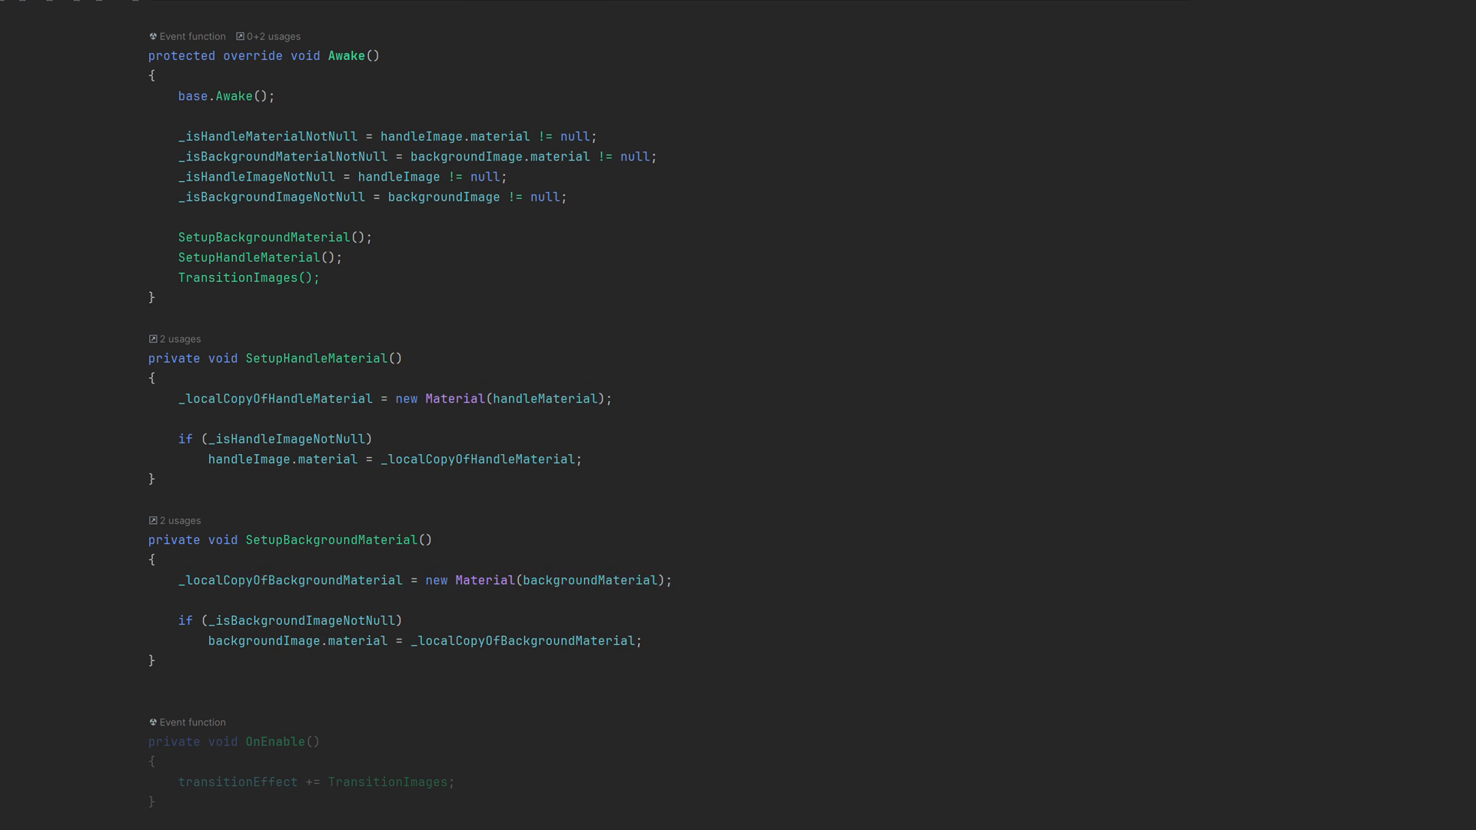
{"action": "scroll", "scroll_direction": "down", "scroll_amount": 3}
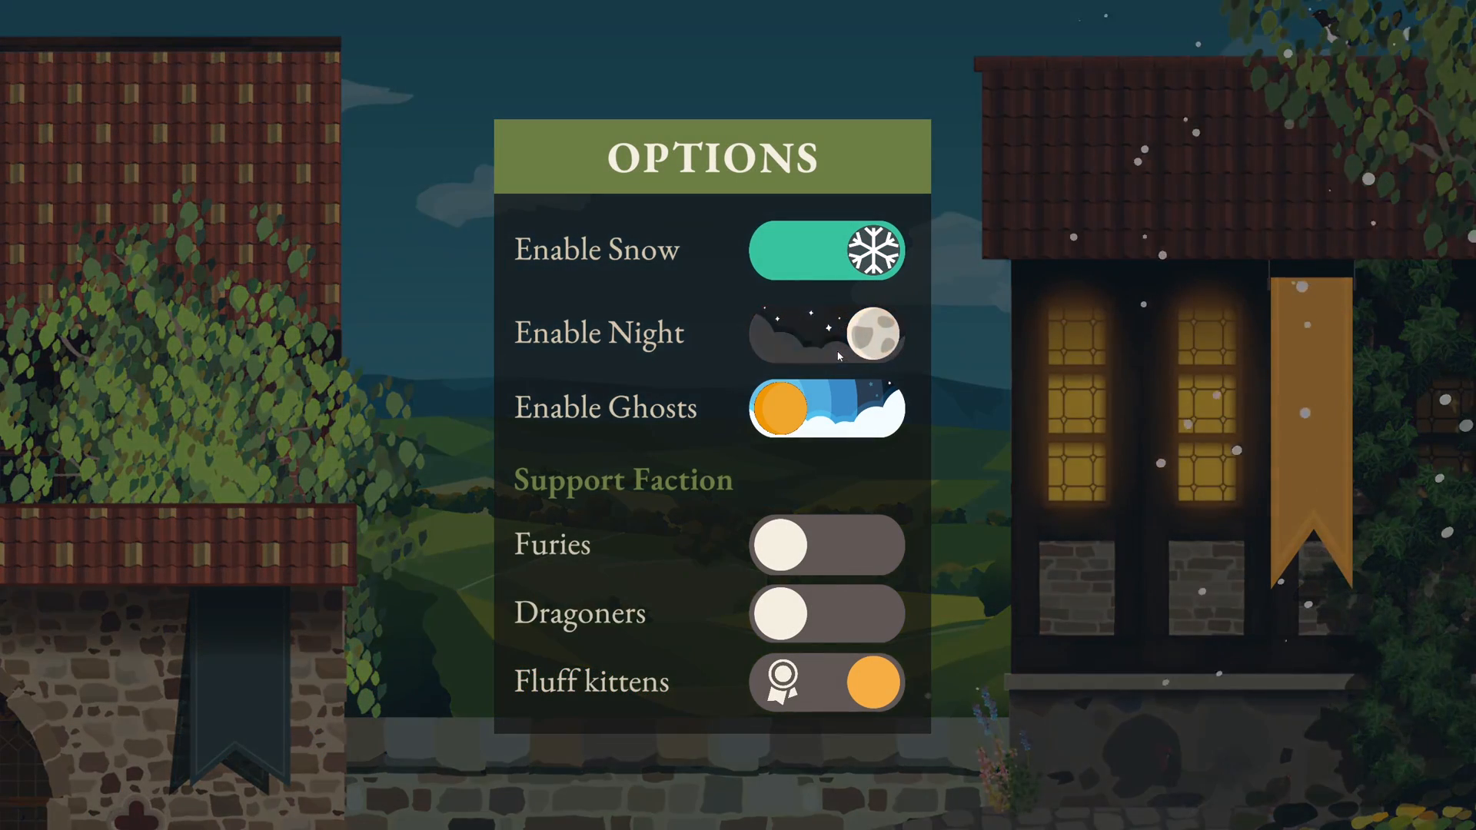
Flip the Enable Night, Enable Ghosts and Enable Snow switches, leaving snow off.
{"action": "left_click", "coordinate": [826, 332]}
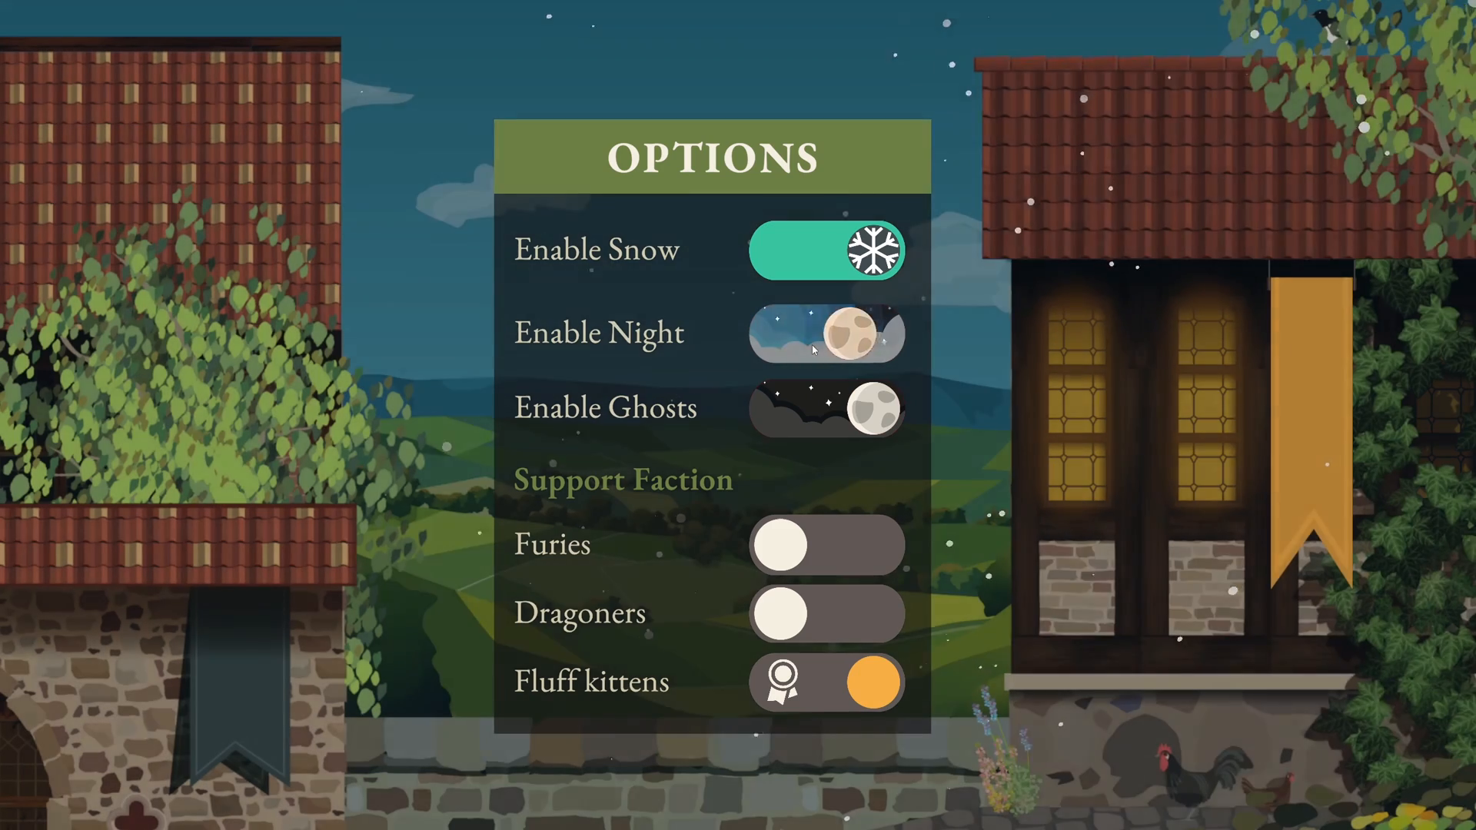
{"action": "left_click", "coordinate": [870, 544]}
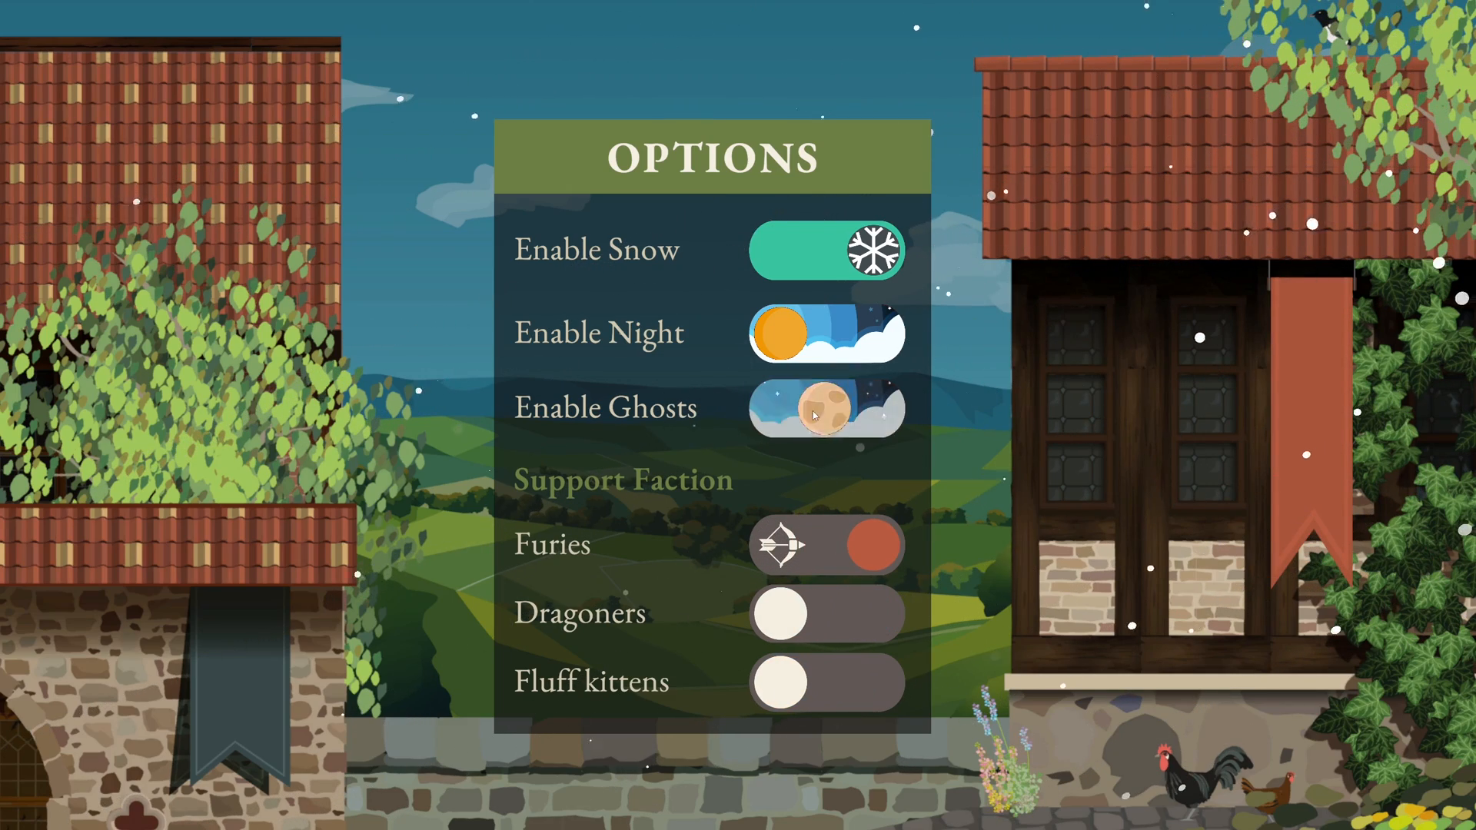
{"action": "left_click", "coordinate": [826, 332]}
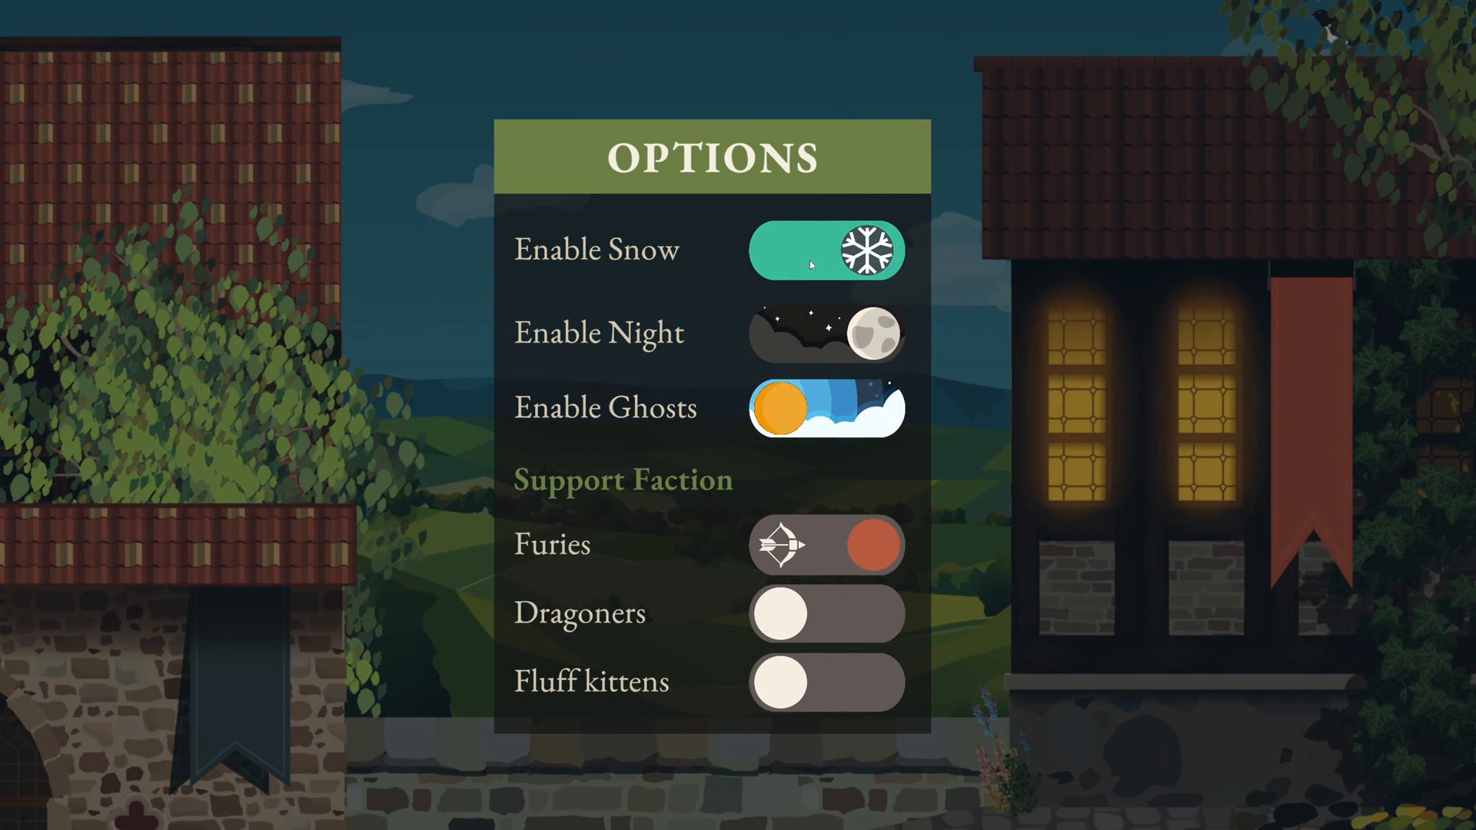
Switch faction support to Dragoners then back to Furies, and toggle Enable Night on.
{"action": "left_click", "coordinate": [825, 251]}
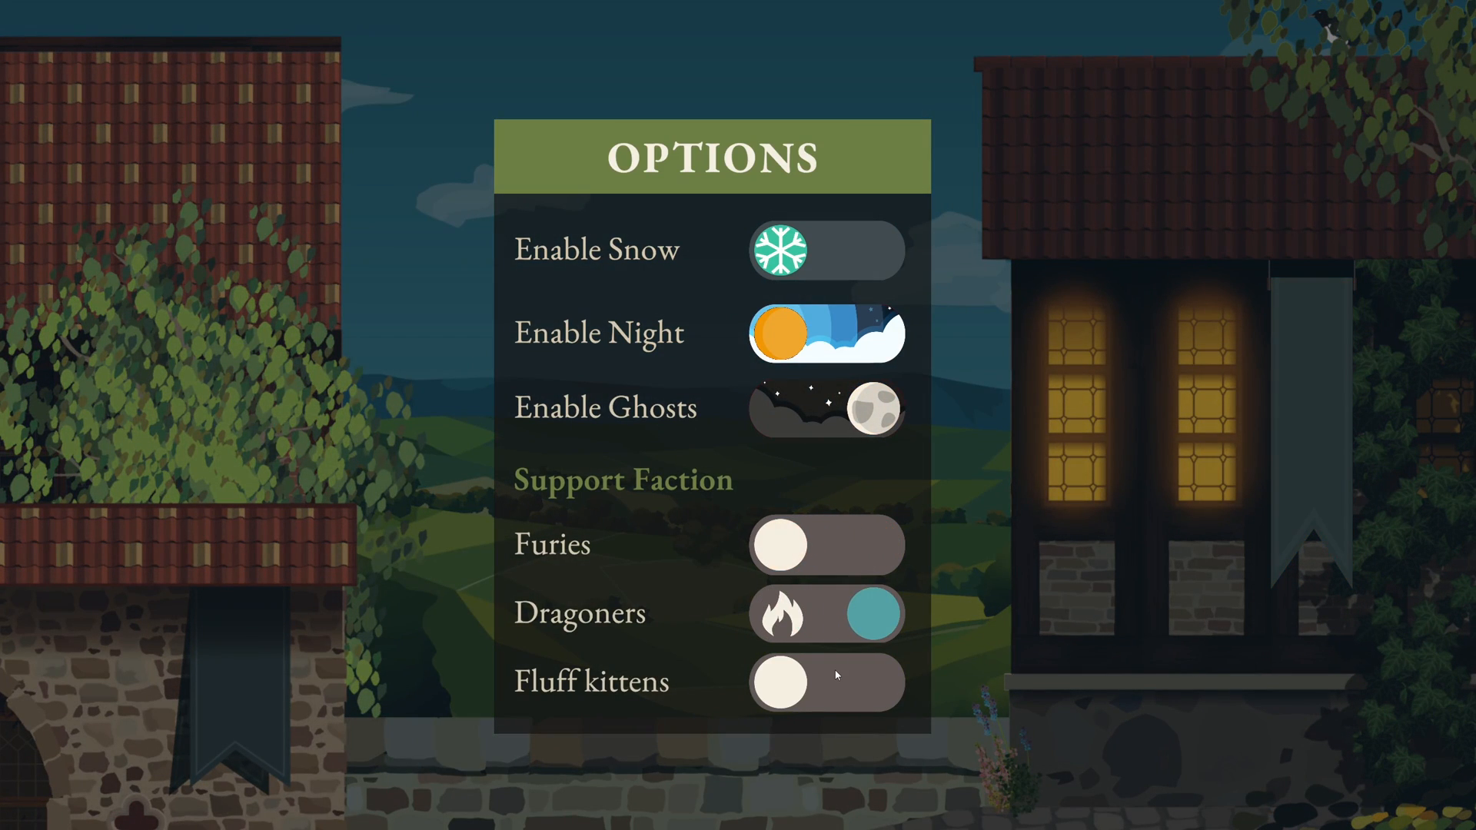
{"action": "left_click", "coordinate": [826, 545]}
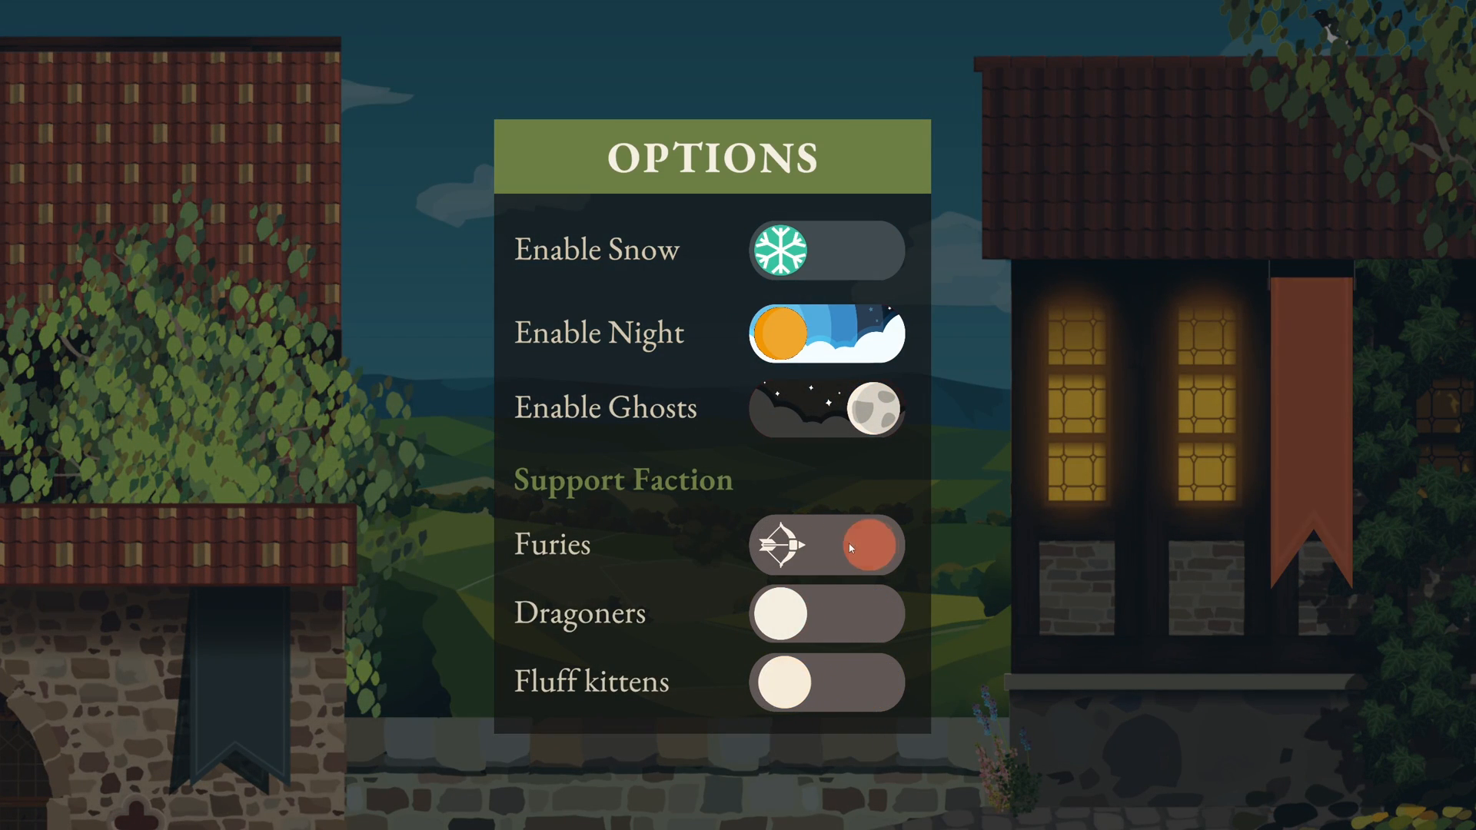
{"action": "left_click", "coordinate": [826, 332]}
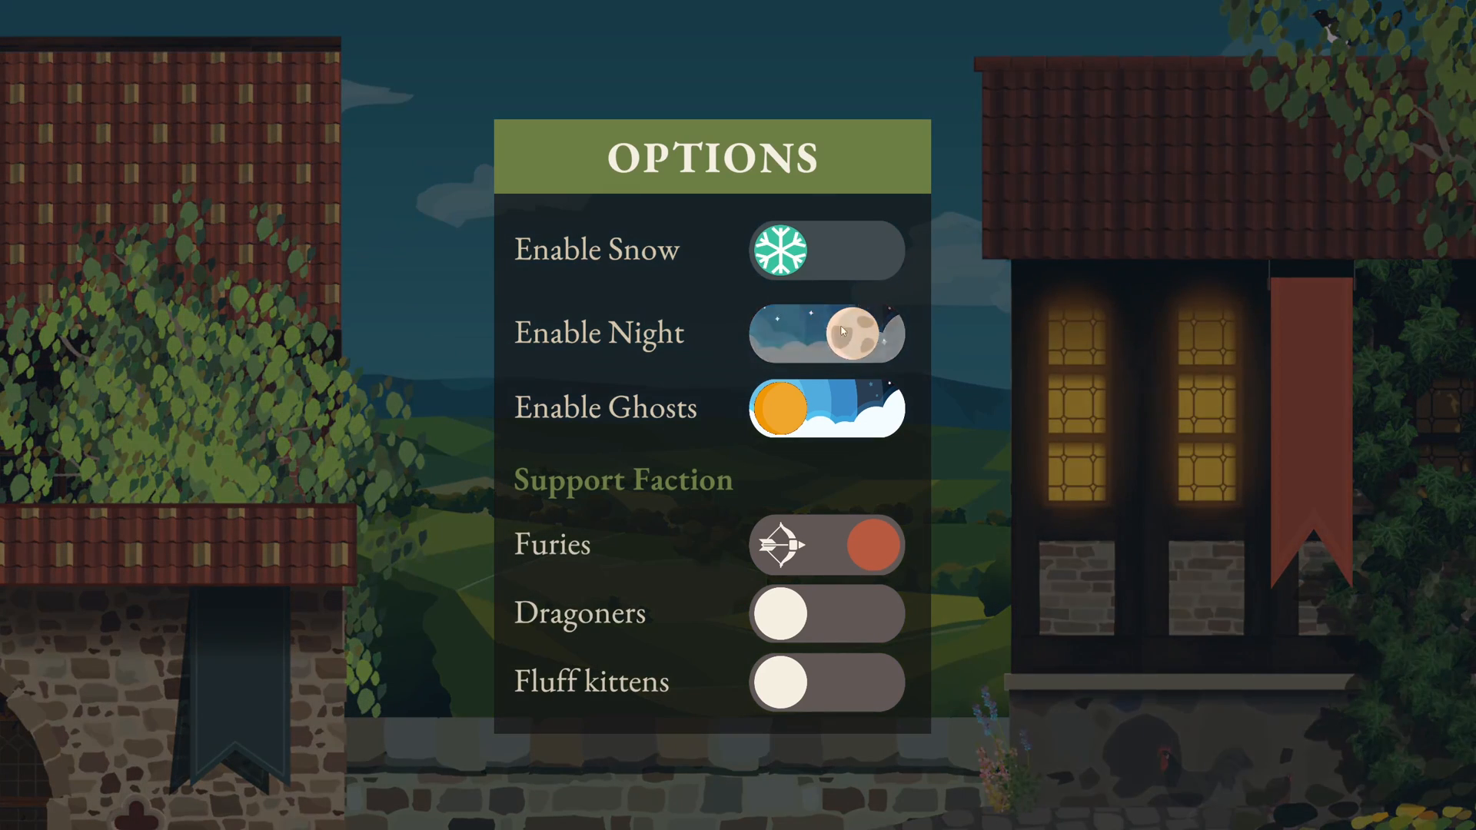